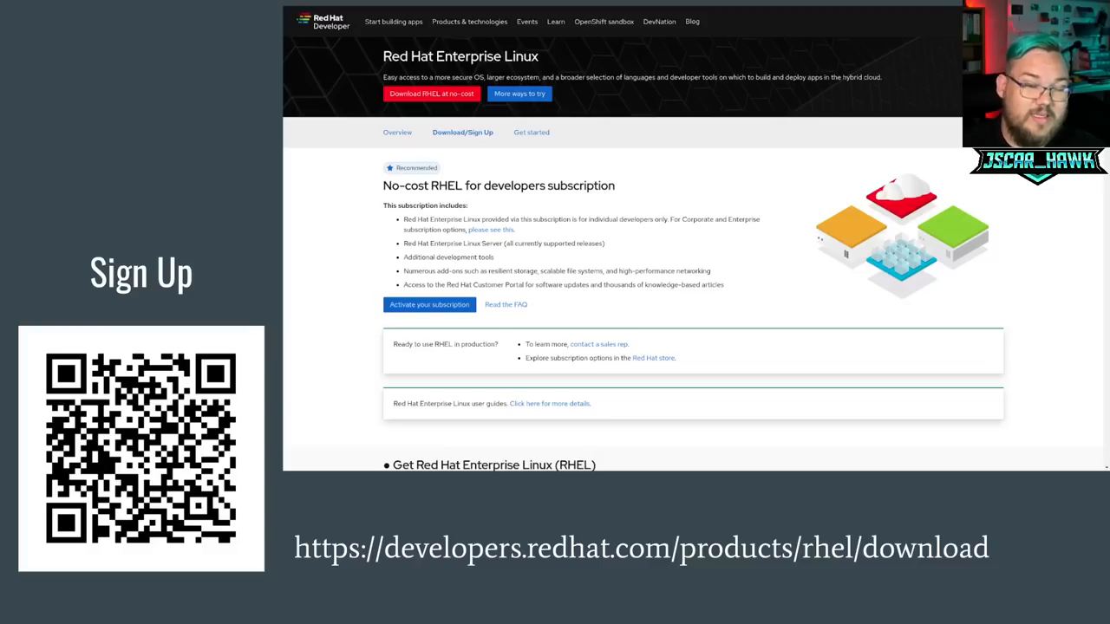
Activate the no-cost RHEL subscription and begin registering a new Red Hat account.
click(507, 305)
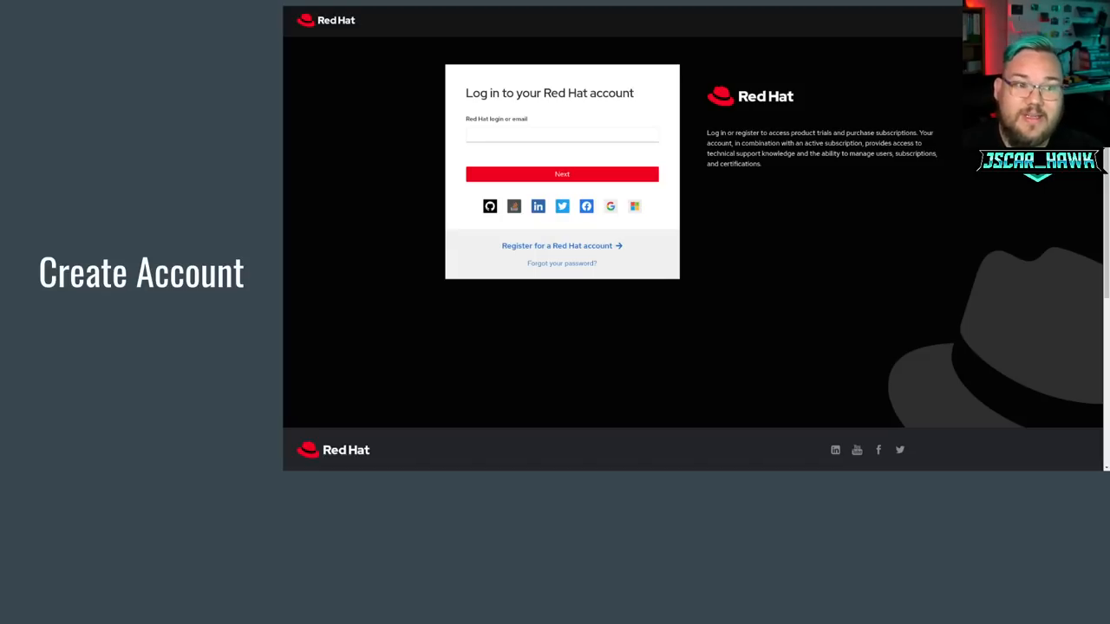
click(558, 247)
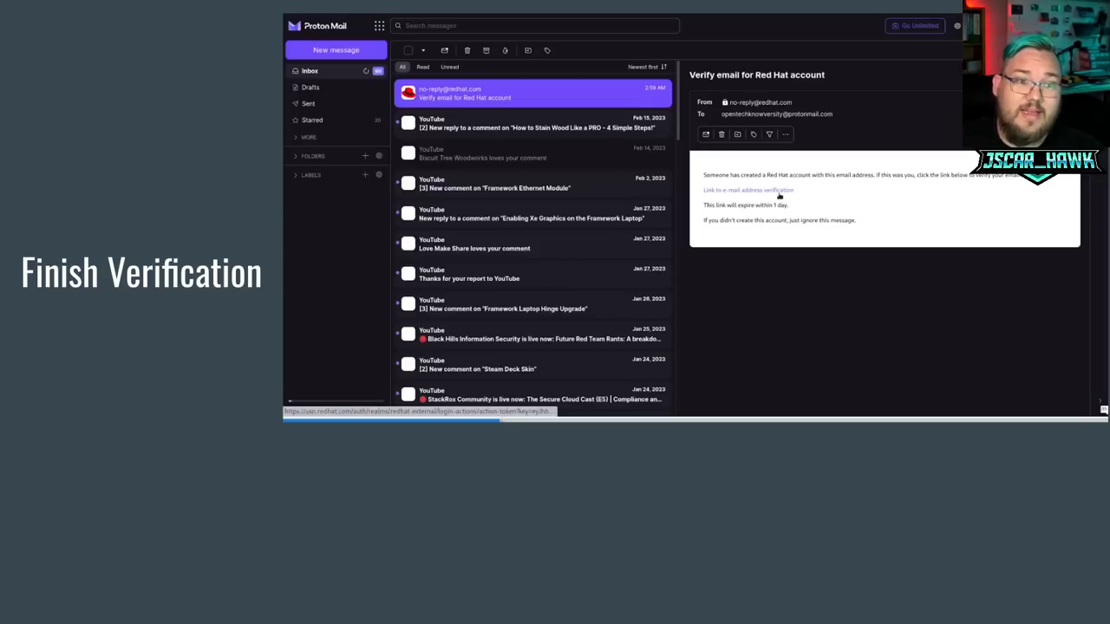
Follow the verification link in the 'Verify email for Red Hat account' message.
click(747, 189)
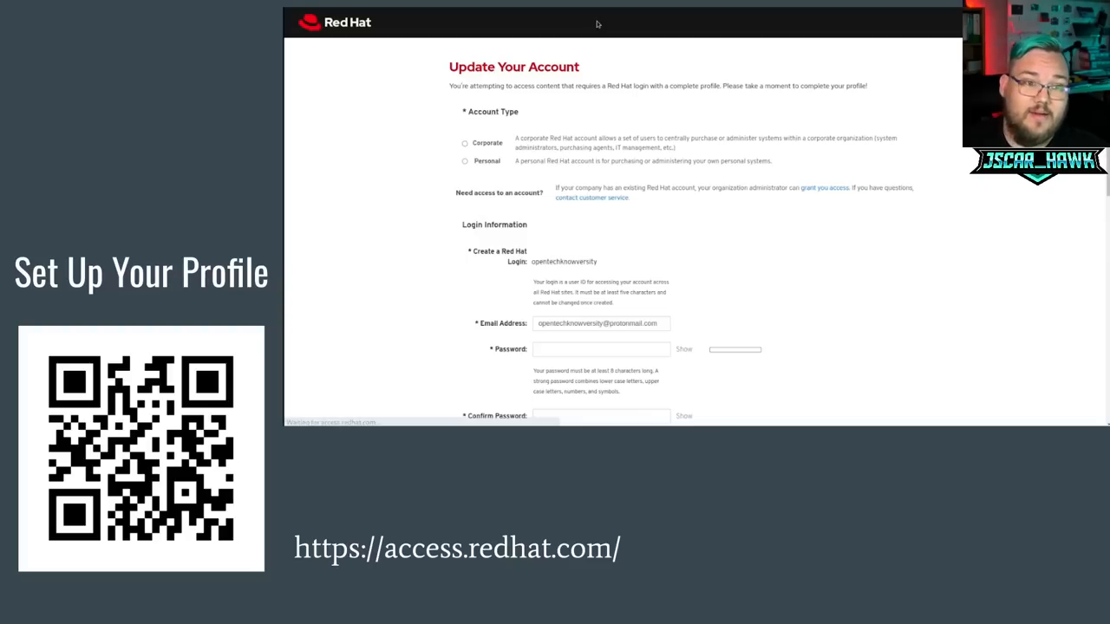
Submit the Update Your Account form and agree to both Red Hat agreements.
scroll(down, 3)
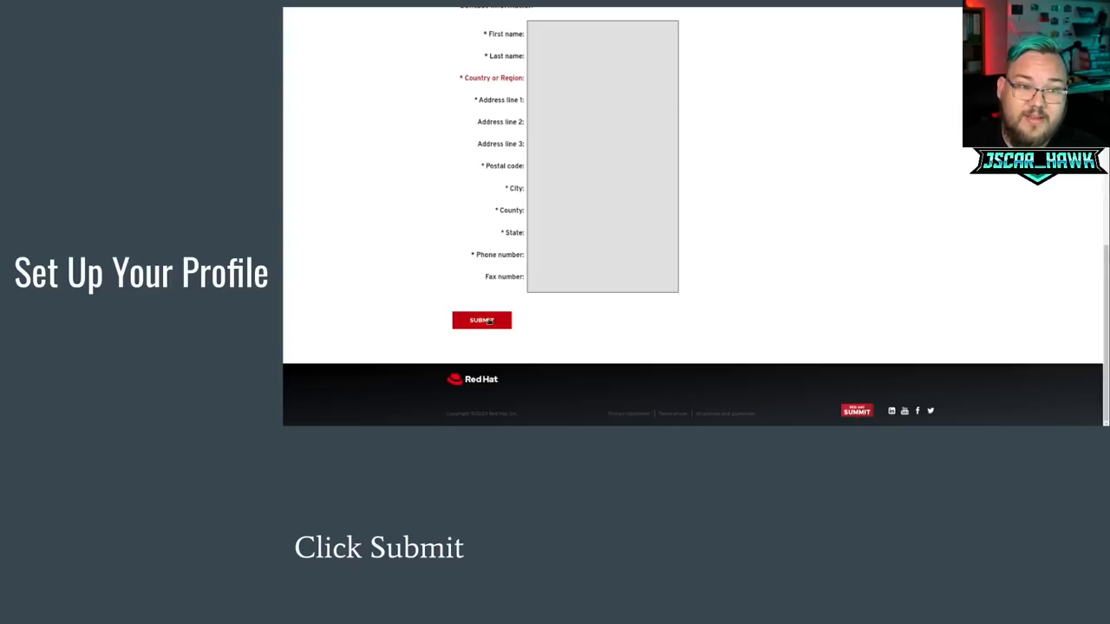
click(482, 319)
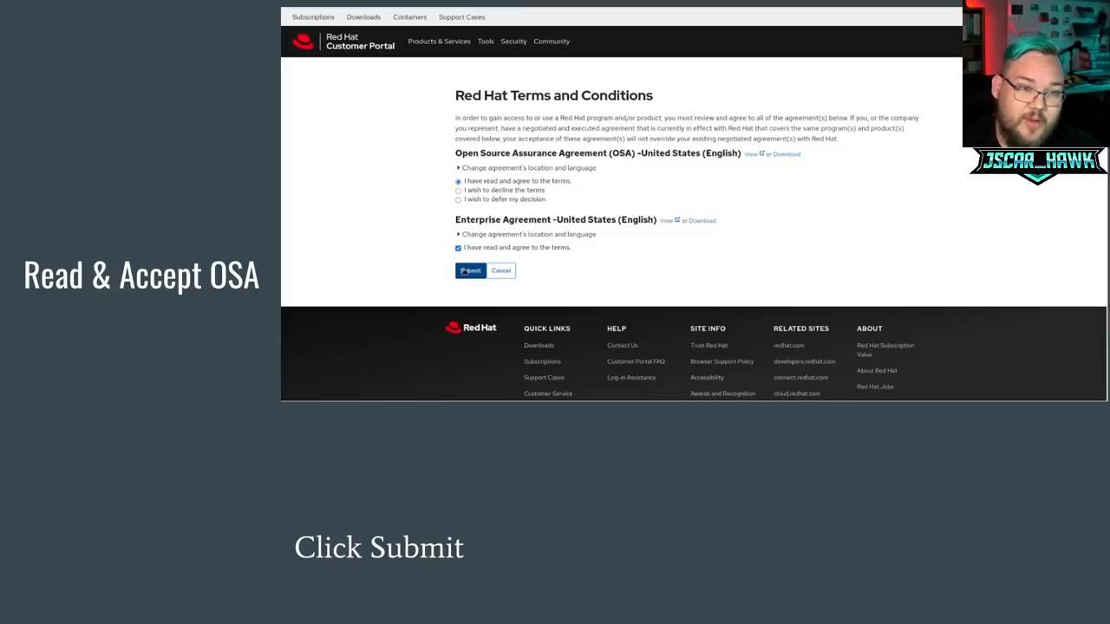
click(470, 270)
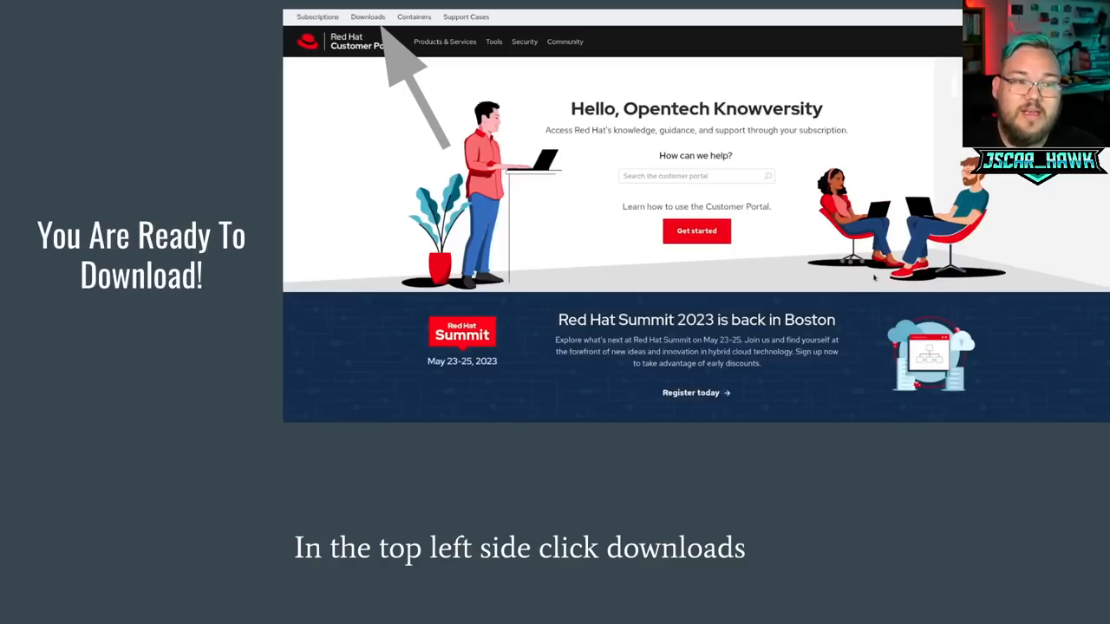
Reach the Red Hat Enterprise Linux for x86_64 download page from Product Downloads.
click(368, 14)
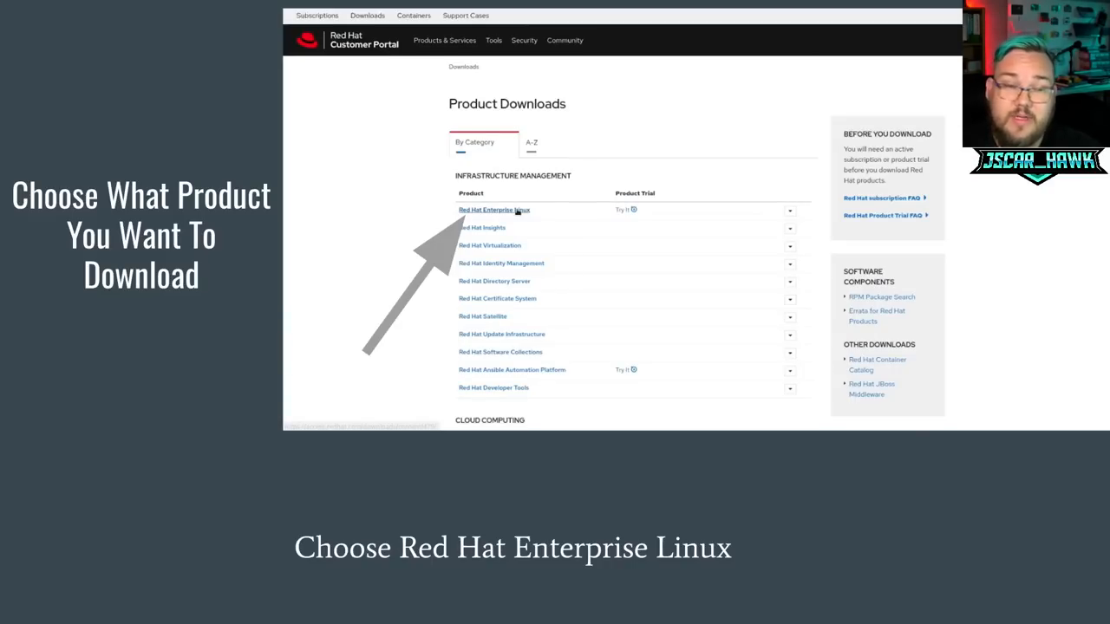
click(492, 210)
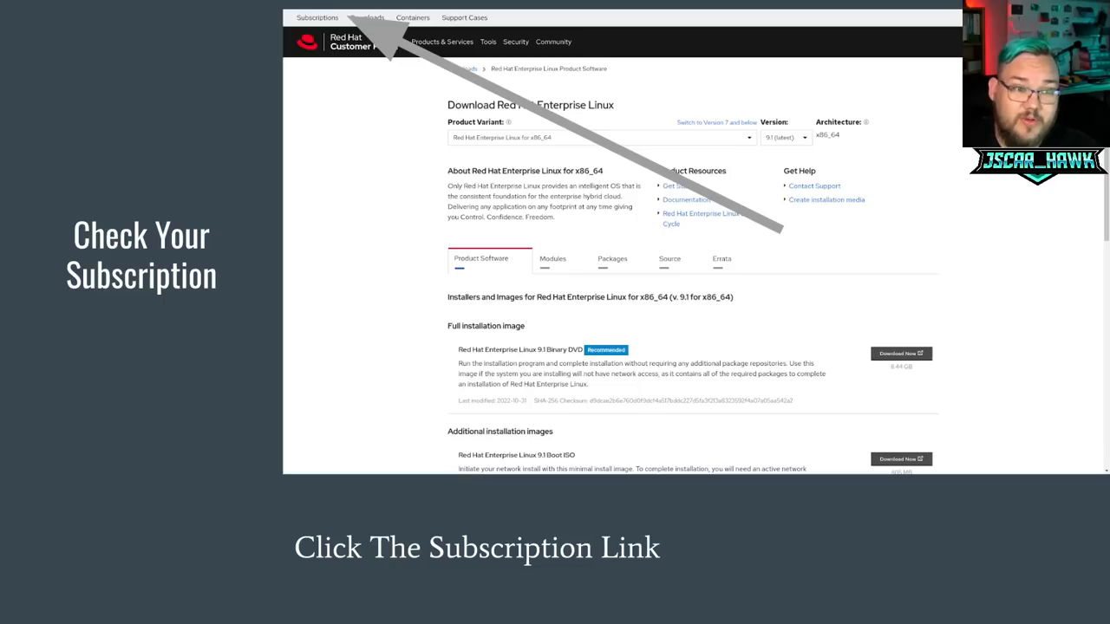
Review the account's Subscriptions from the Download RHEL page.
click(318, 17)
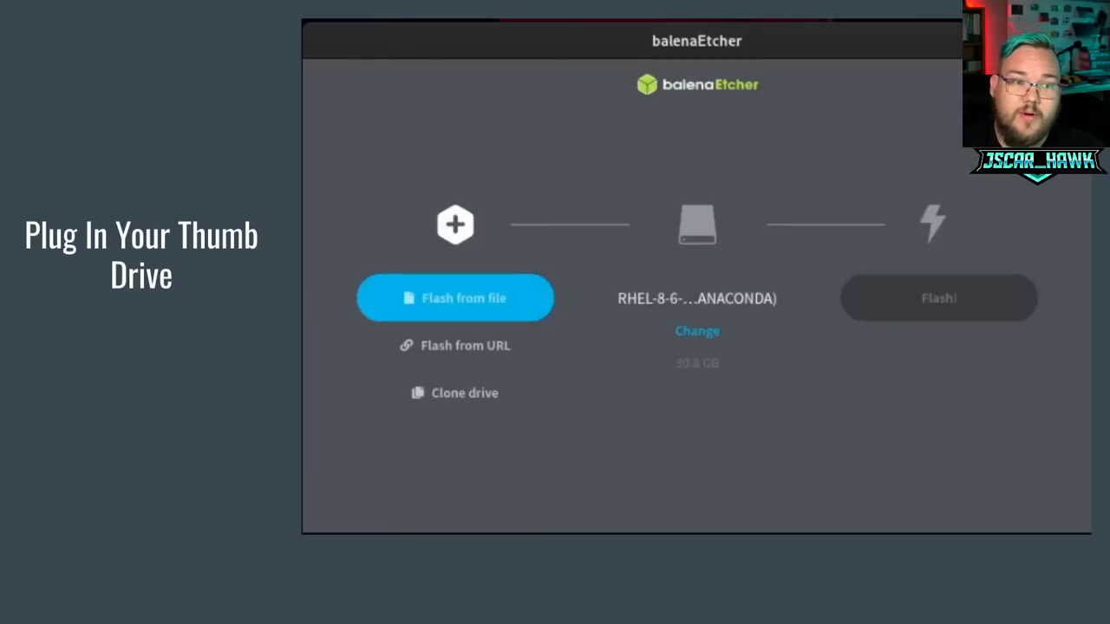
Choose the 30.8 GB USB thumb drive as balenaEtcher's flash target.
click(455, 298)
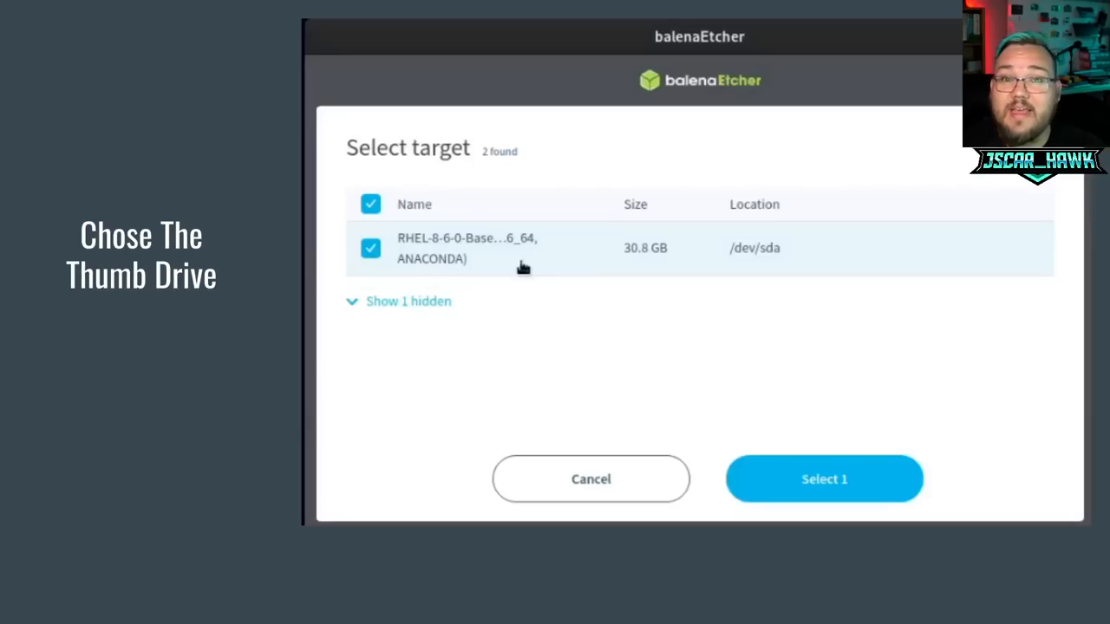
Begin the RHEL 9.1 installation so packages like cockpit-ws start installing.
click(822, 479)
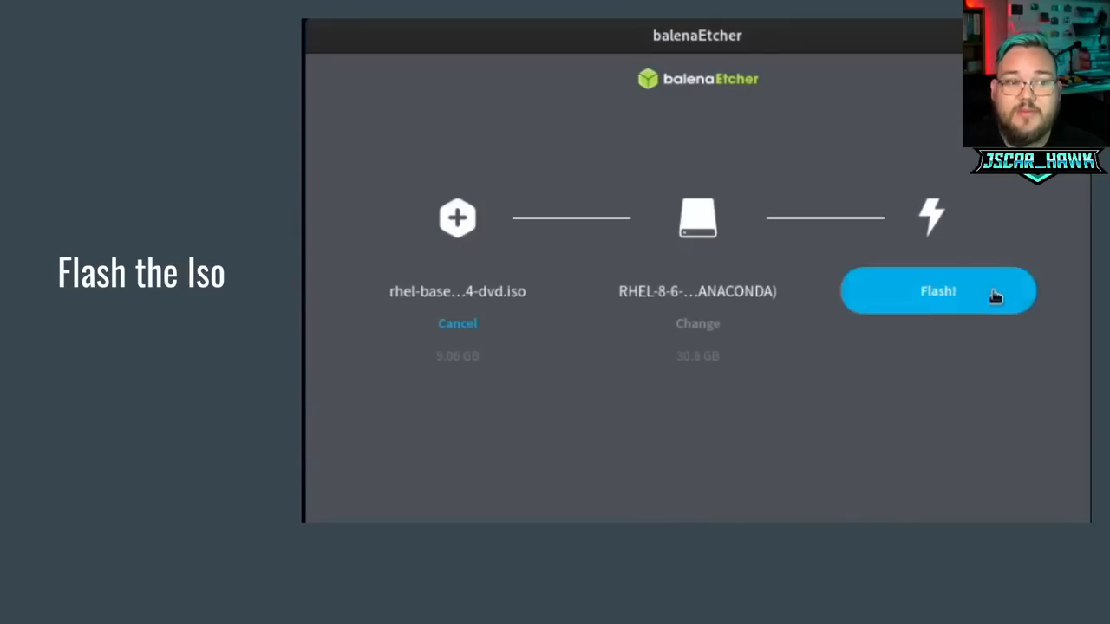
click(937, 292)
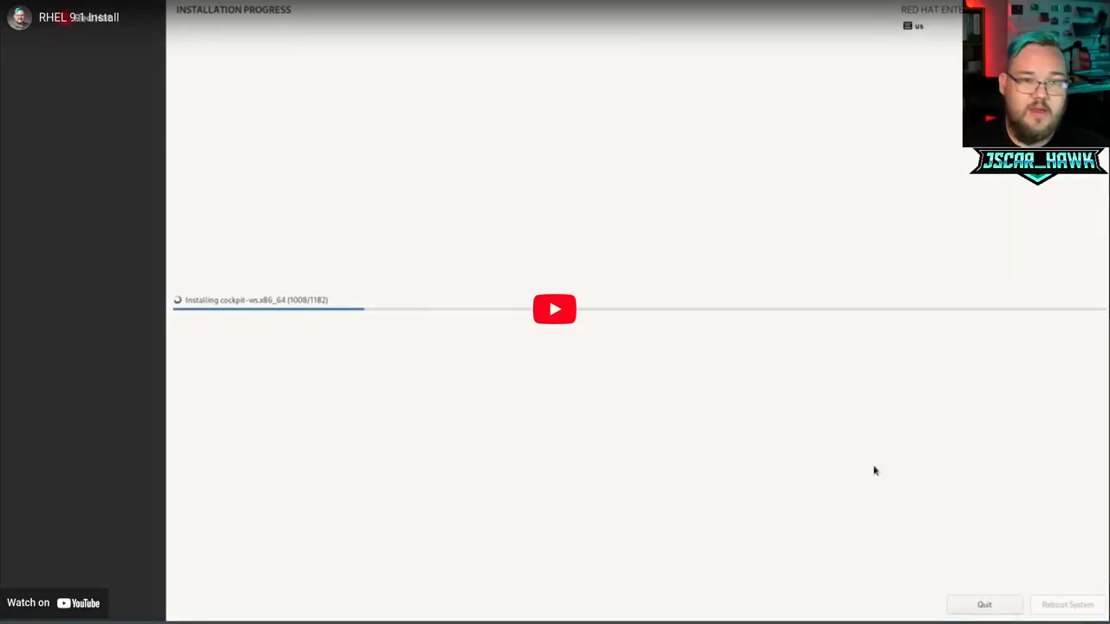
Keep English as the installer language and reach the Installation Summary.
click(555, 308)
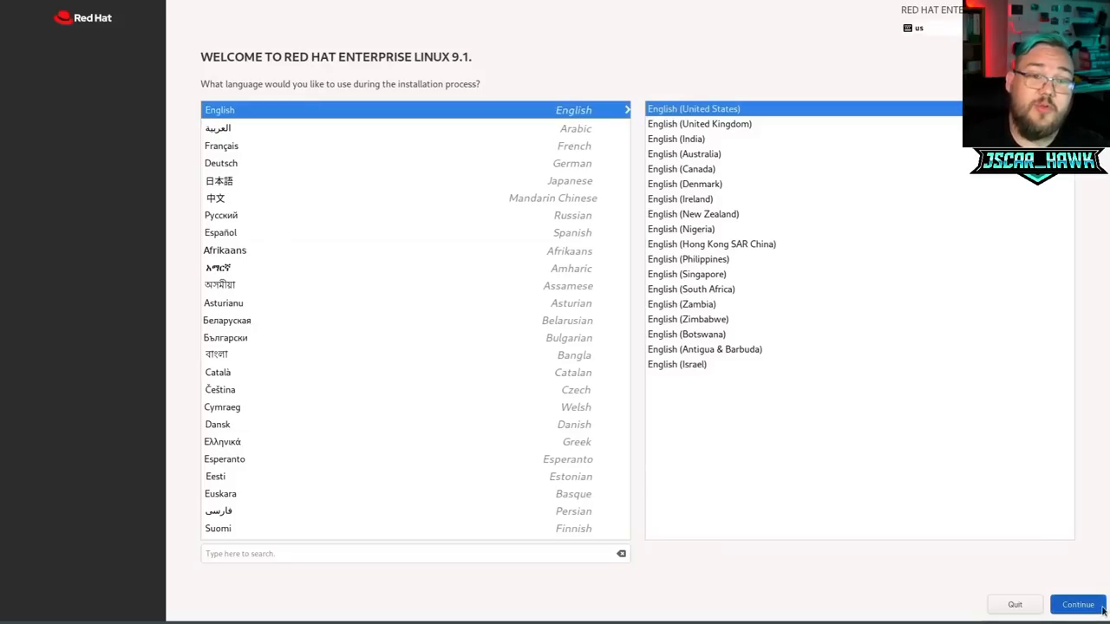
click(1079, 603)
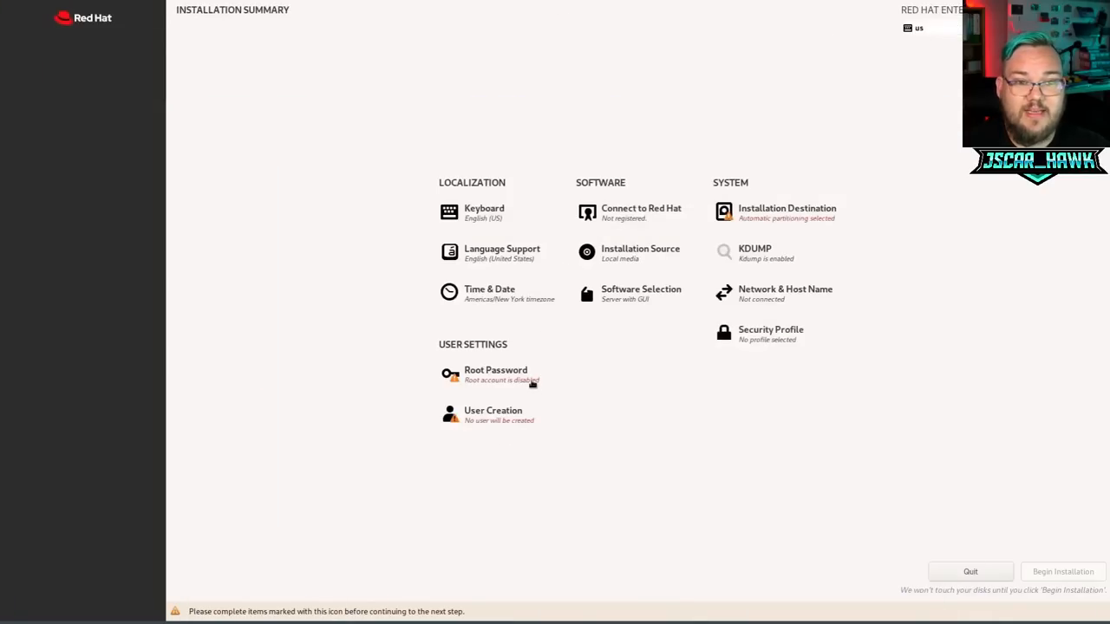
Set the root account password and return to the summary.
click(496, 375)
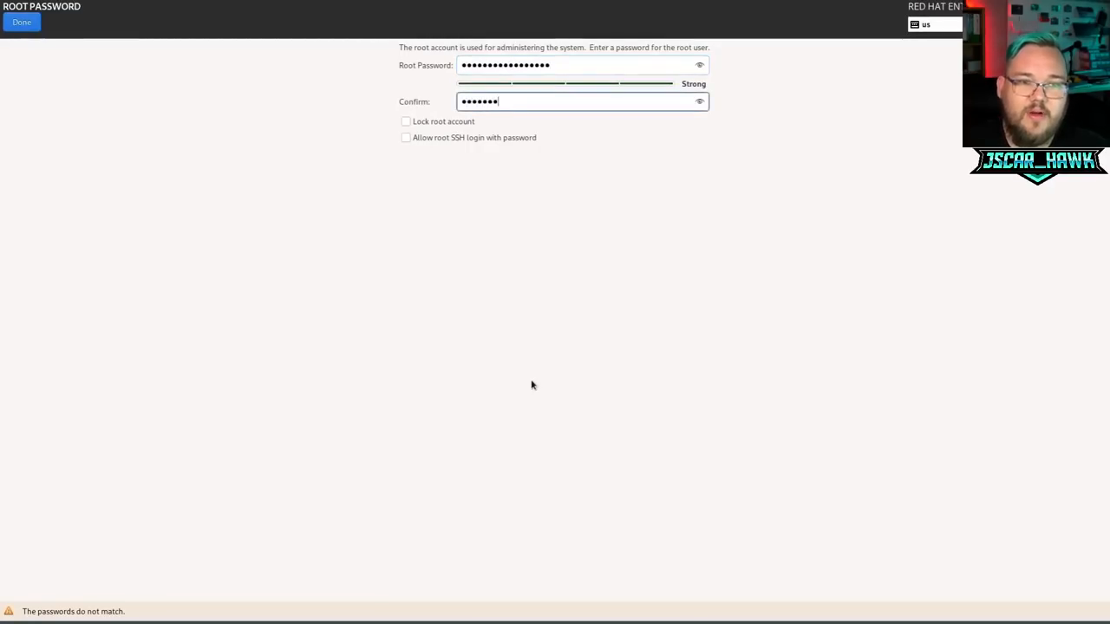
text(•••••••)
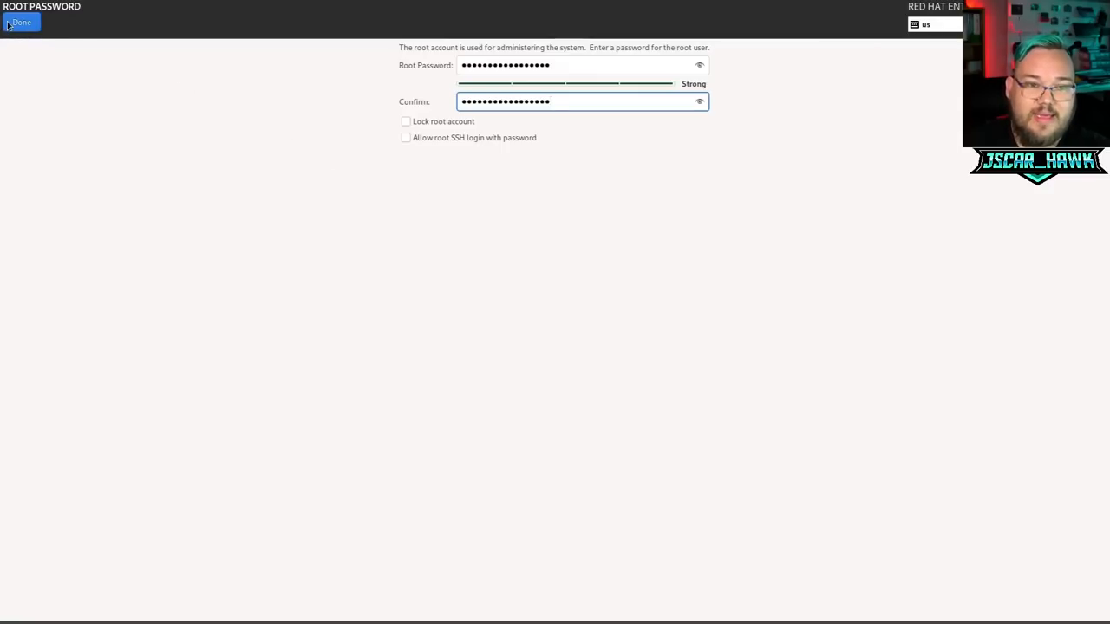
click(21, 21)
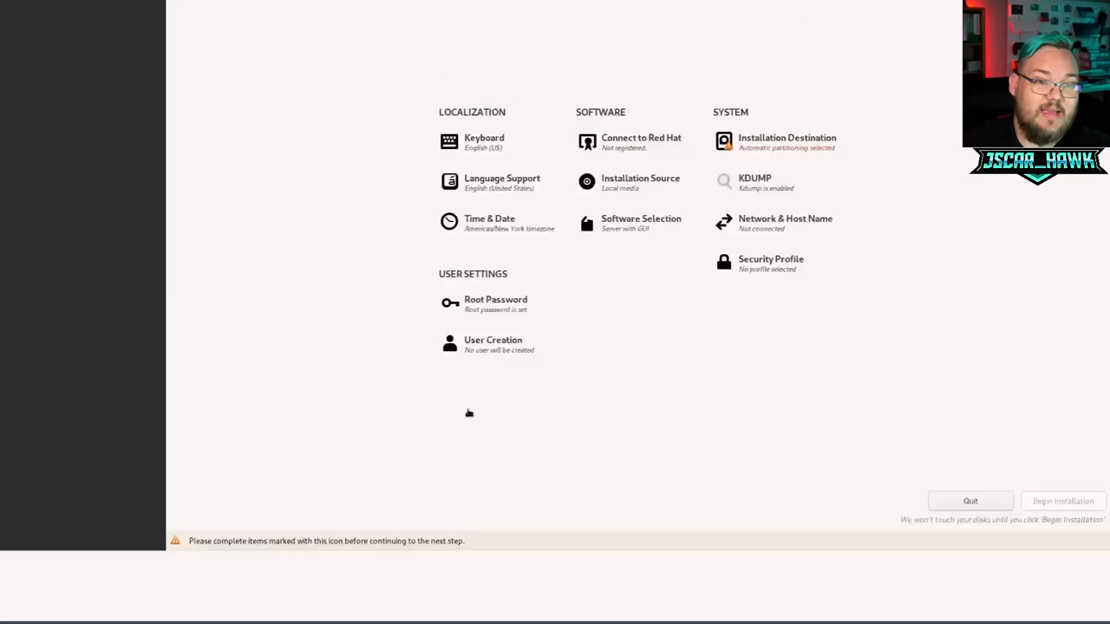
Create administrator user lab_bot with a matching strong password in both fields.
click(493, 343)
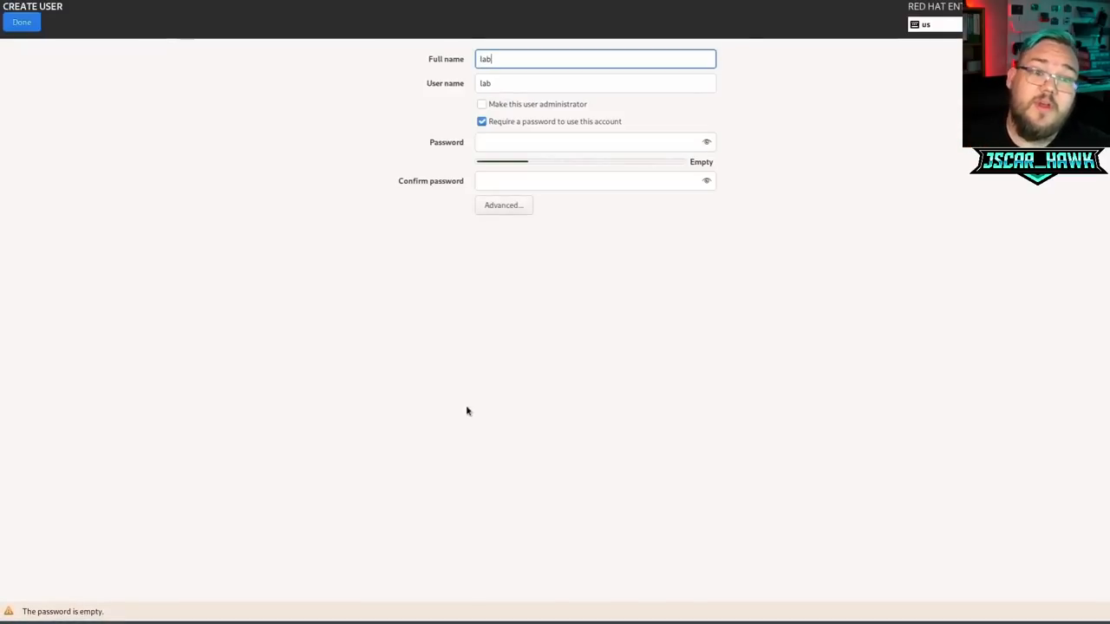
text(_bot)
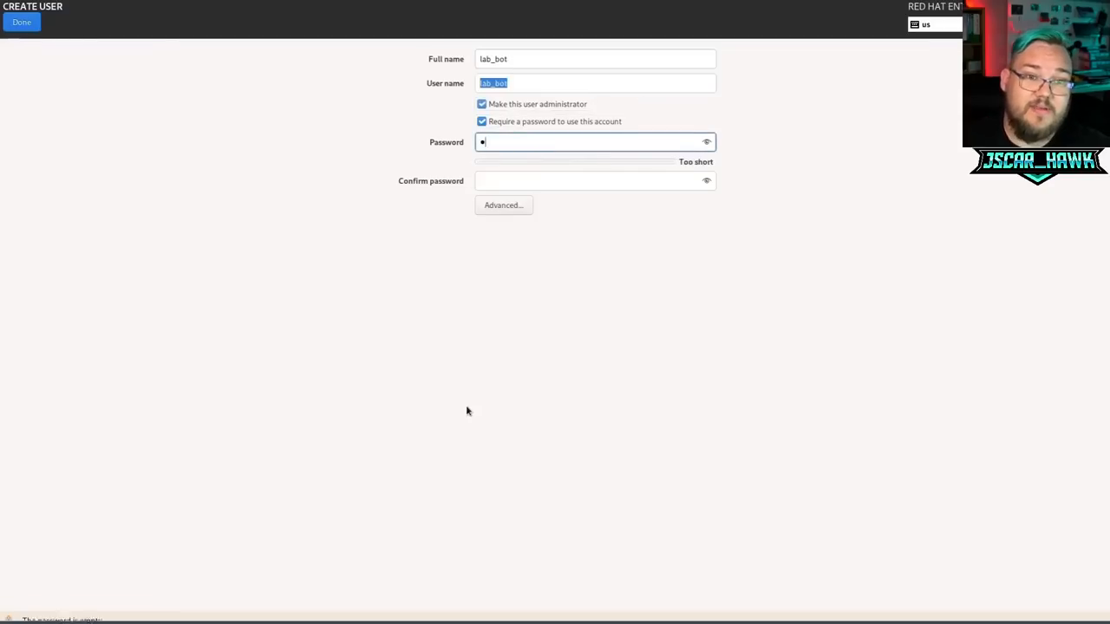
text(password)
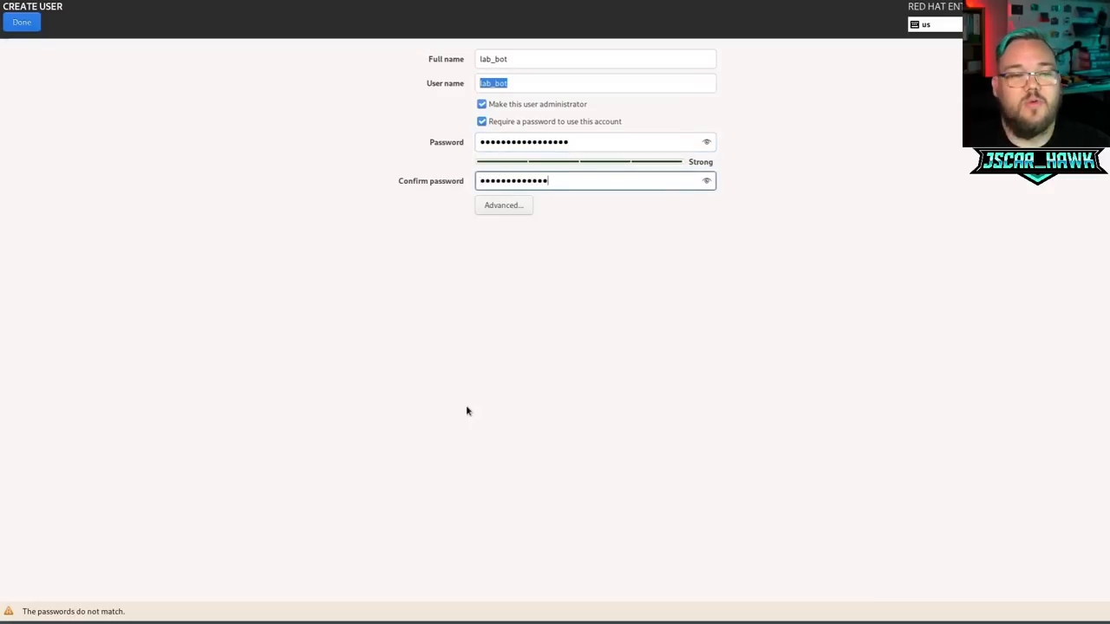
text(•••)
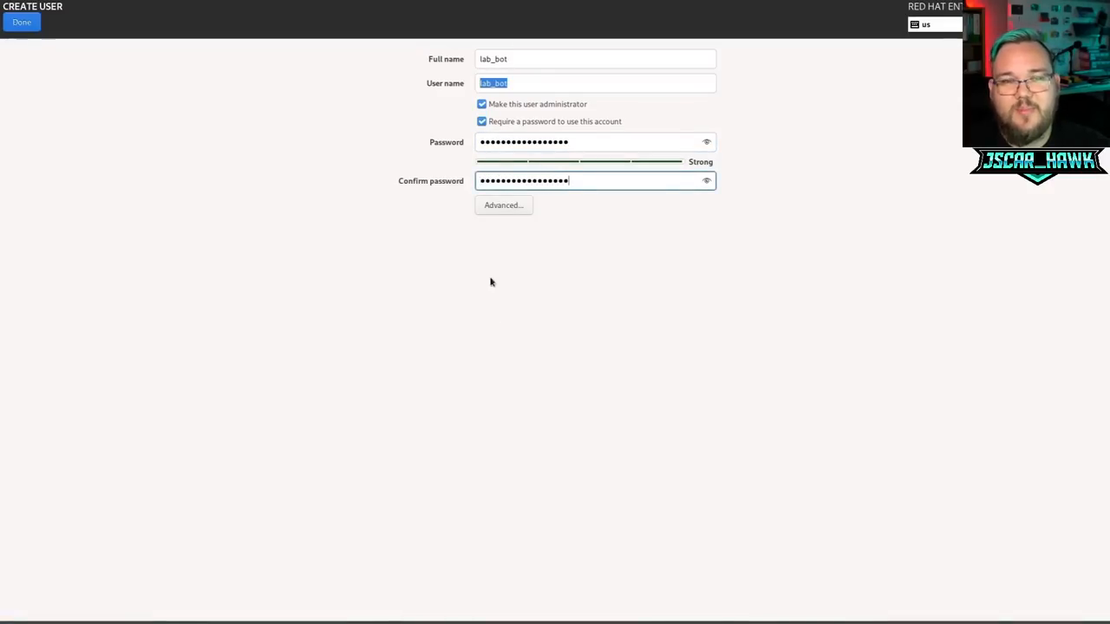
click(20, 21)
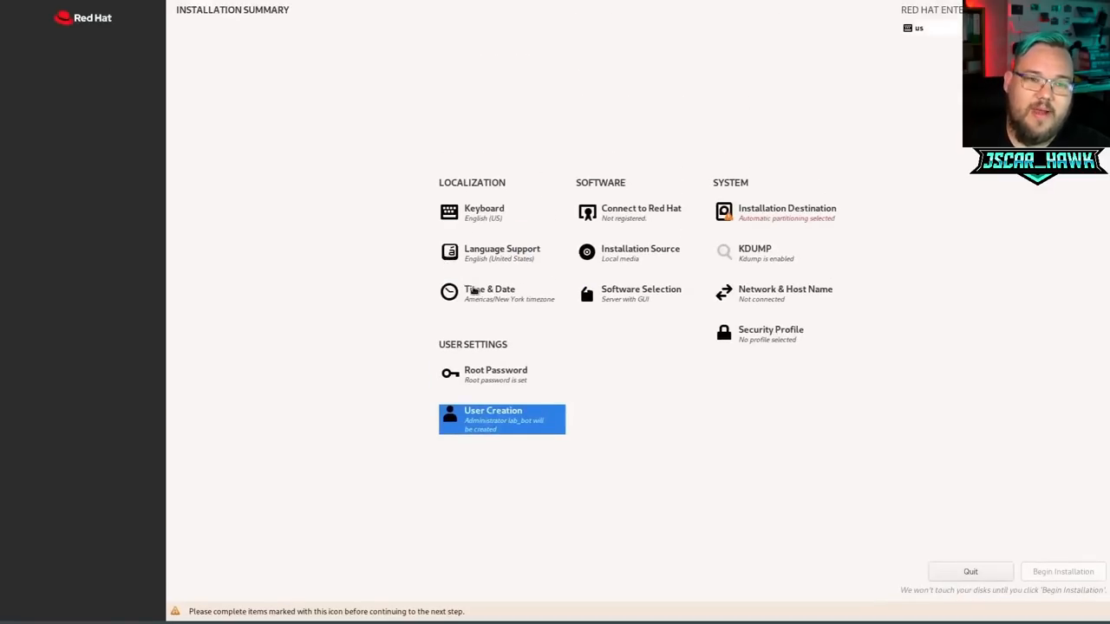
Set the time zone to Americas/Los Angeles, then go to Installation Destination.
click(489, 293)
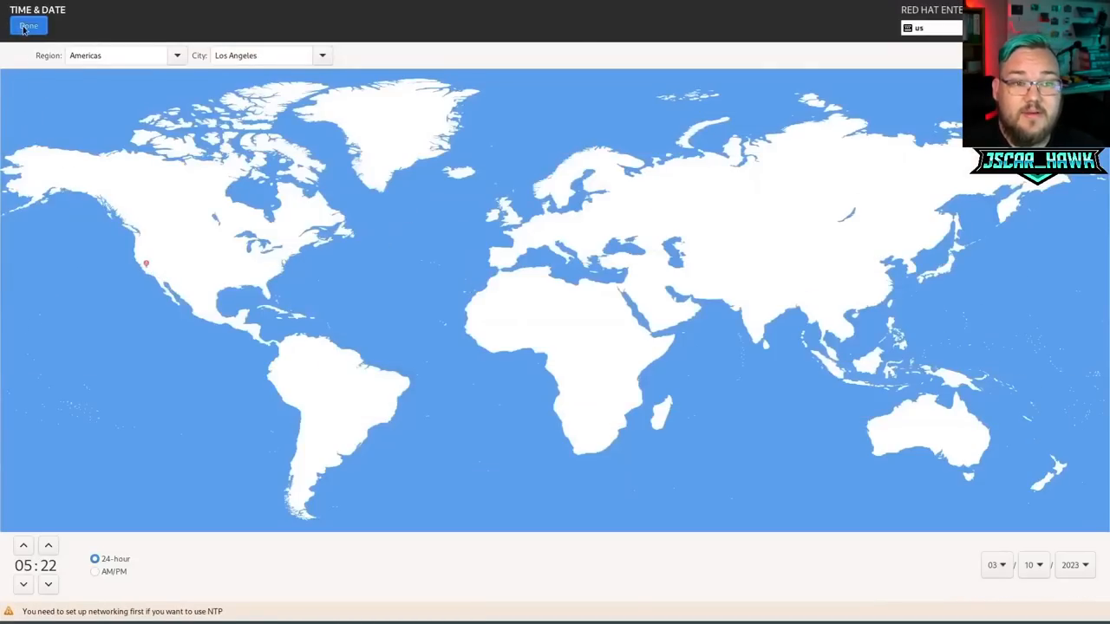
click(28, 26)
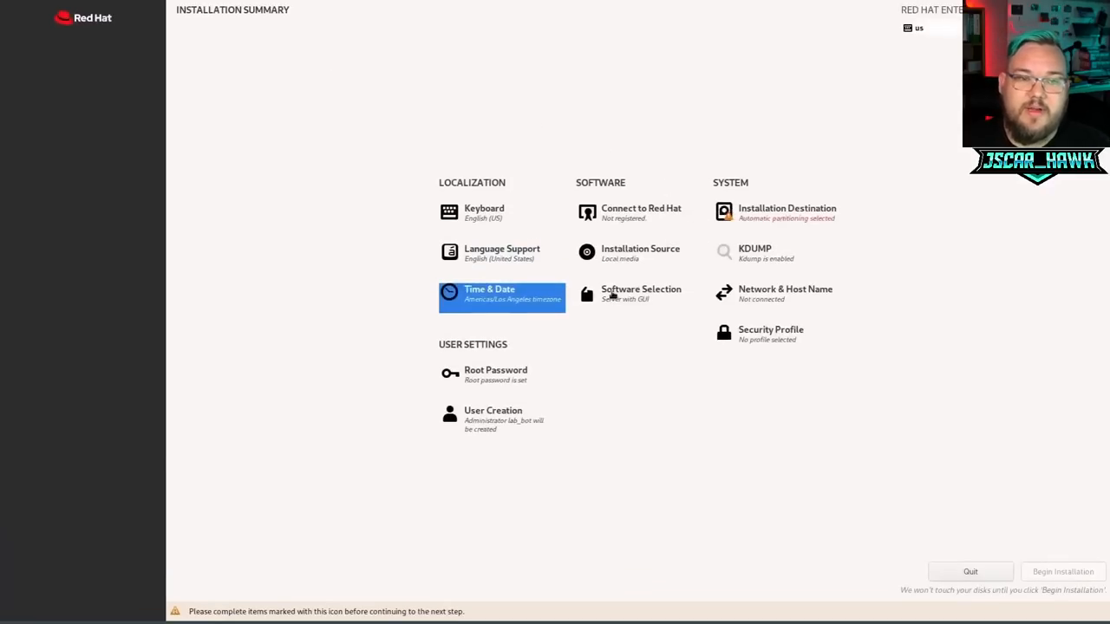
click(787, 212)
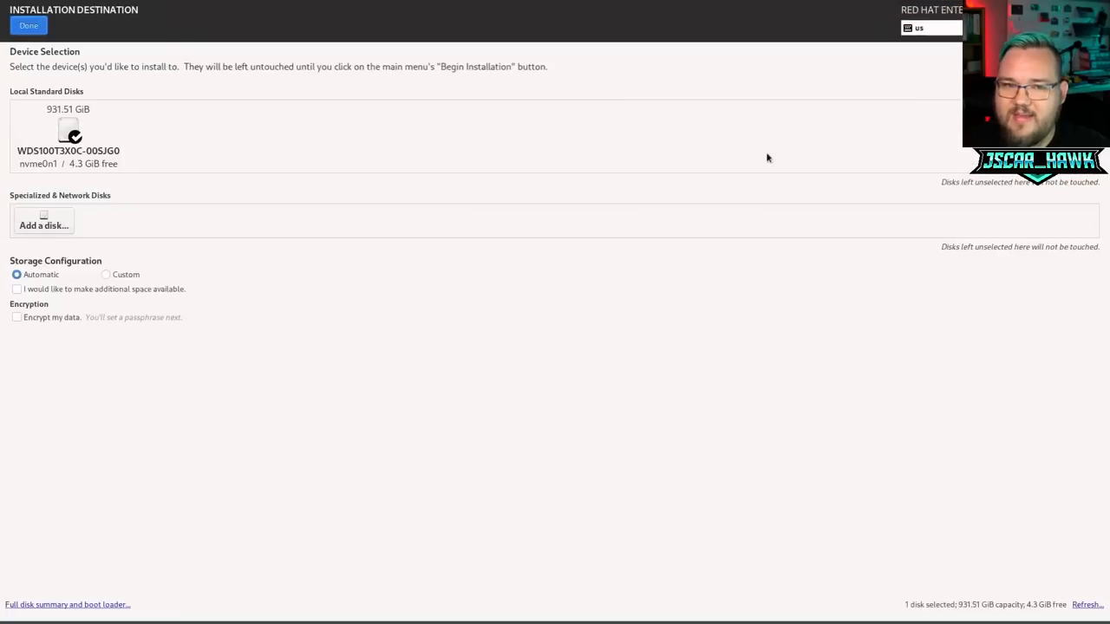
Choose custom partitioning and delete all RHEL 8.7 file systems, freeing about 930.93 GiB.
click(105, 274)
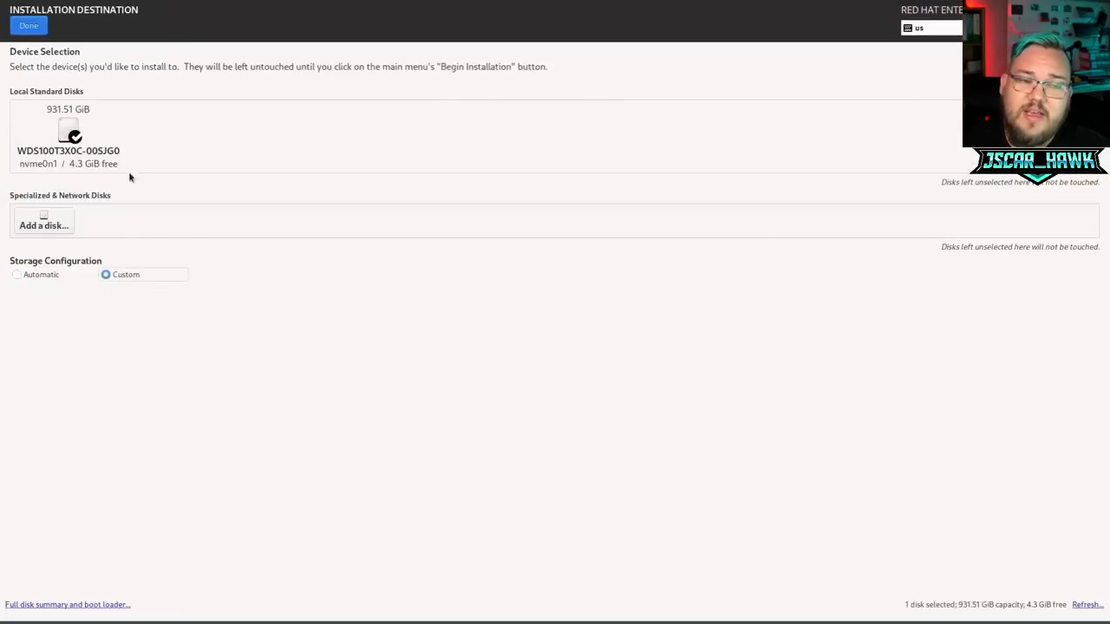
click(27, 26)
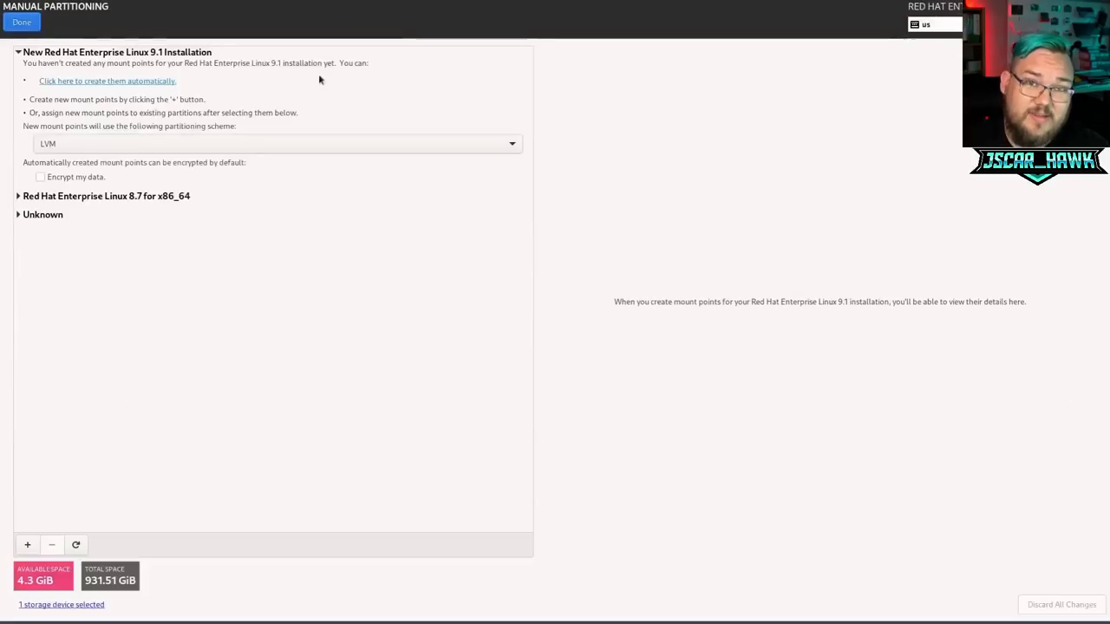
click(106, 196)
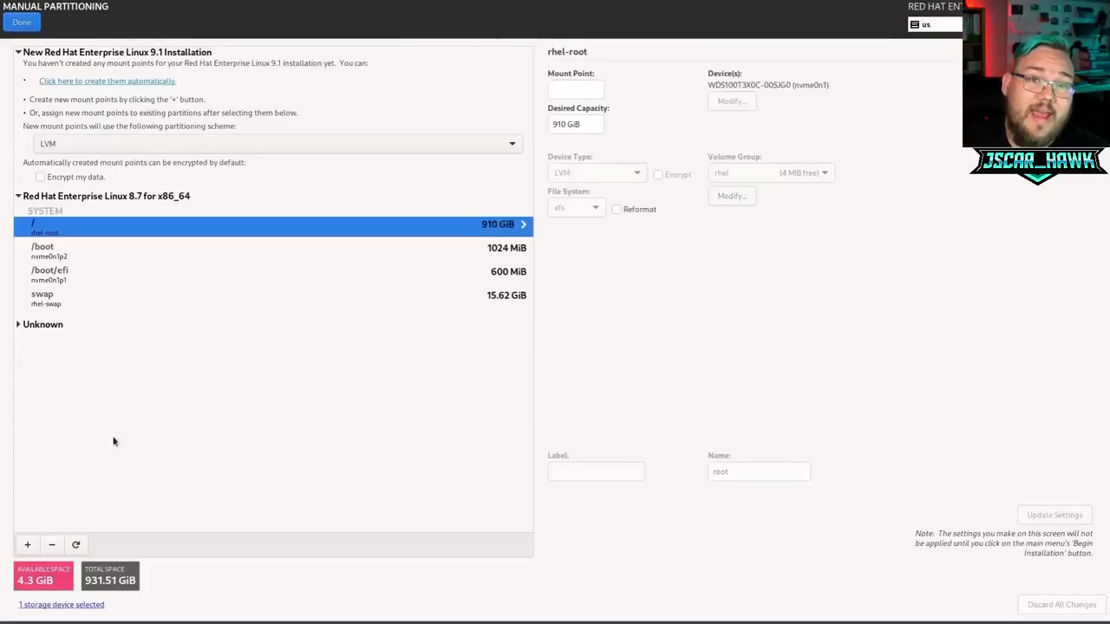
click(52, 545)
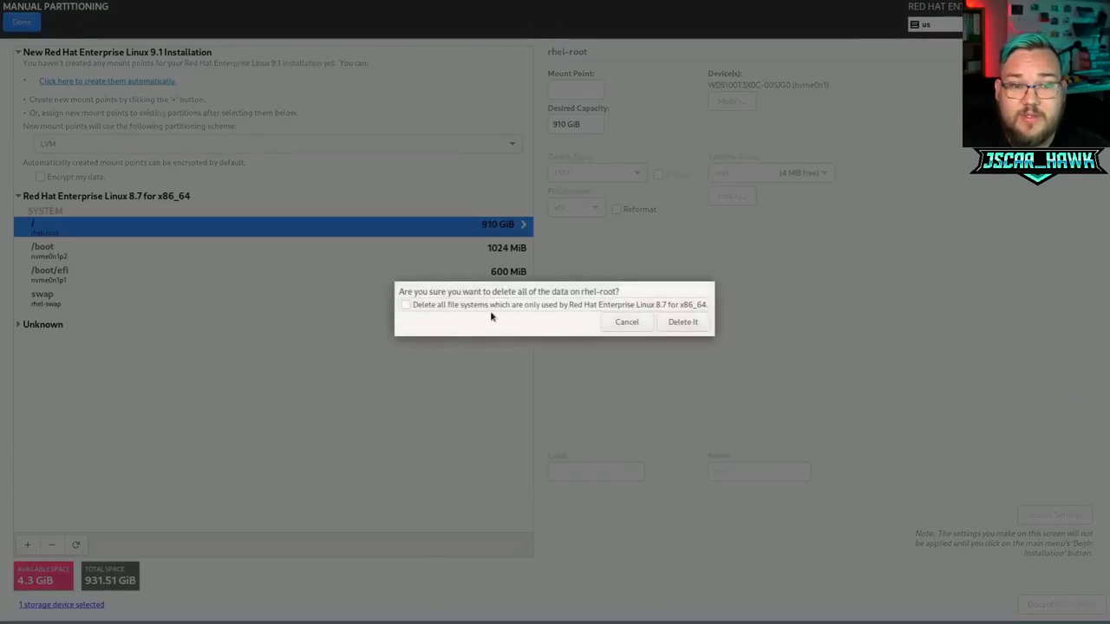
click(406, 305)
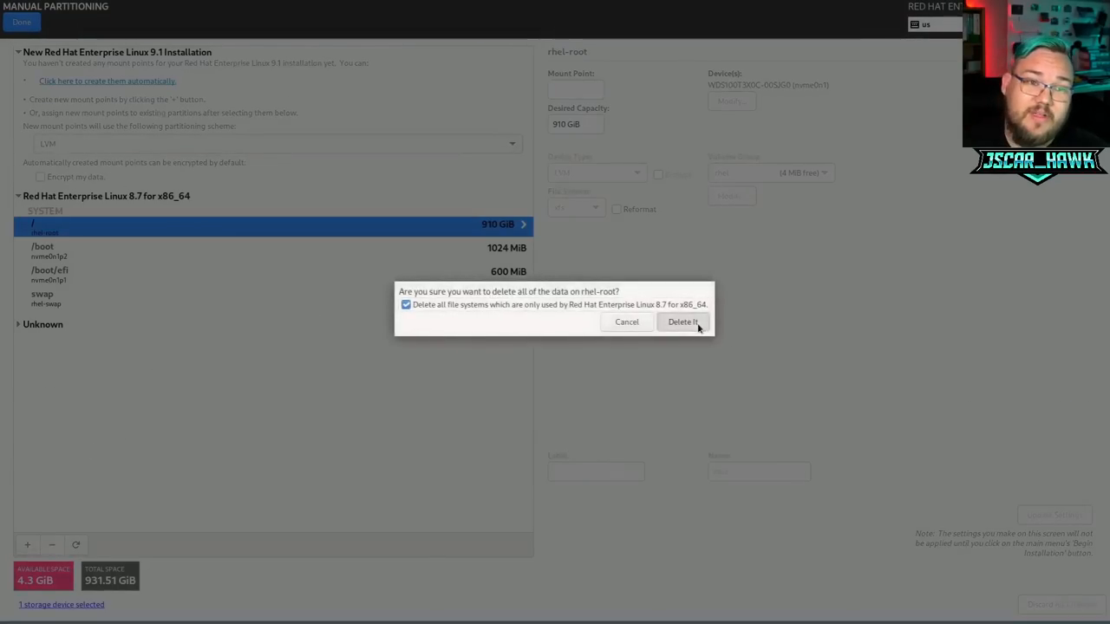
click(683, 321)
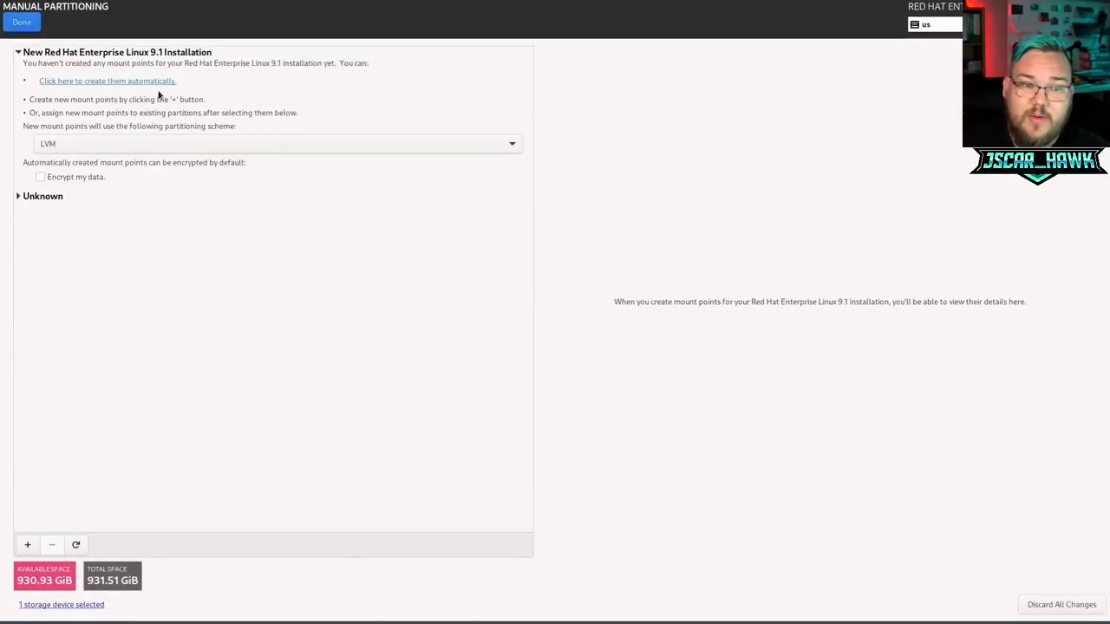
Create the default mount points automatically and enlarge the root volume to 910 GiB.
click(107, 82)
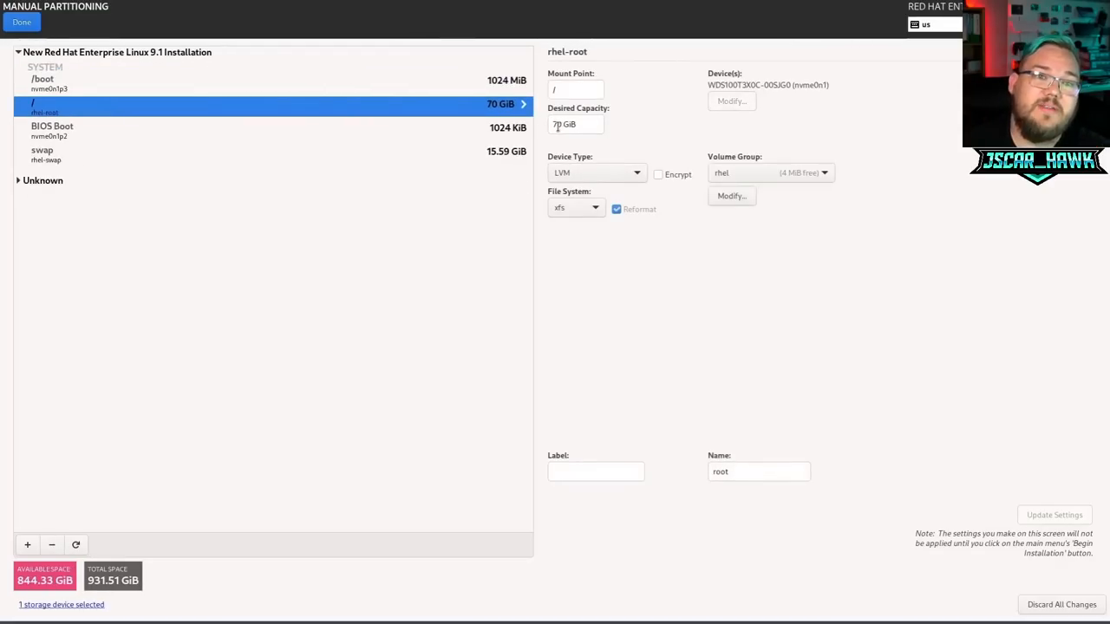
click(576, 125)
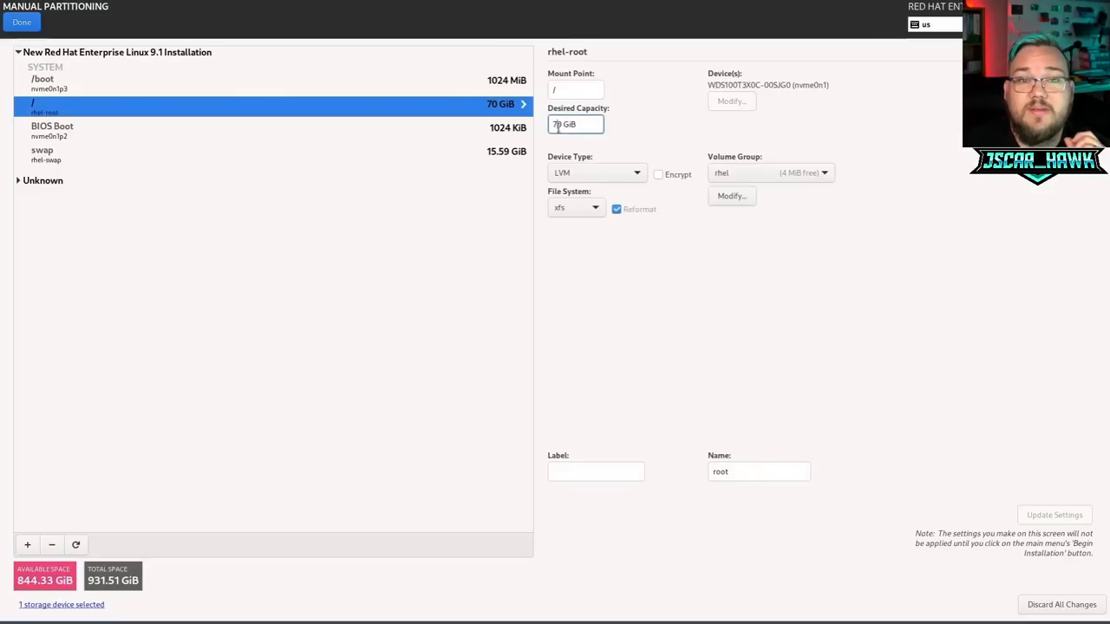
text(900 GiB)
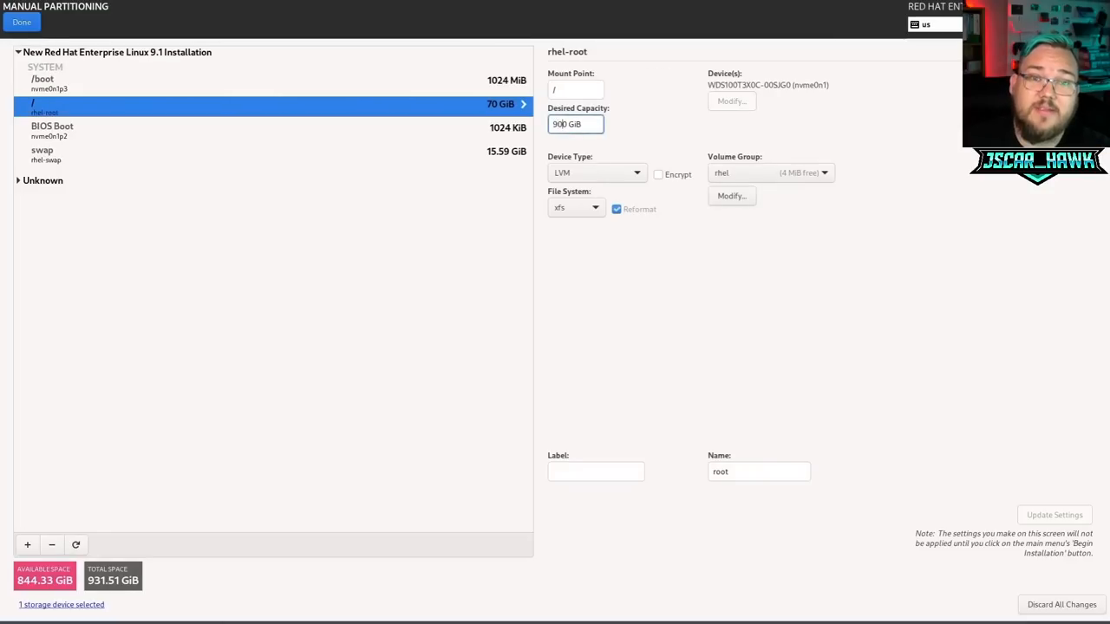
click(1054, 513)
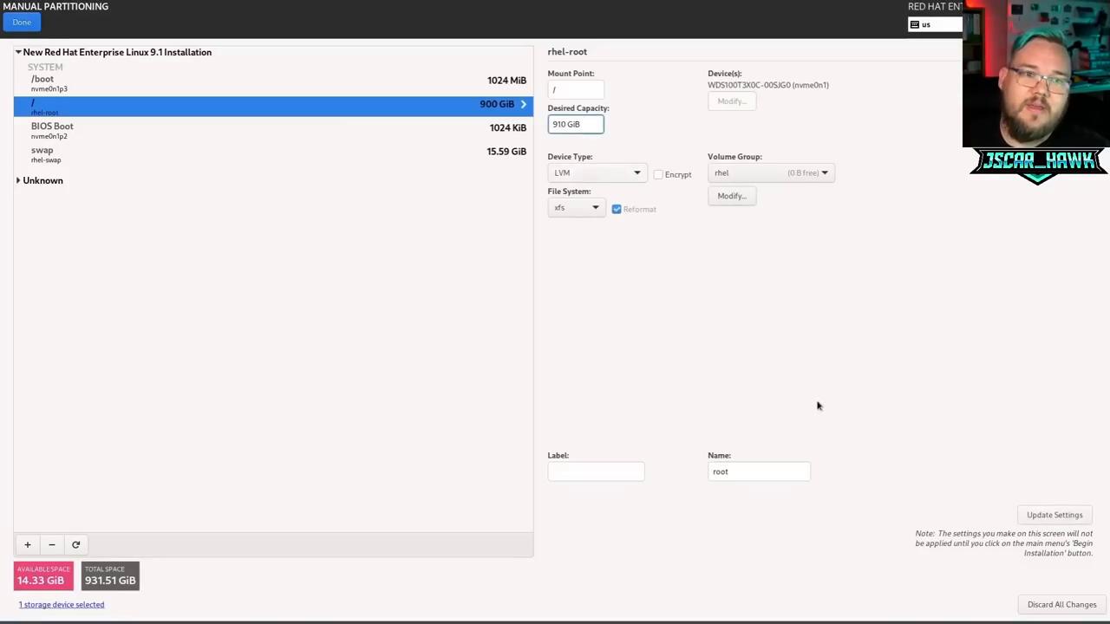
click(1054, 513)
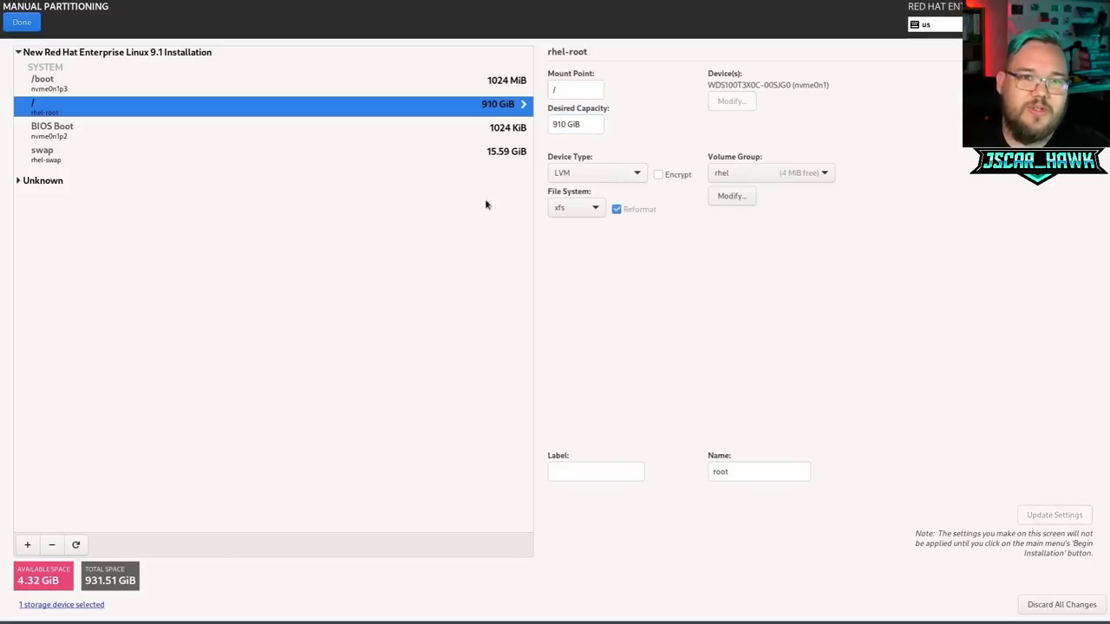
mouse_move(371, 215)
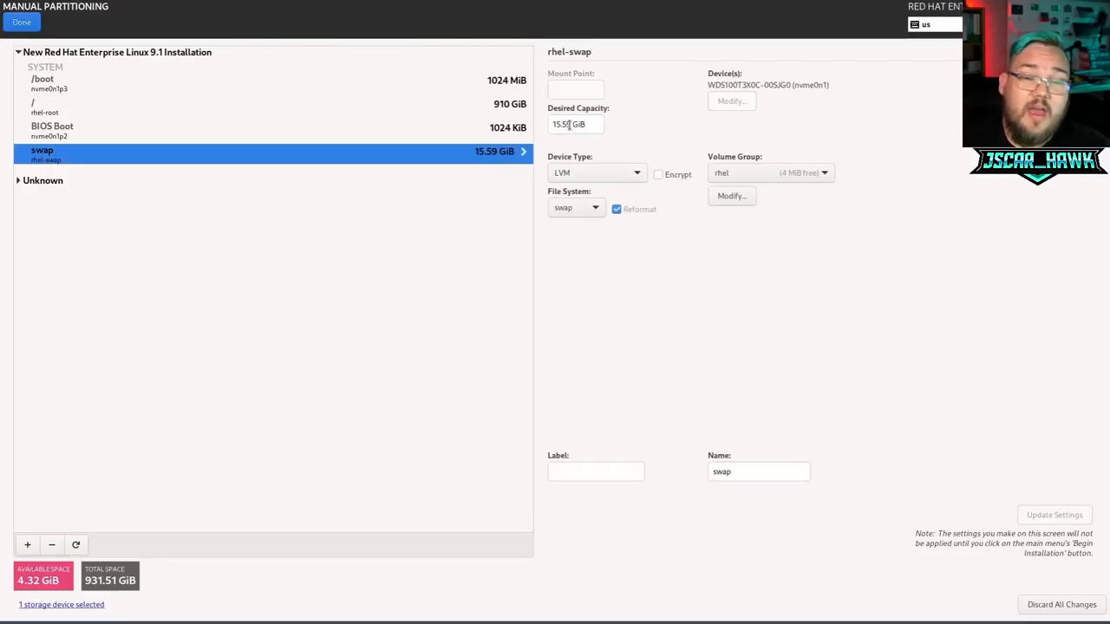
Set swap to 16 GiB, finish partitioning and accept the summary of changes.
triple_click(569, 125)
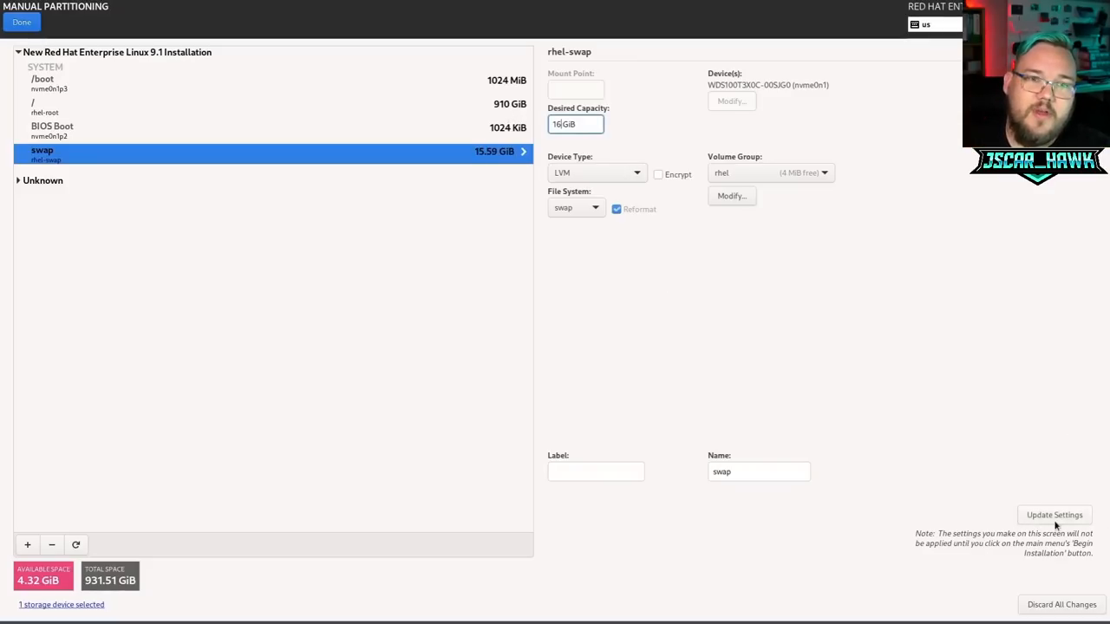
click(1054, 514)
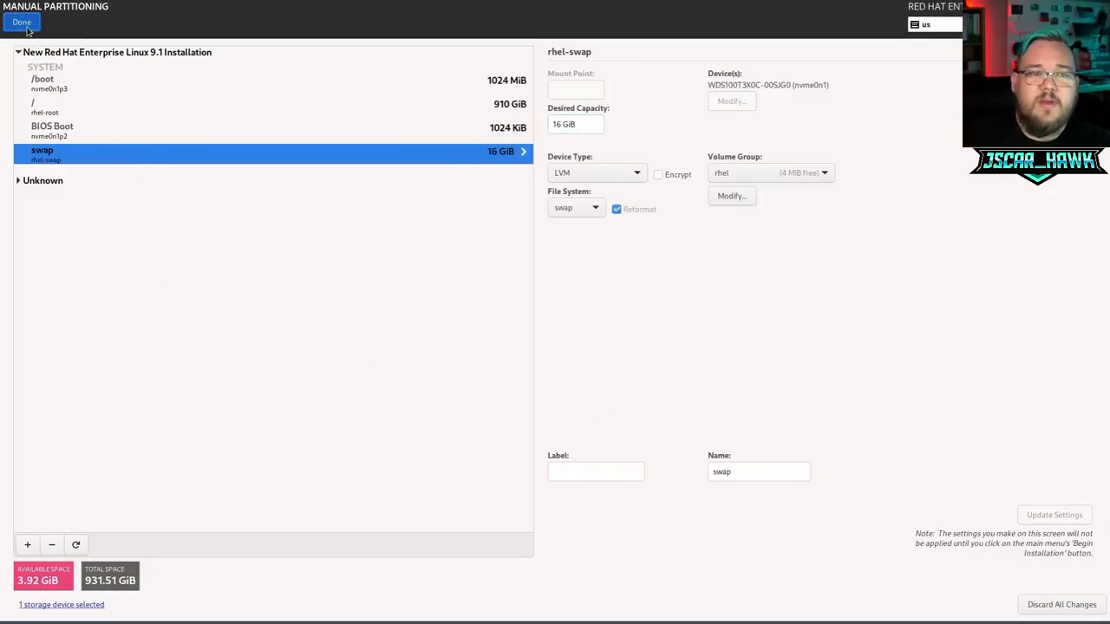
click(21, 21)
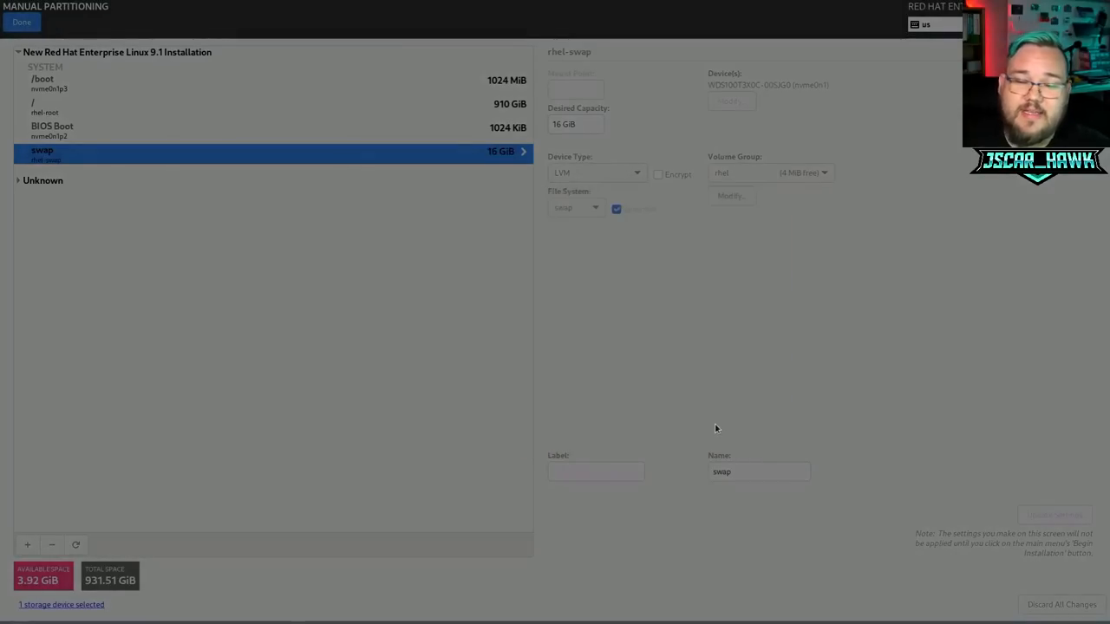
click(21, 21)
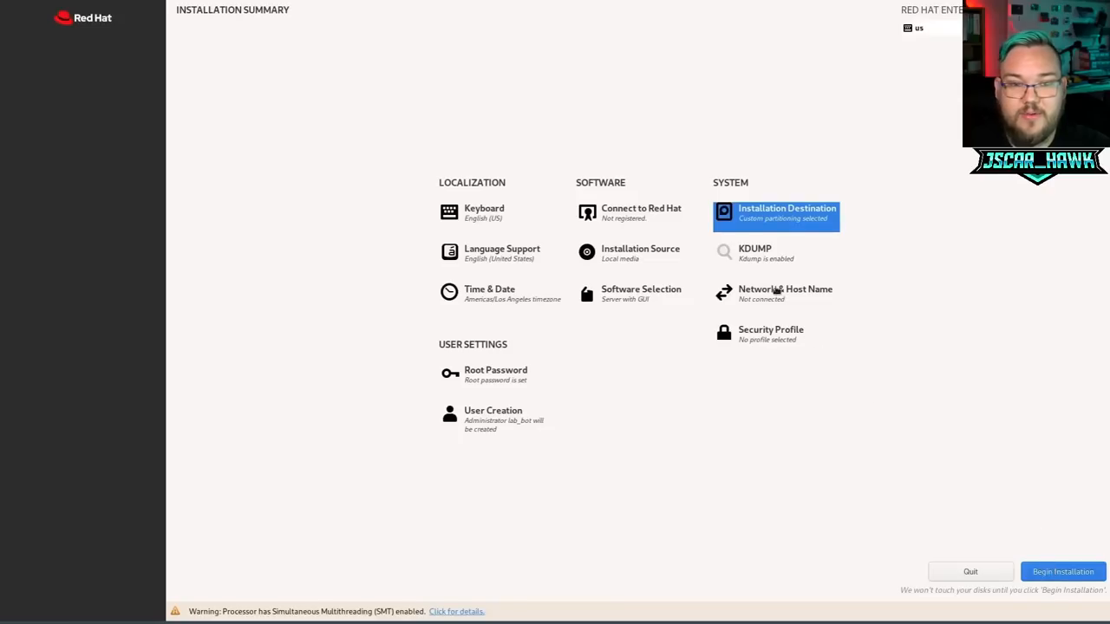
Apply zonetail01 as the host name in Network & Host Name and return to the summary.
click(784, 291)
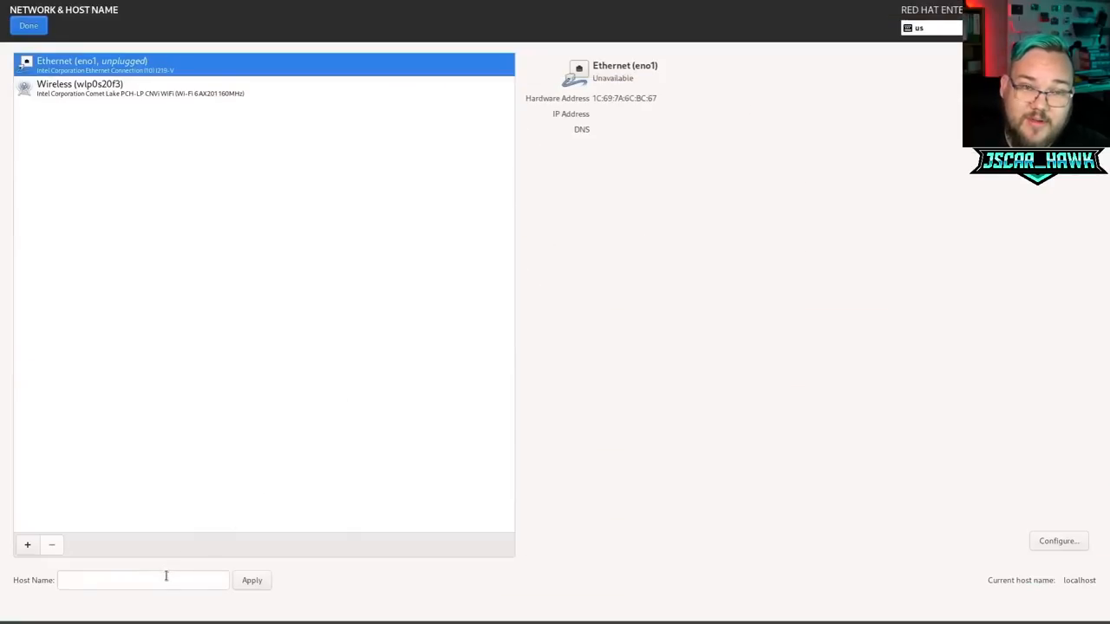
click(143, 579)
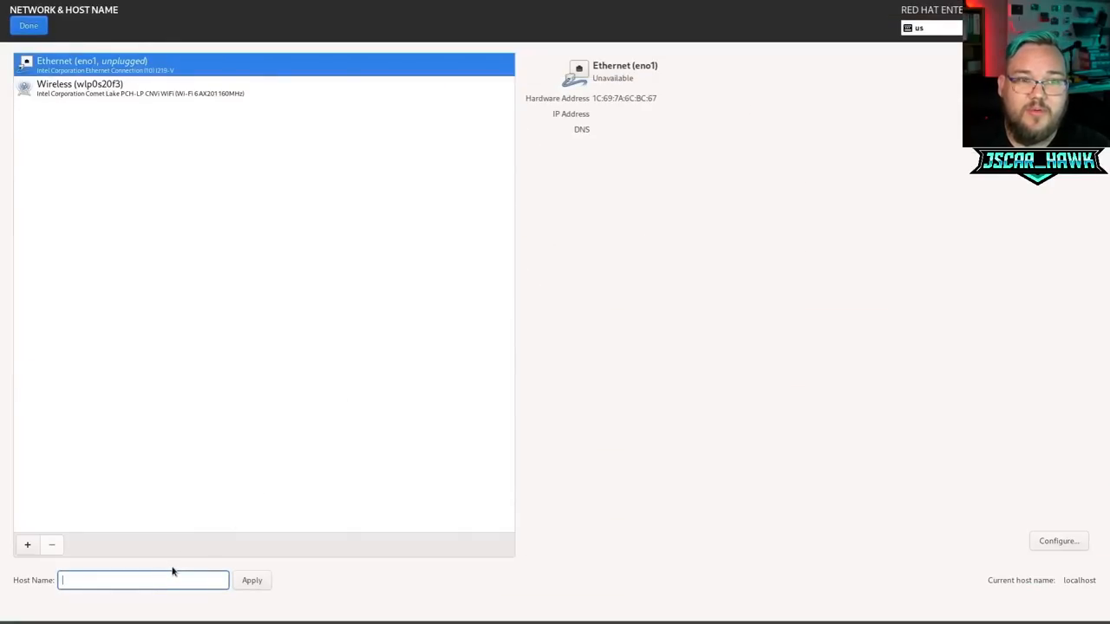
text(zone)
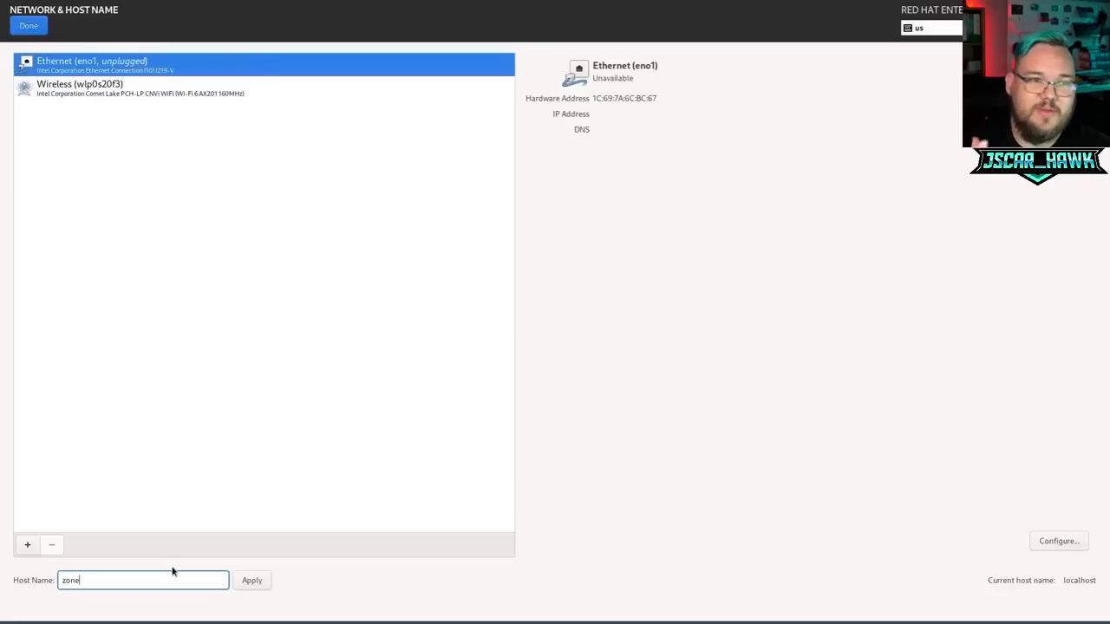
text(tail)
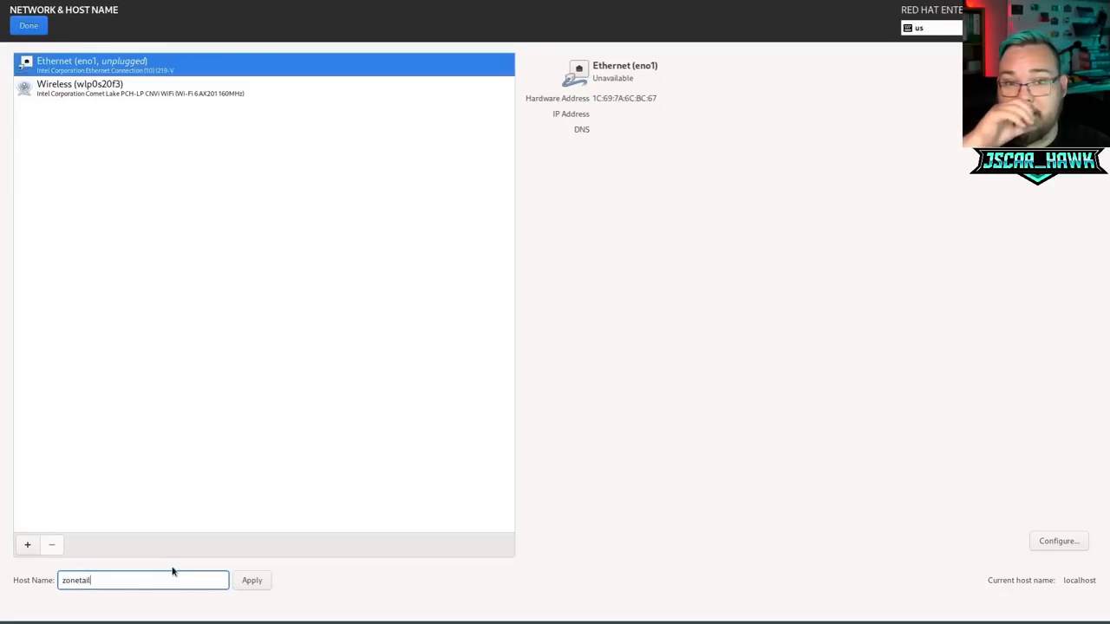
text(01)
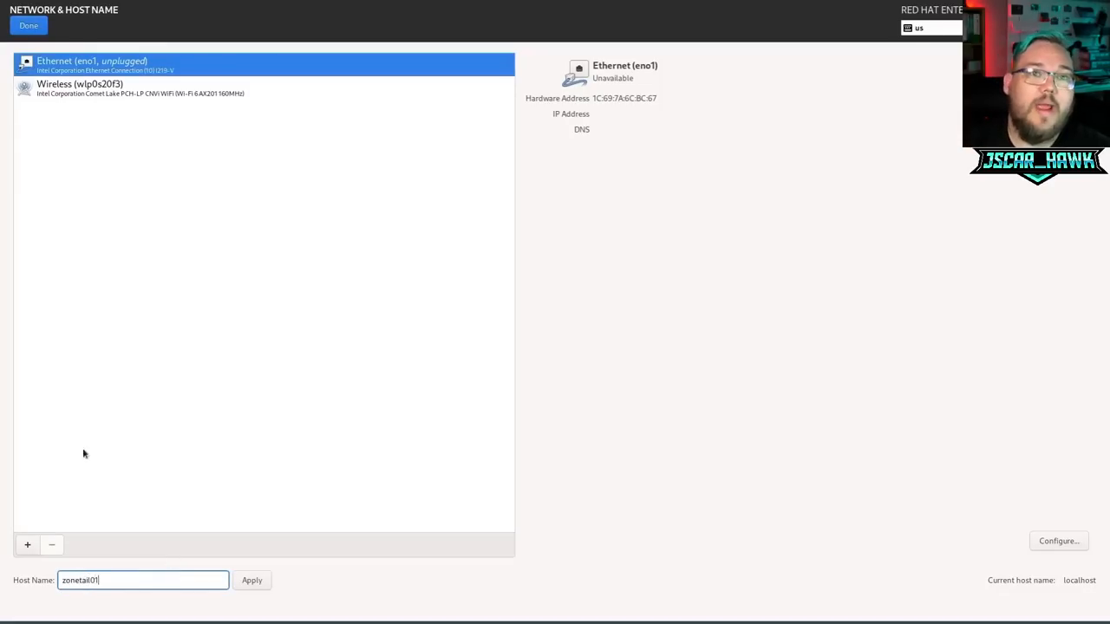
click(251, 579)
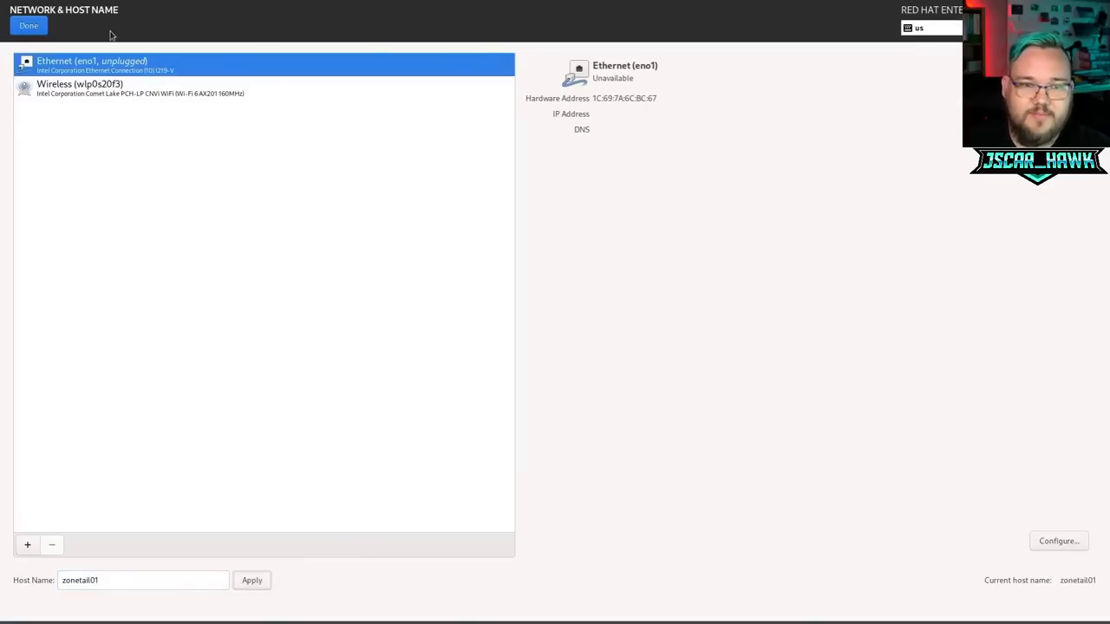
click(28, 24)
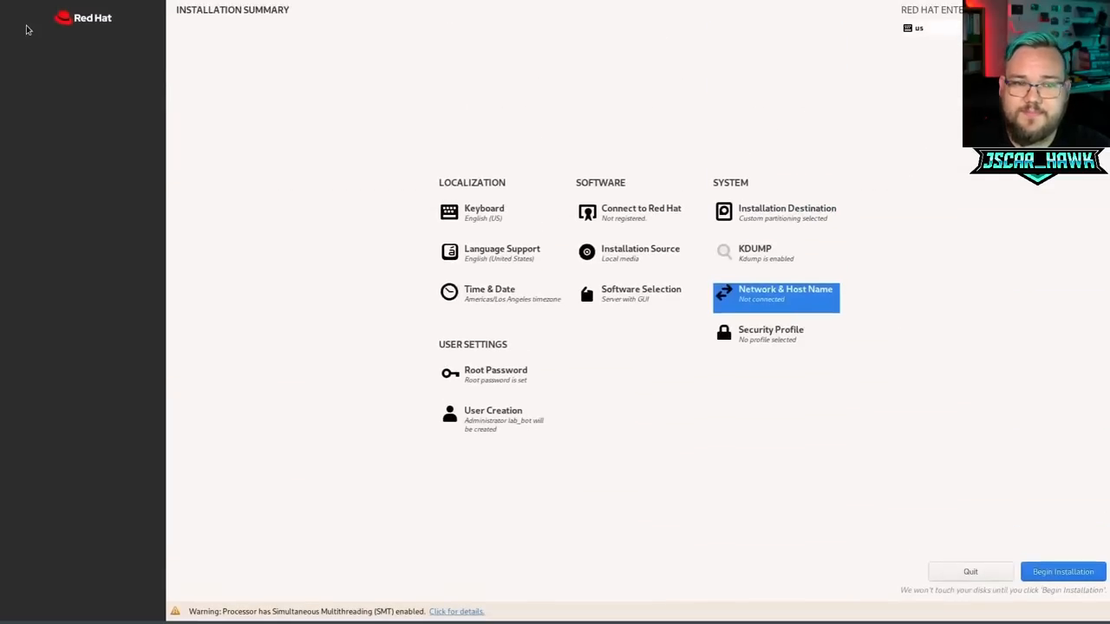
Begin the RHEL 9.1 installation from the Installation Summary and let it run.
click(1061, 572)
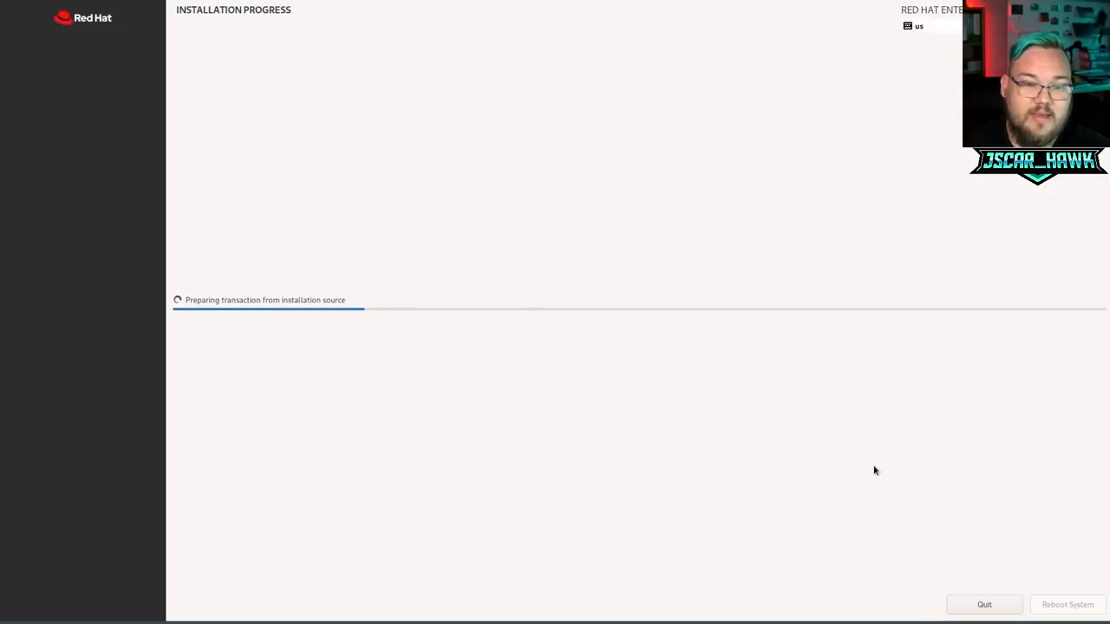
click(1089, 607)
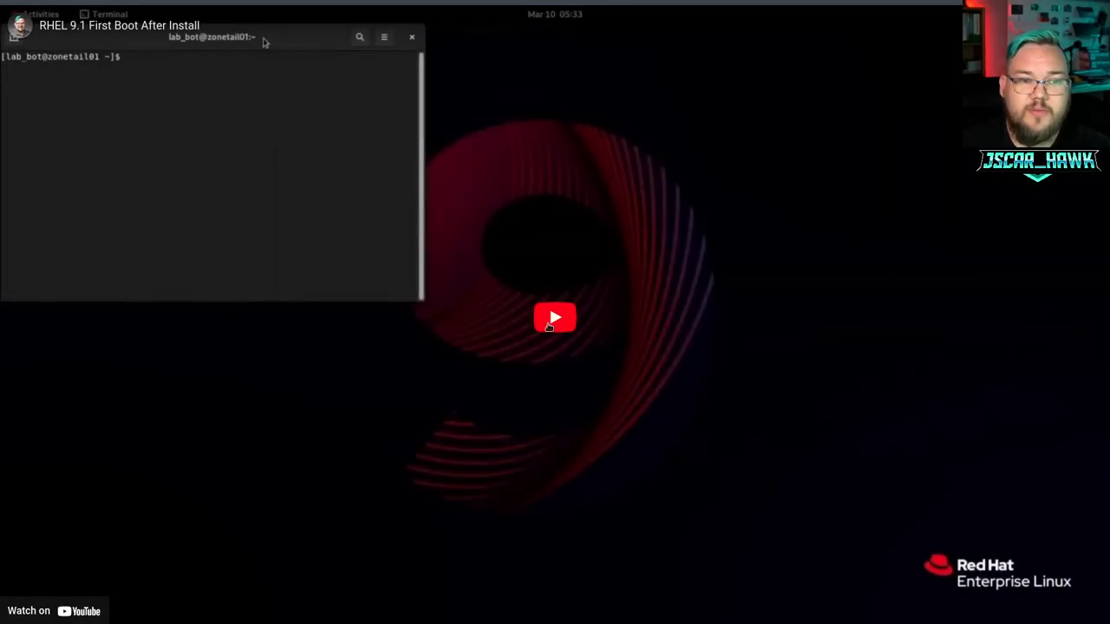
Play the first-boot video until the GDM login screen with the lab_bot account appears.
click(555, 317)
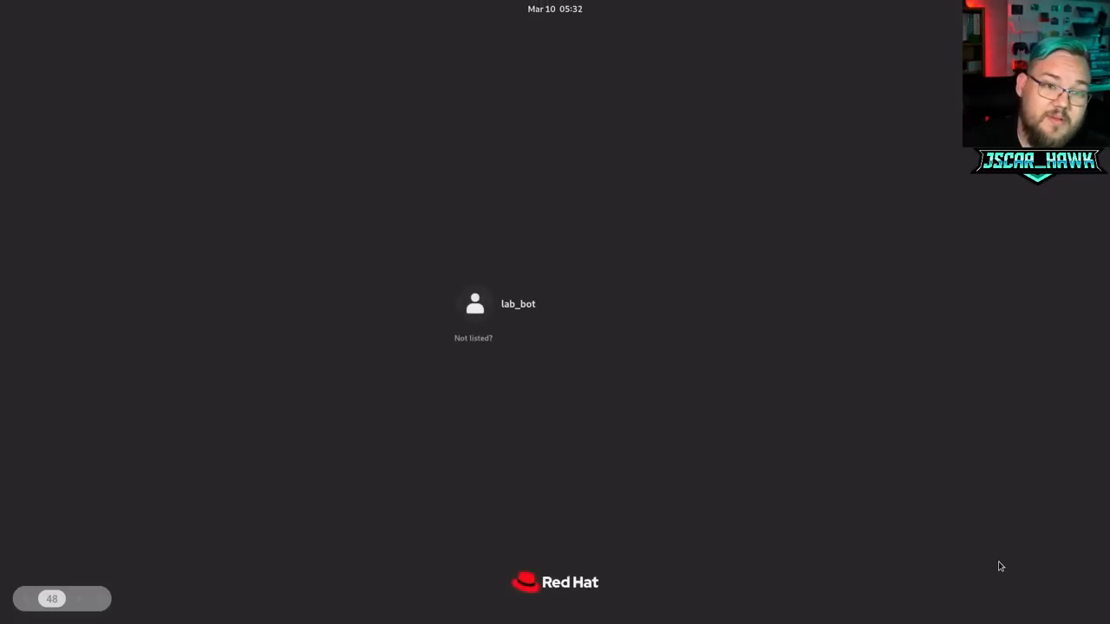
Sign in as lab_bot with the password to reach the desktop welcome prompt.
click(517, 303)
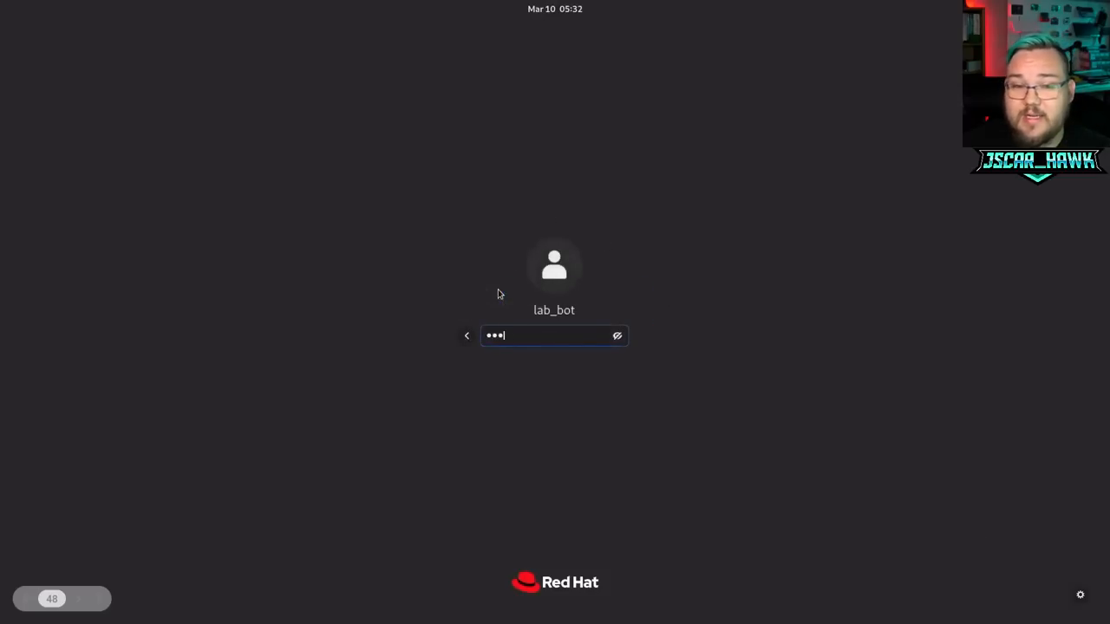
text(password)
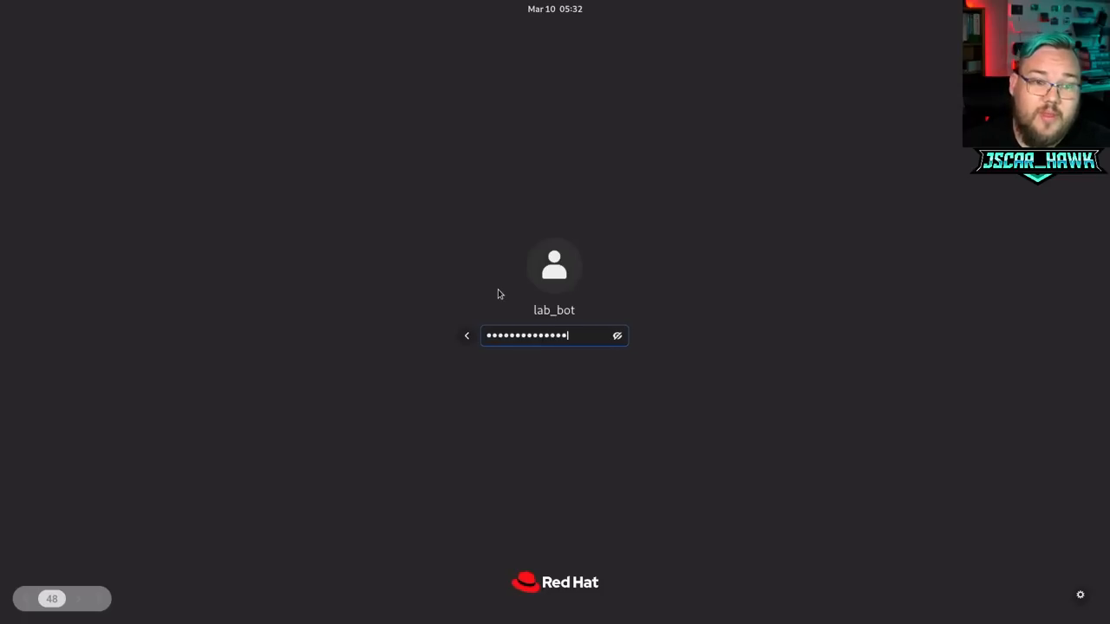
key(Return)
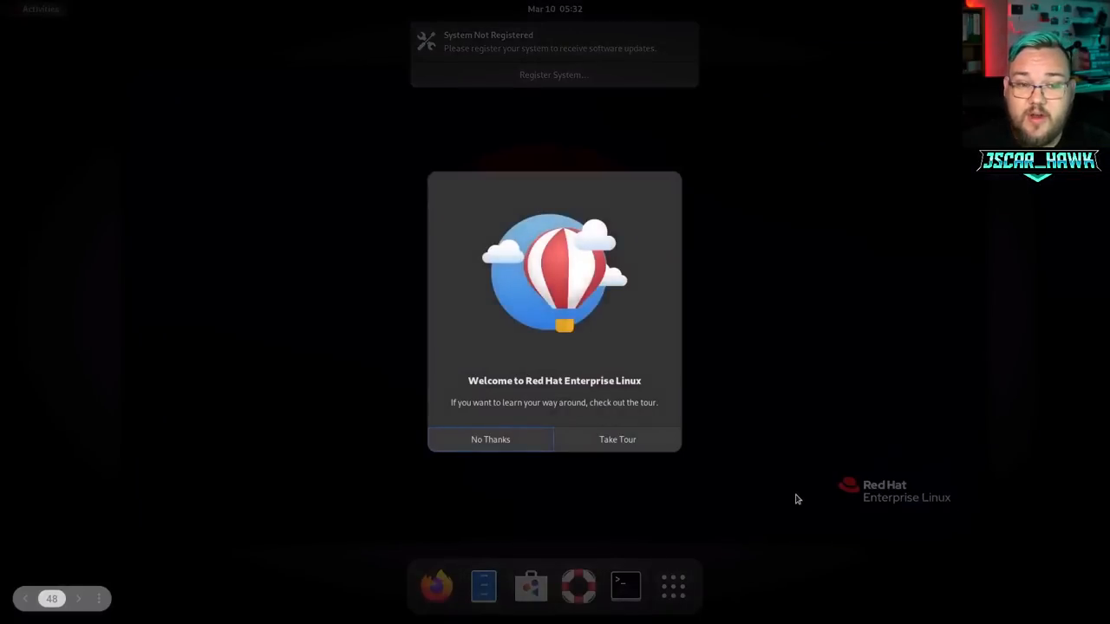
Take the GNOME Tour and advance through every page to the final 'That's it!' page.
click(617, 439)
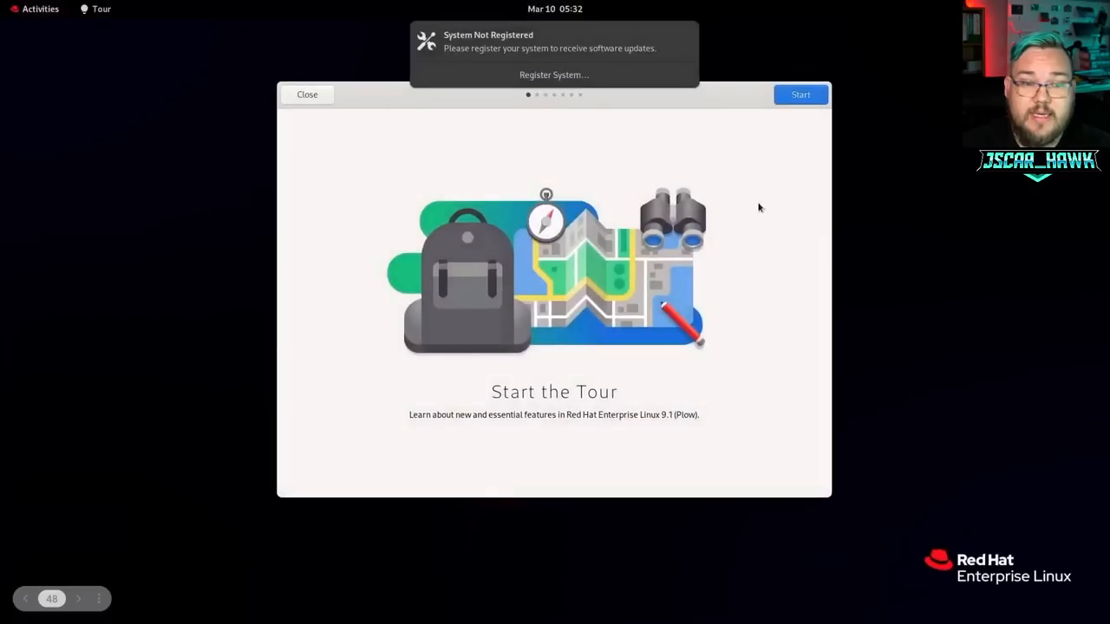
click(799, 94)
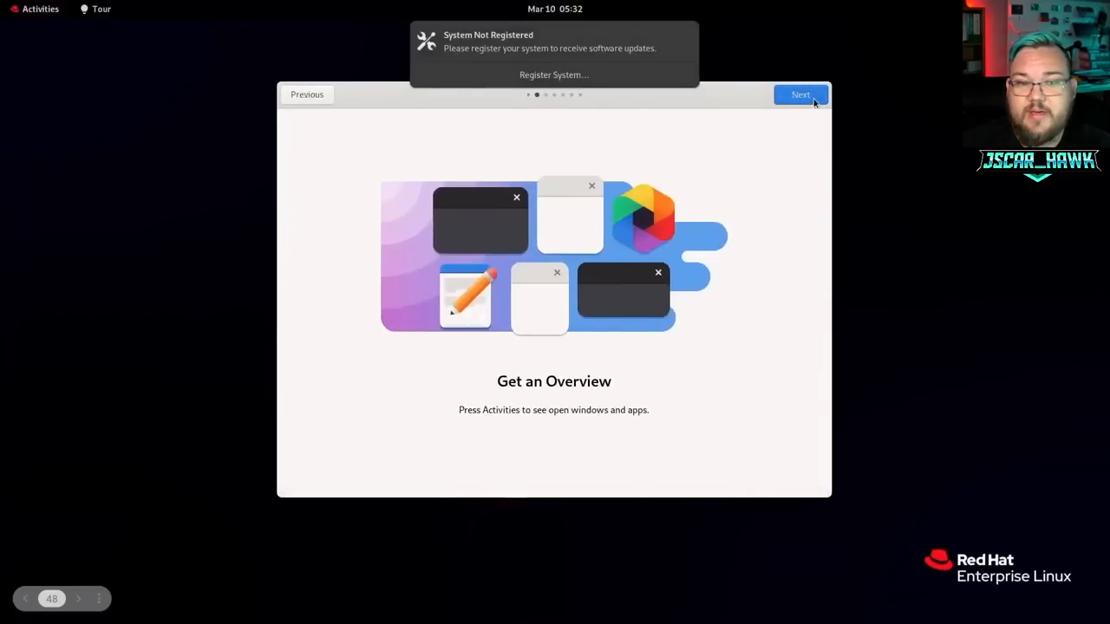
click(800, 93)
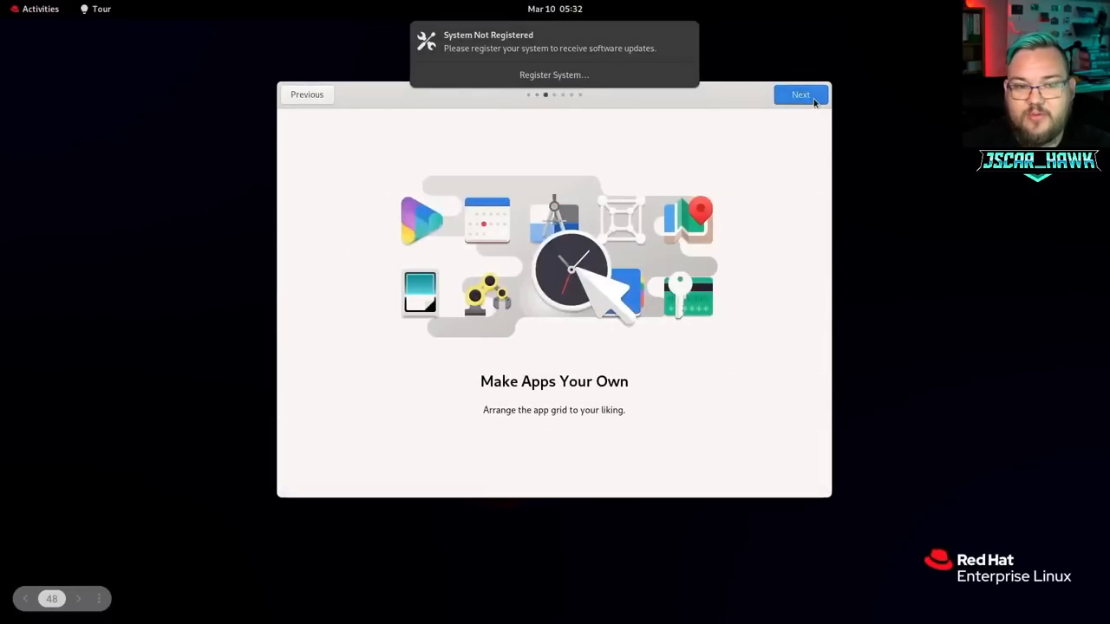
click(800, 94)
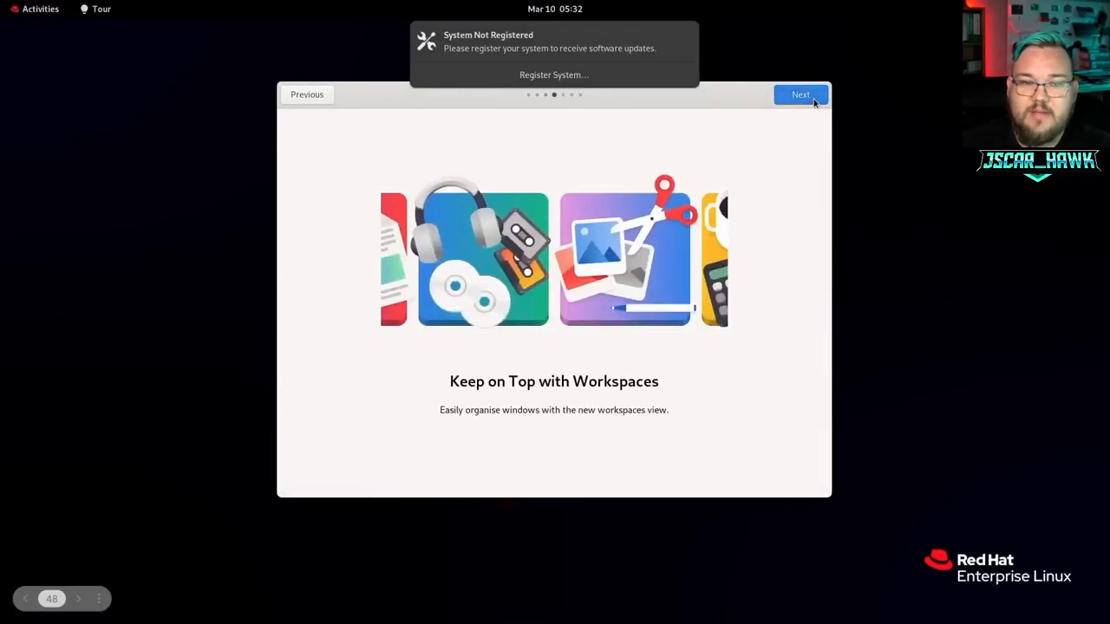
click(800, 94)
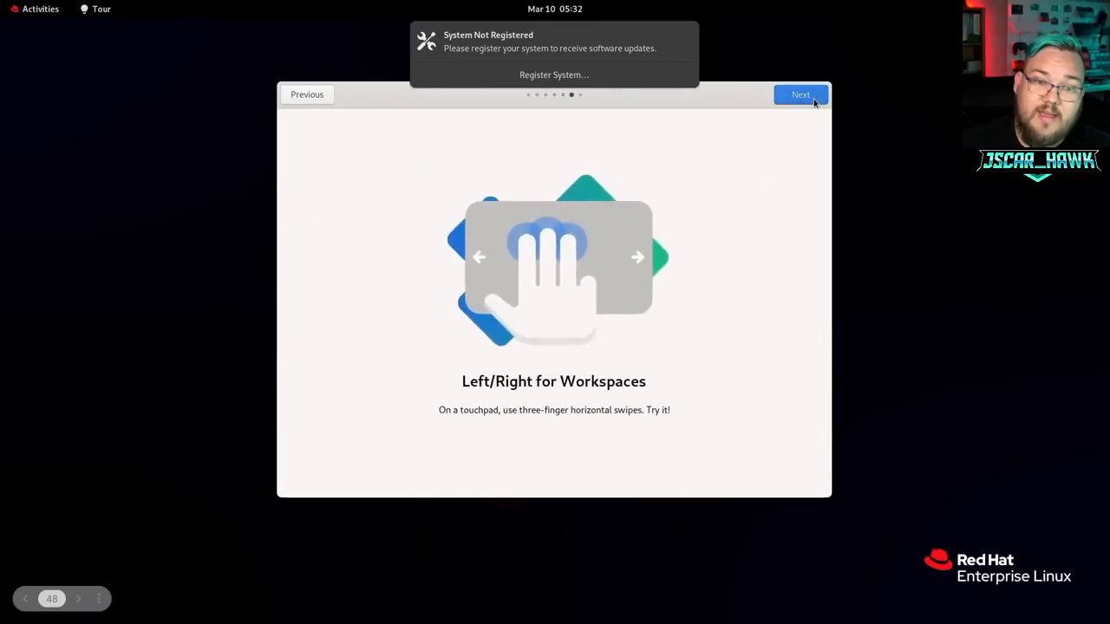
click(799, 93)
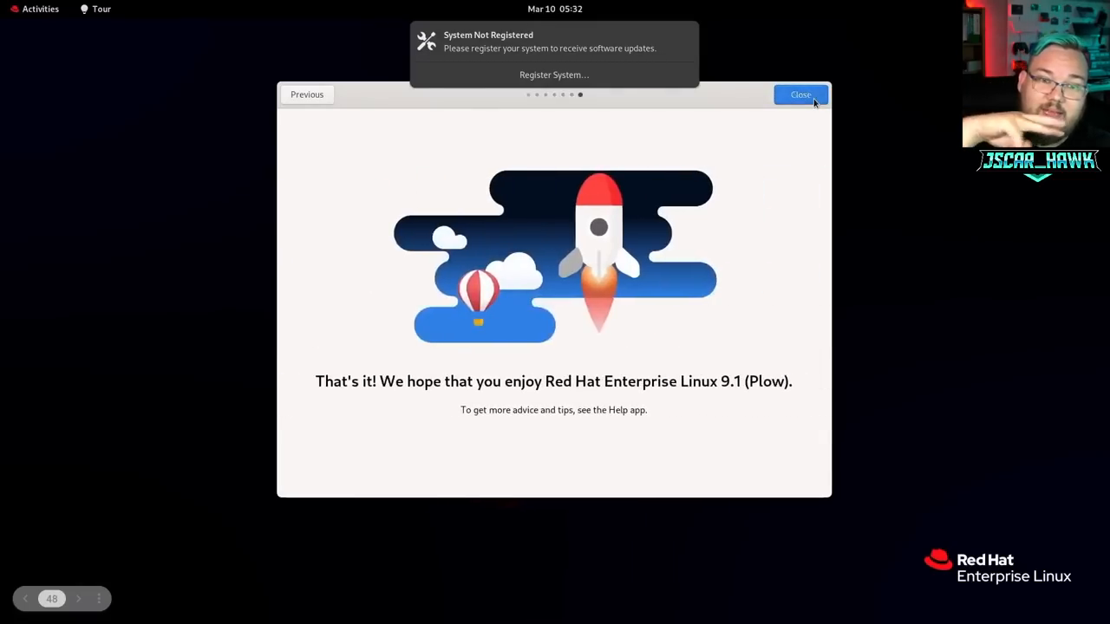
Close the tour, scroll the About panel and select Subscription 'System Not Registered'.
click(800, 94)
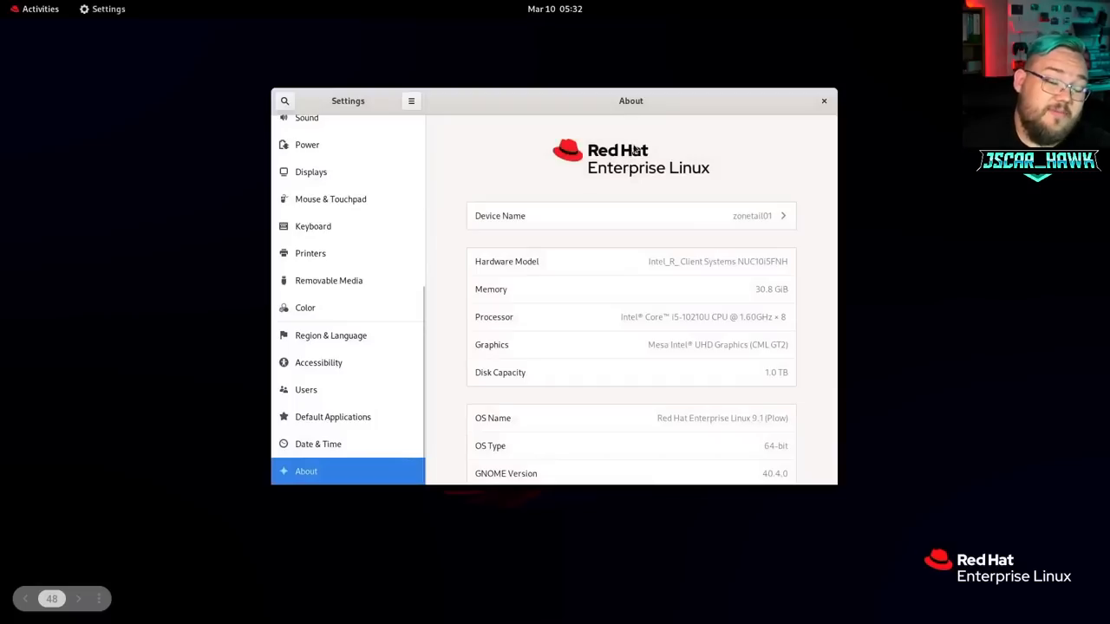
scroll(down, 3)
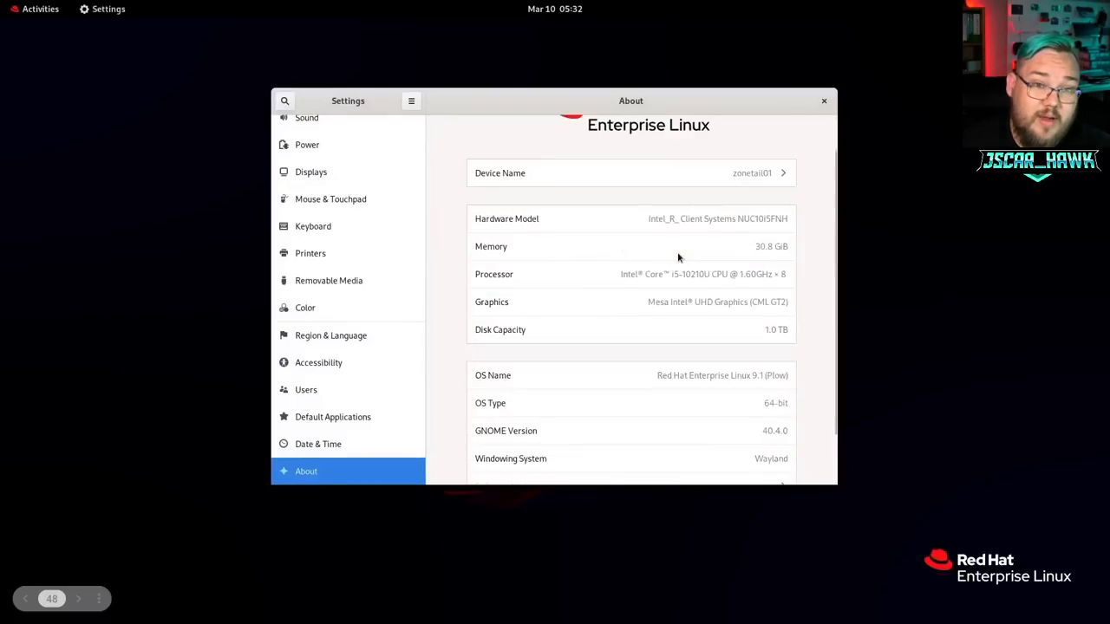
scroll(down, 3)
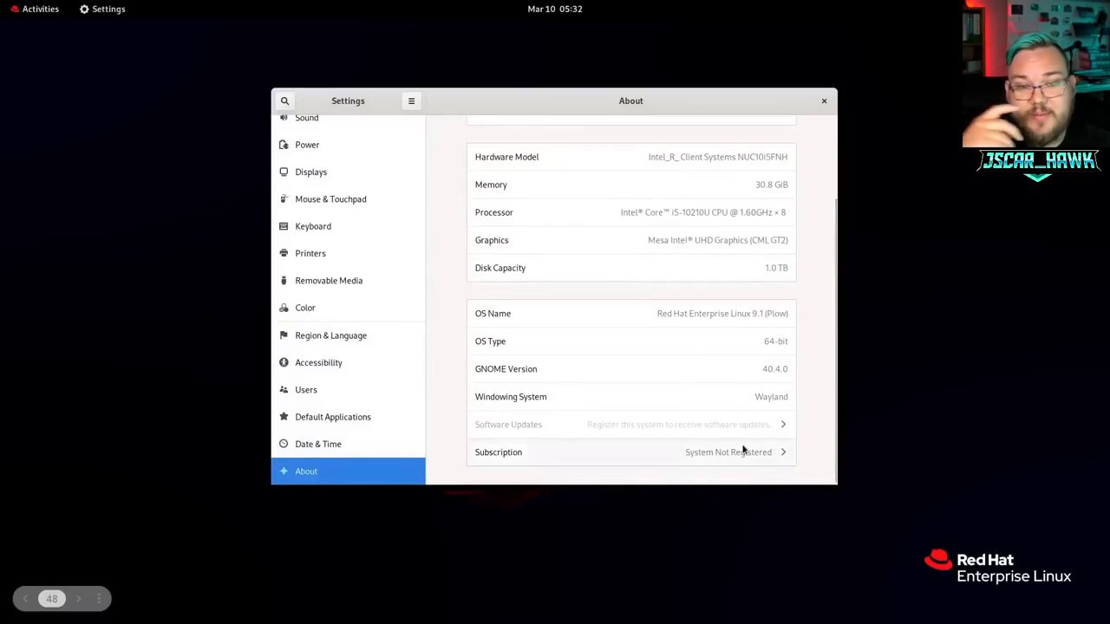
click(737, 451)
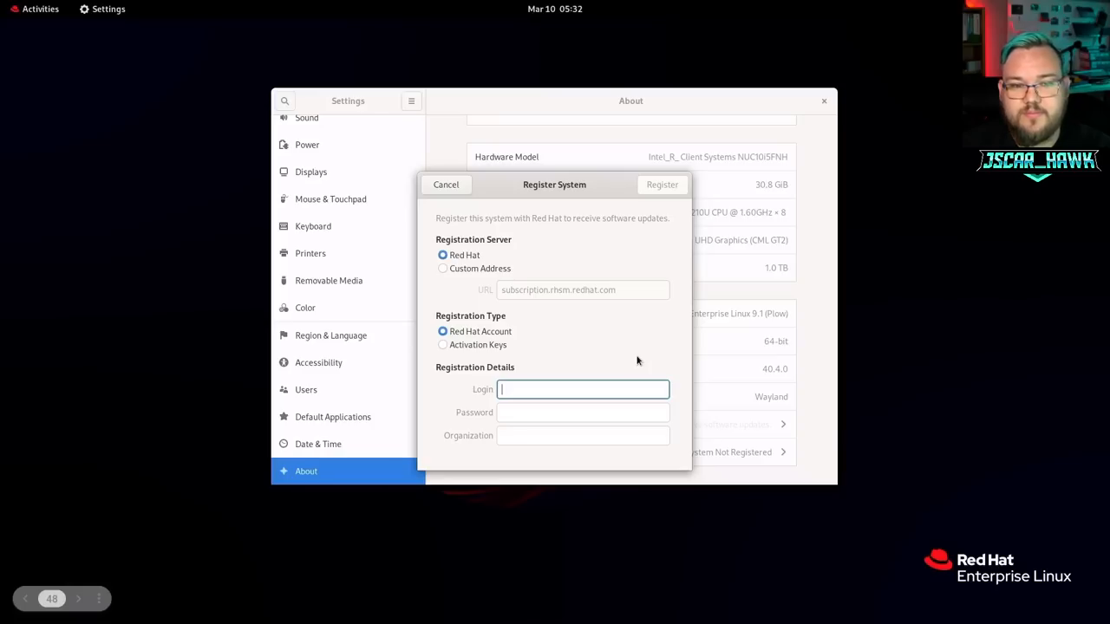
Enter the Red Hat account login 'opentechnokwersity' and password, then register the system.
text(open)
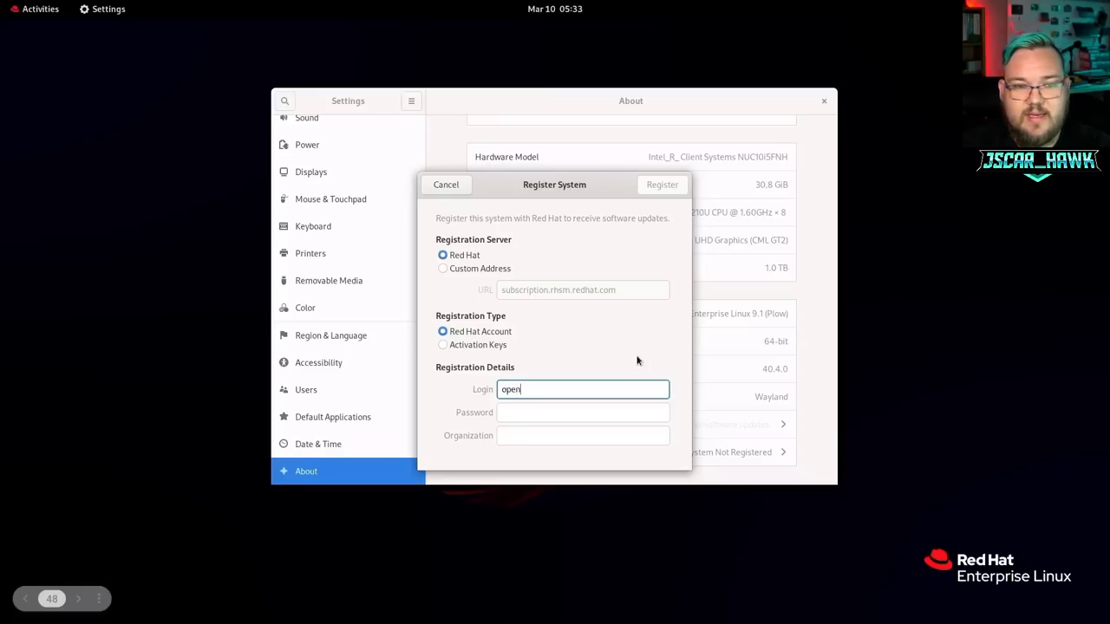
text(tech)
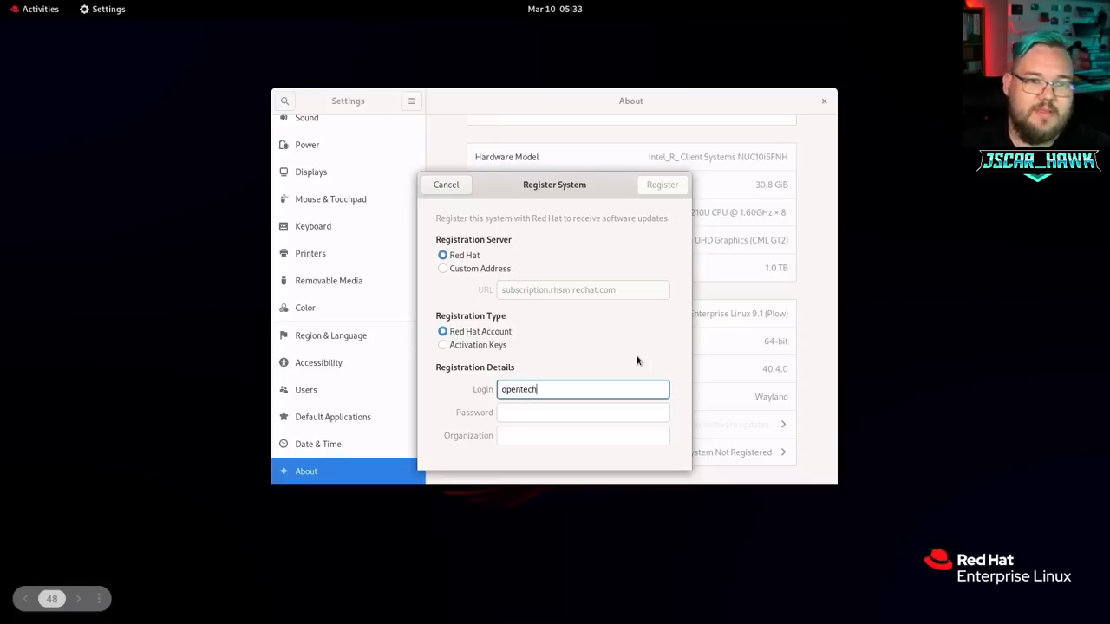
text(no)
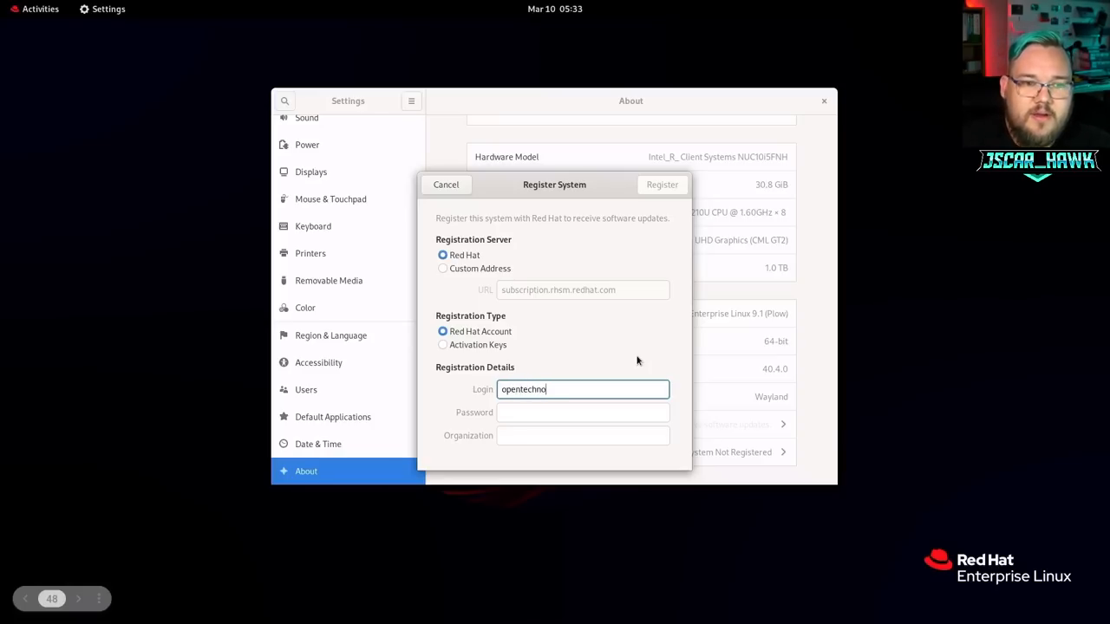
text(k)
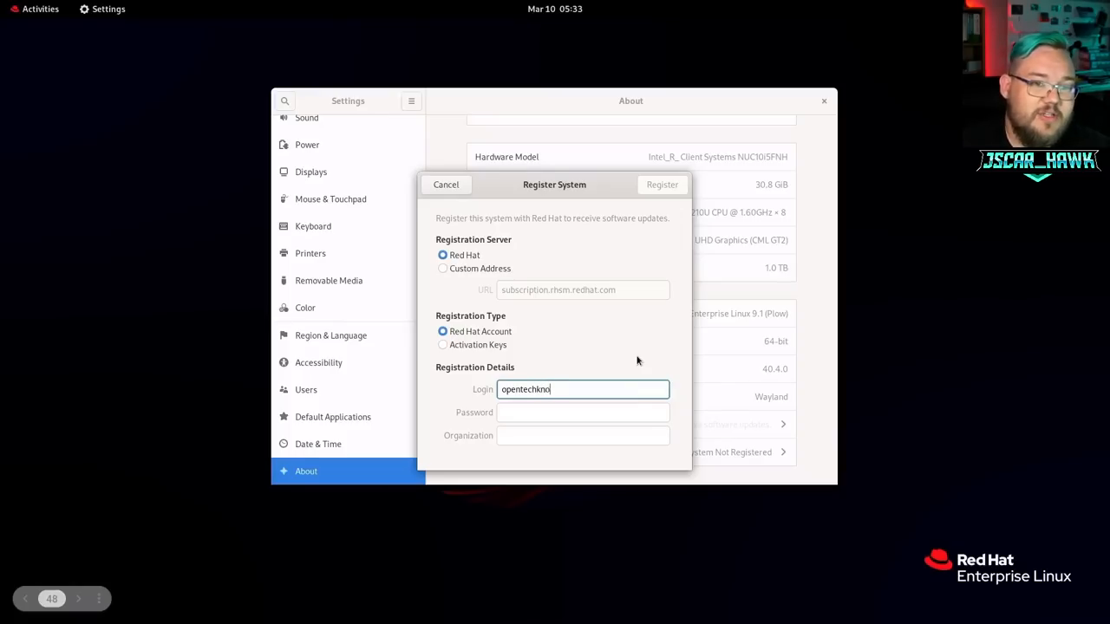
text(w)
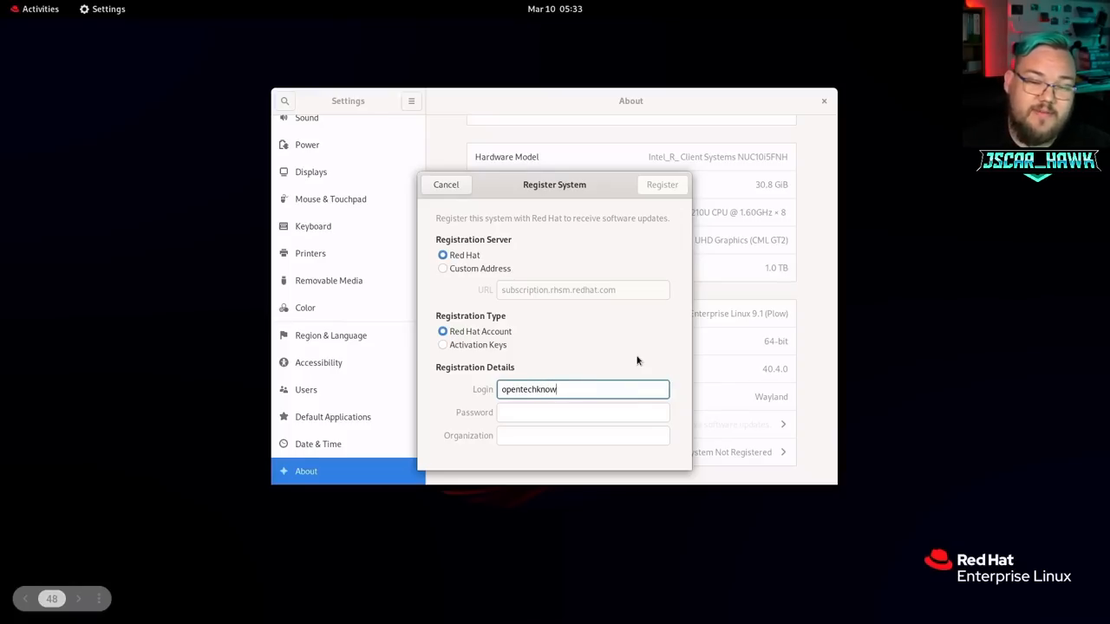
text(er)
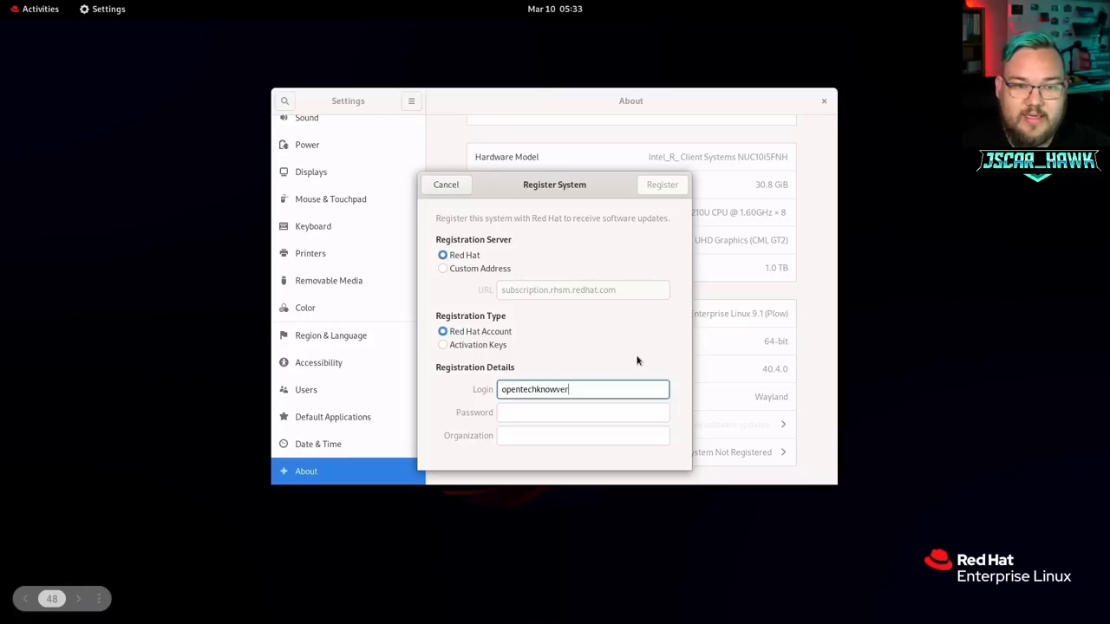
text(sity)
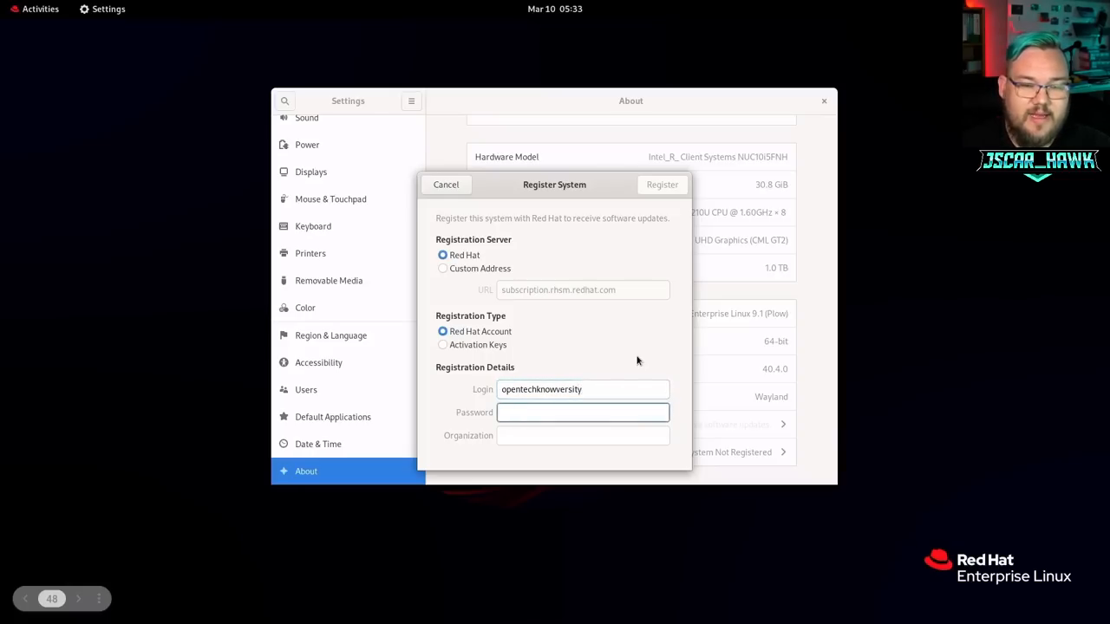
text(••••)
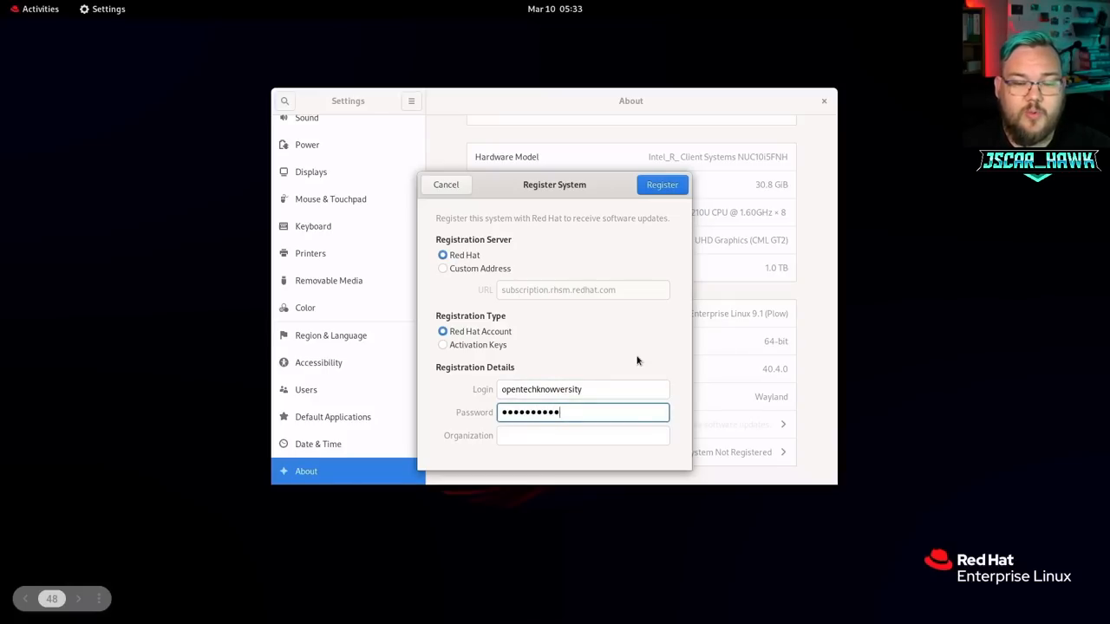
text(•)
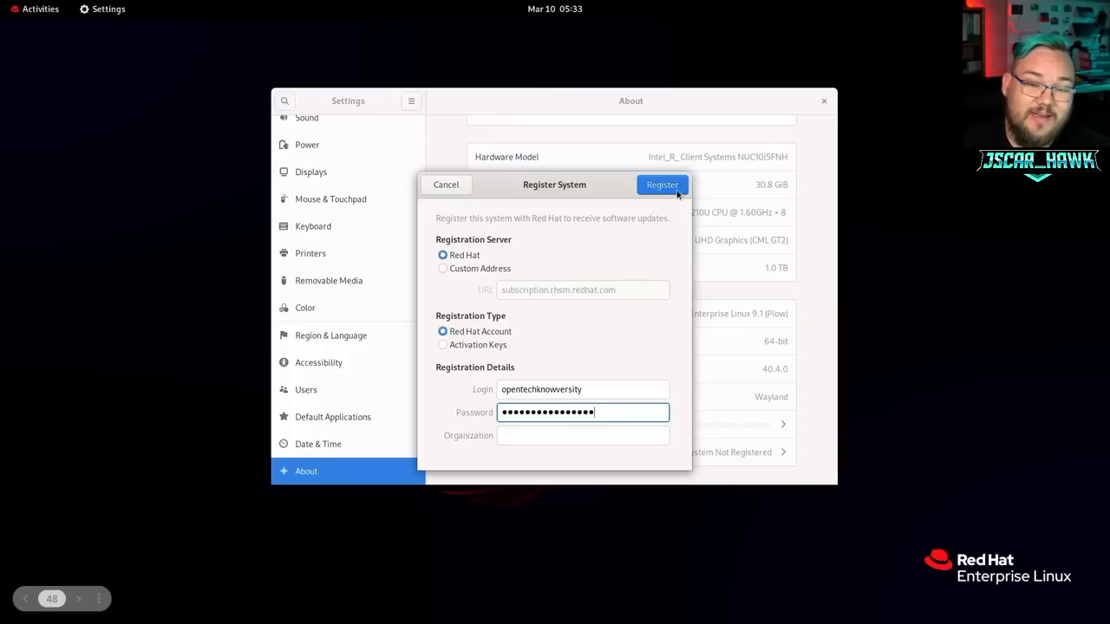
click(662, 184)
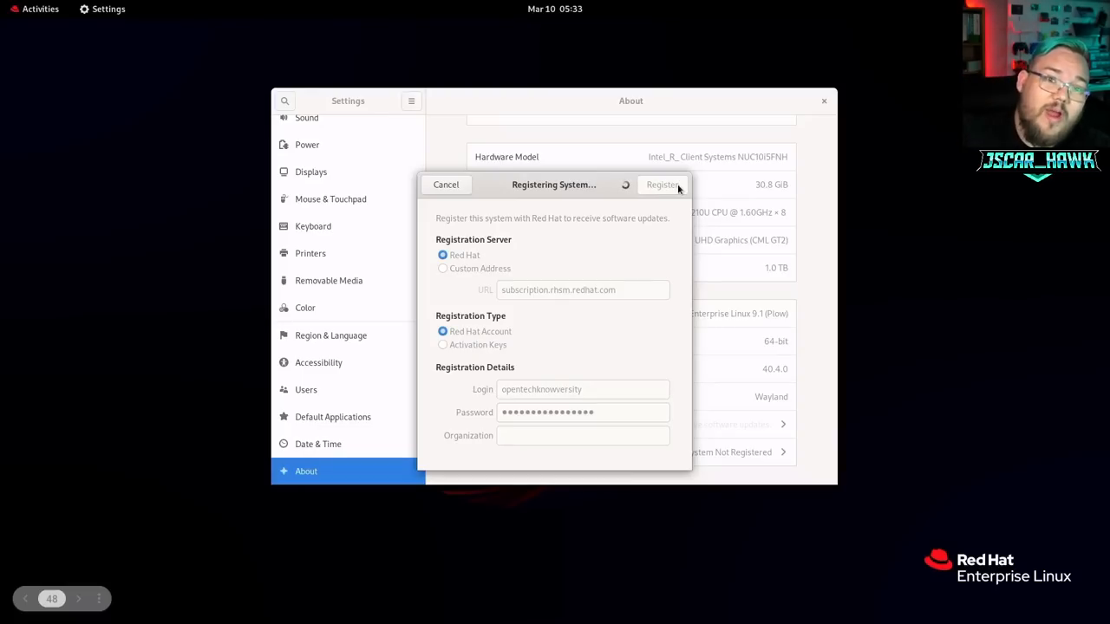
click(662, 183)
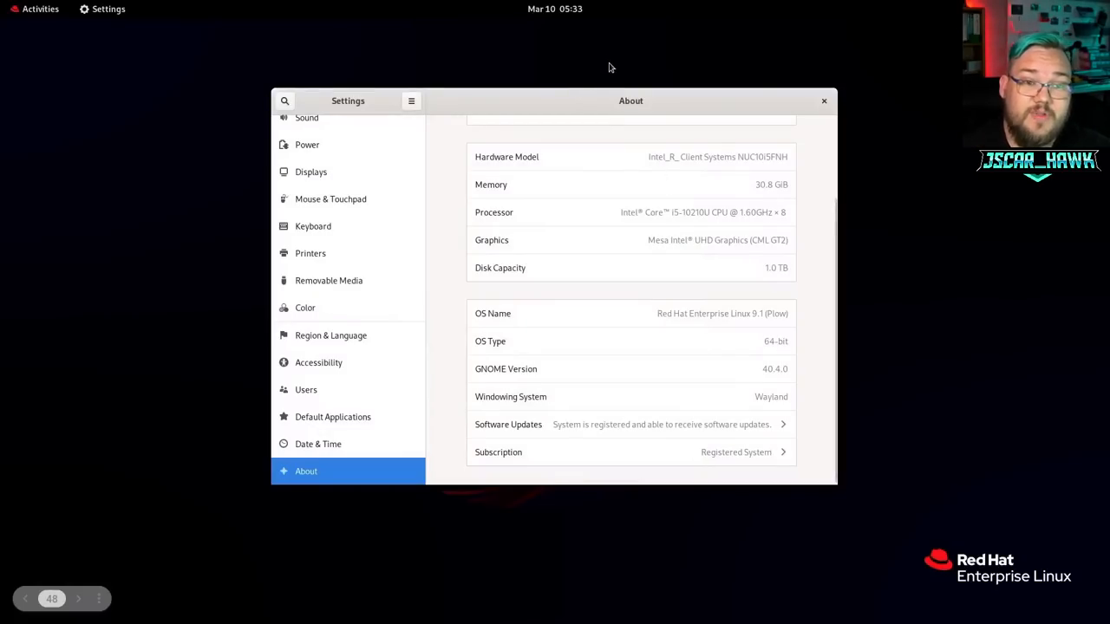
Launch a new terminal window for lab_bot on zonetail01 from the Activities dash.
click(40, 9)
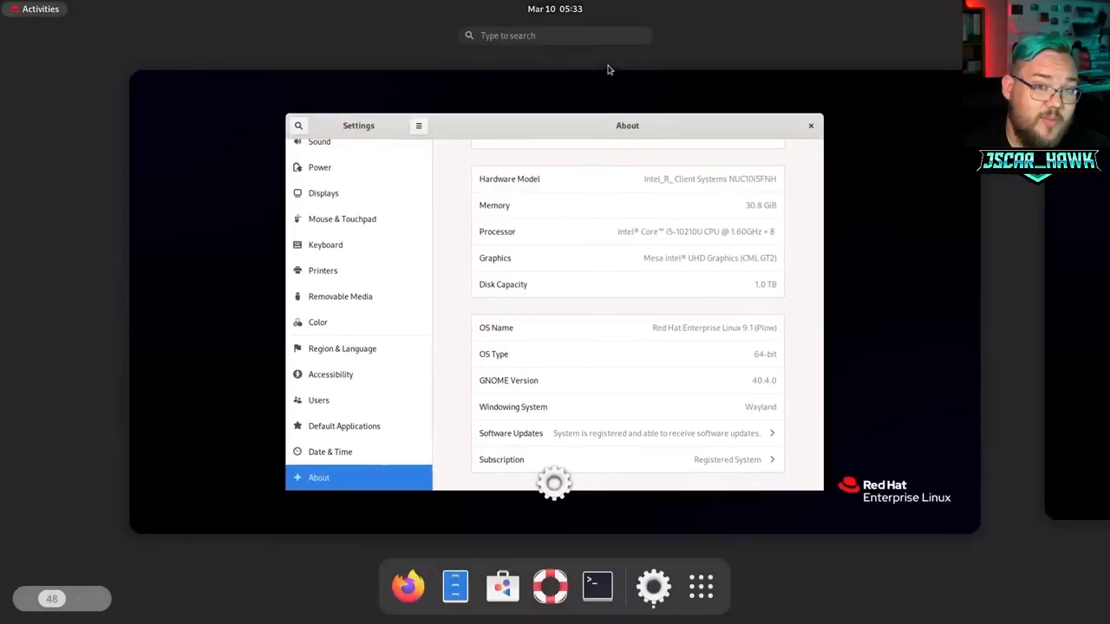
click(596, 587)
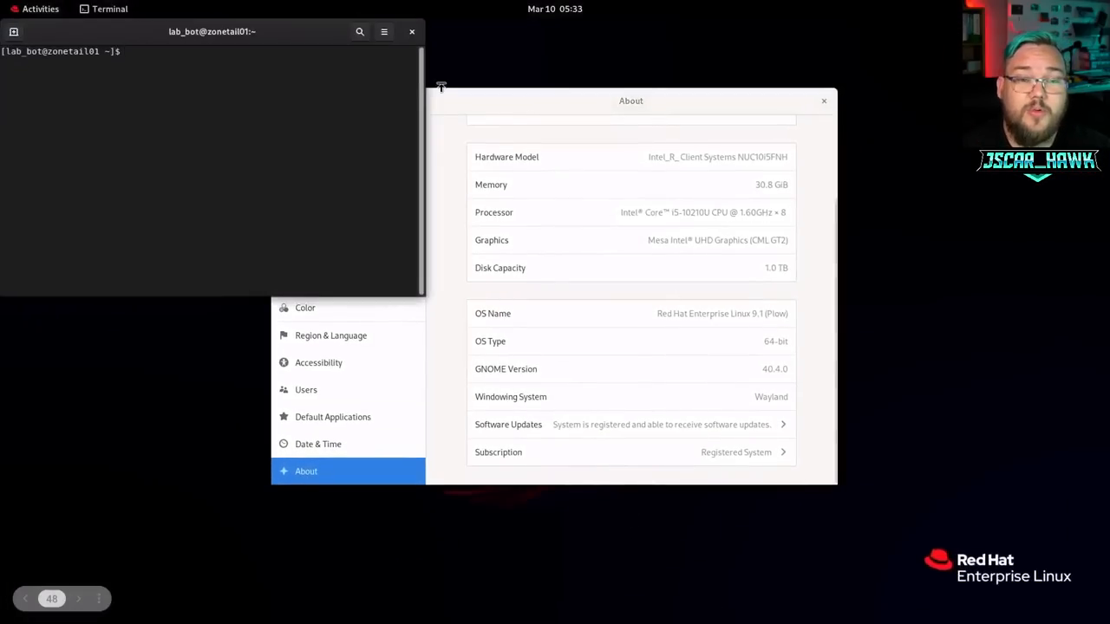
Run 'sudo yum update -y' in the maximized terminal and supply the administrator password.
click(822, 101)
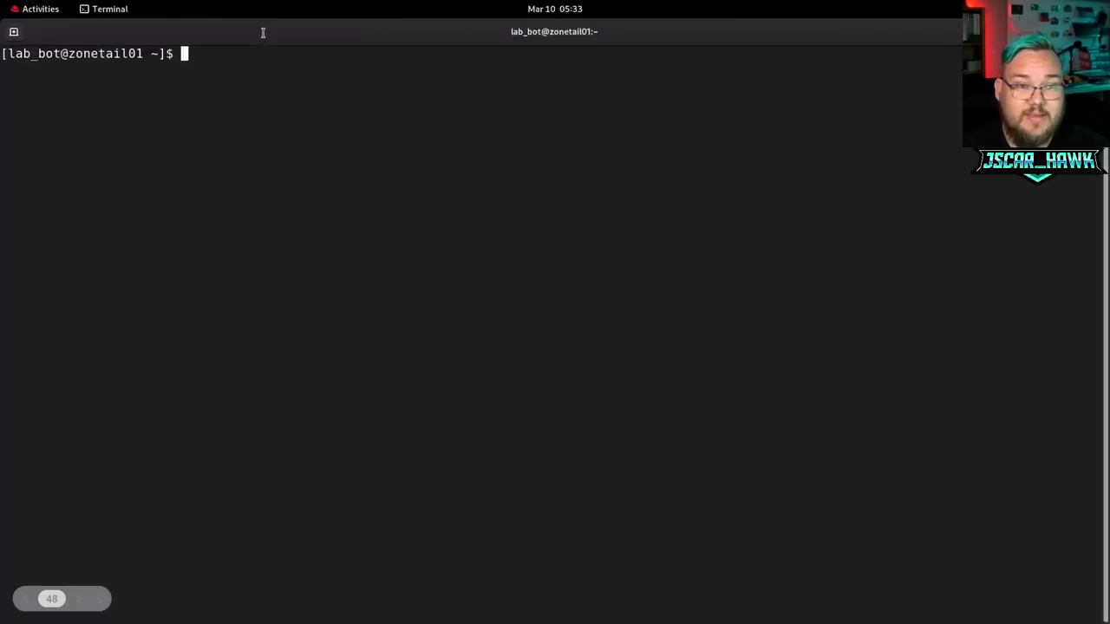
text(sudo yu)
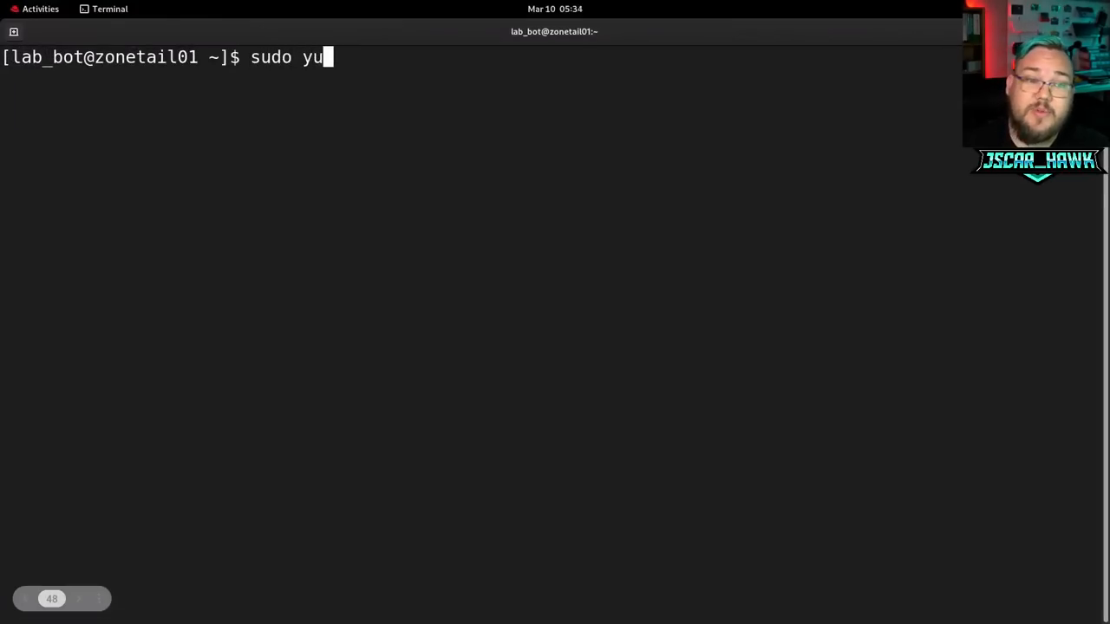
text(m update)
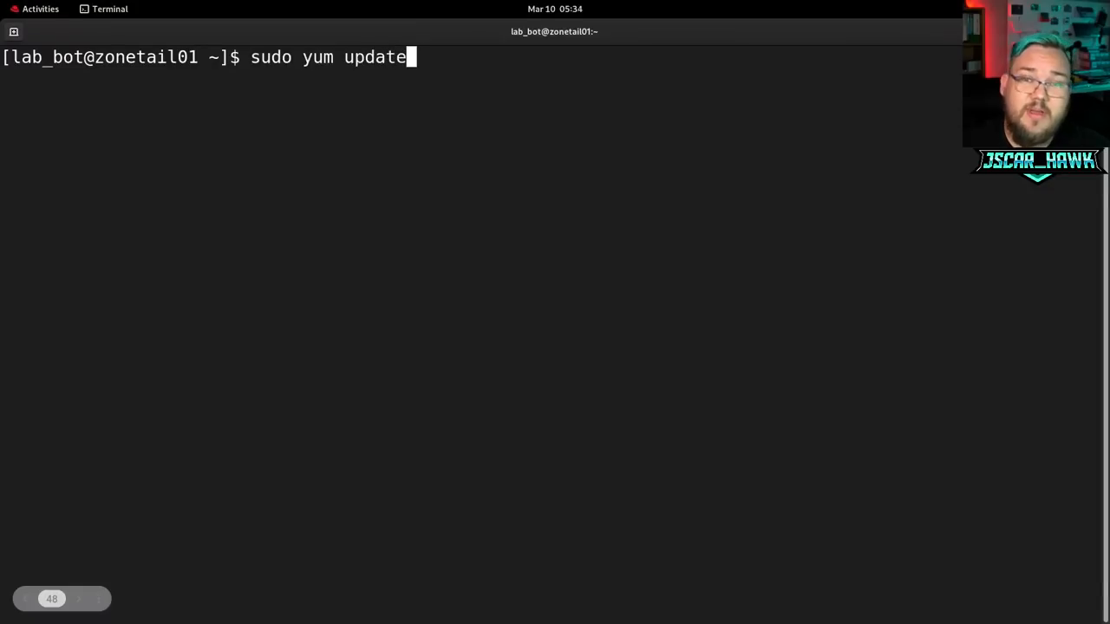
text(-y)
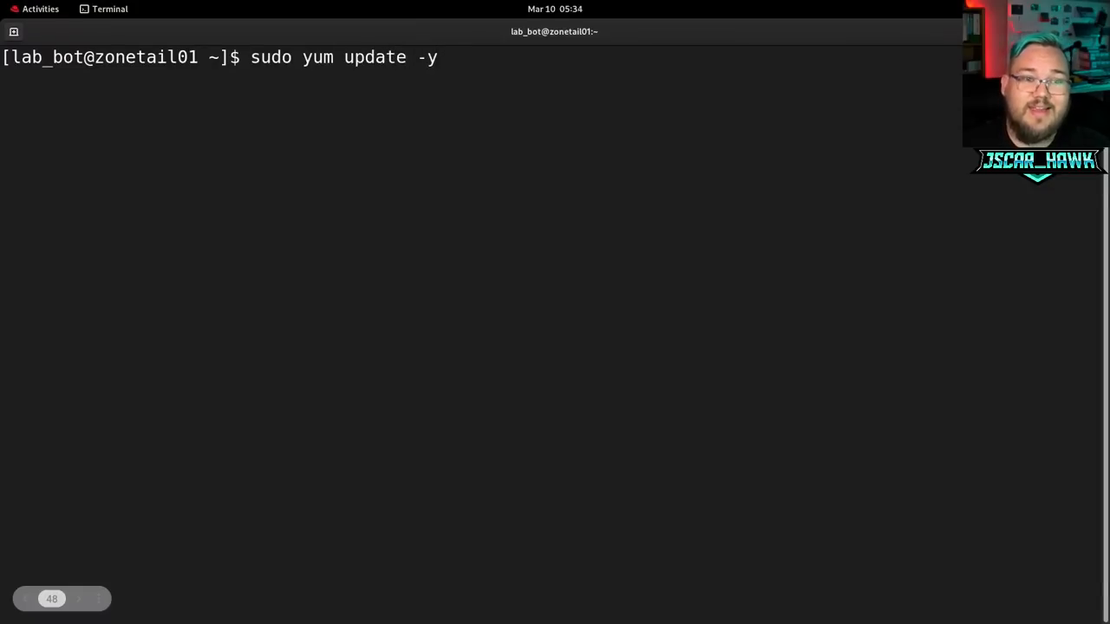
key(Return)
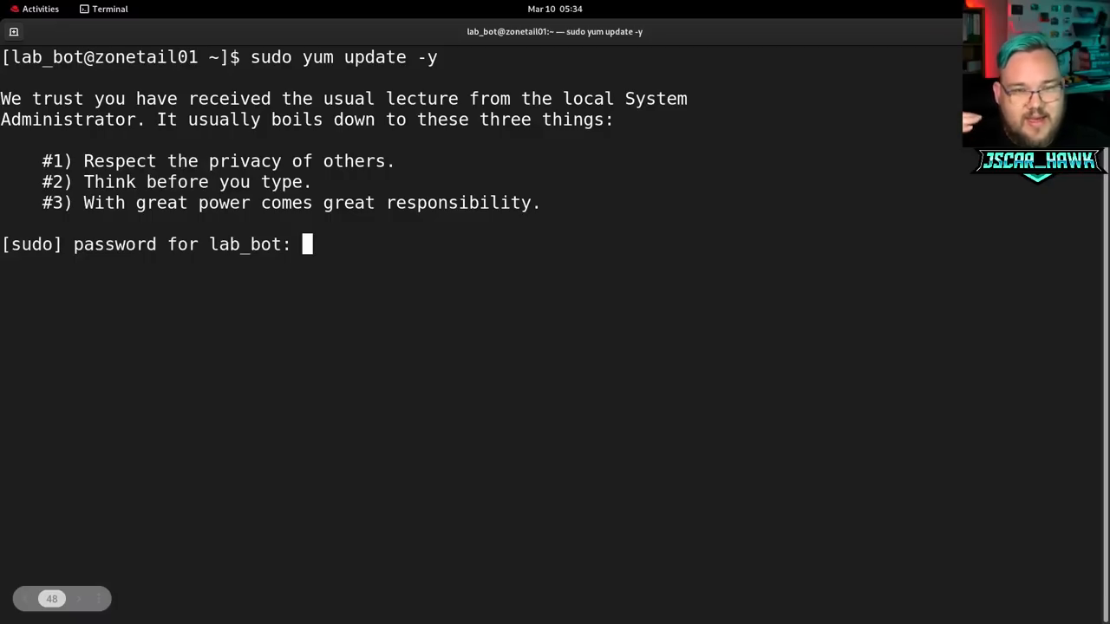
key(Return)
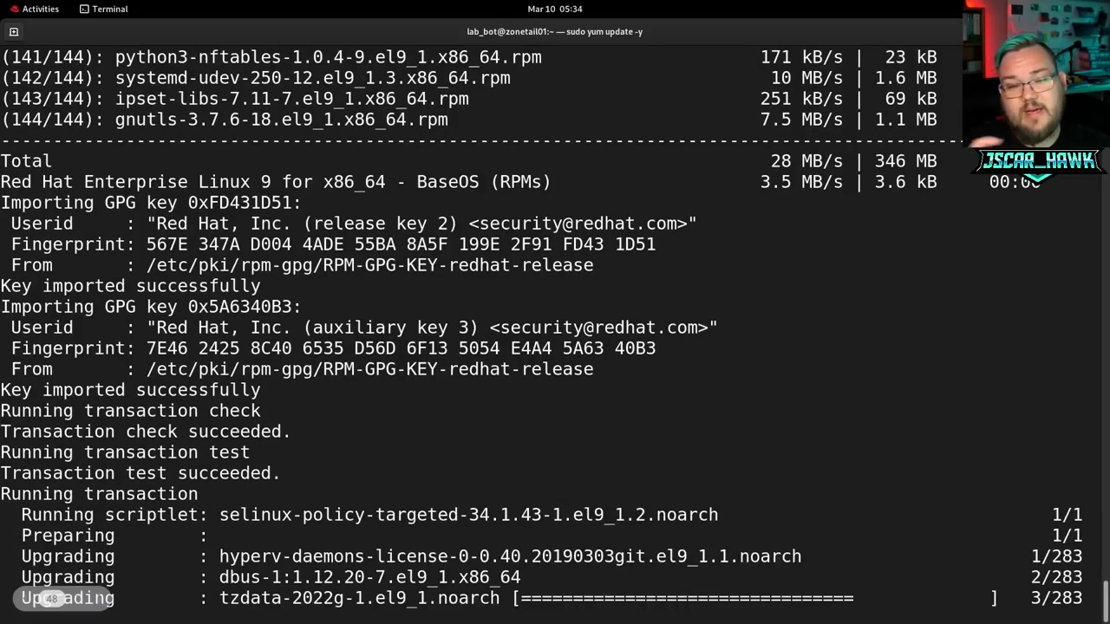
Follow the yum update output until it prints Complete! and begin the reboot command.
scroll(down, 3)
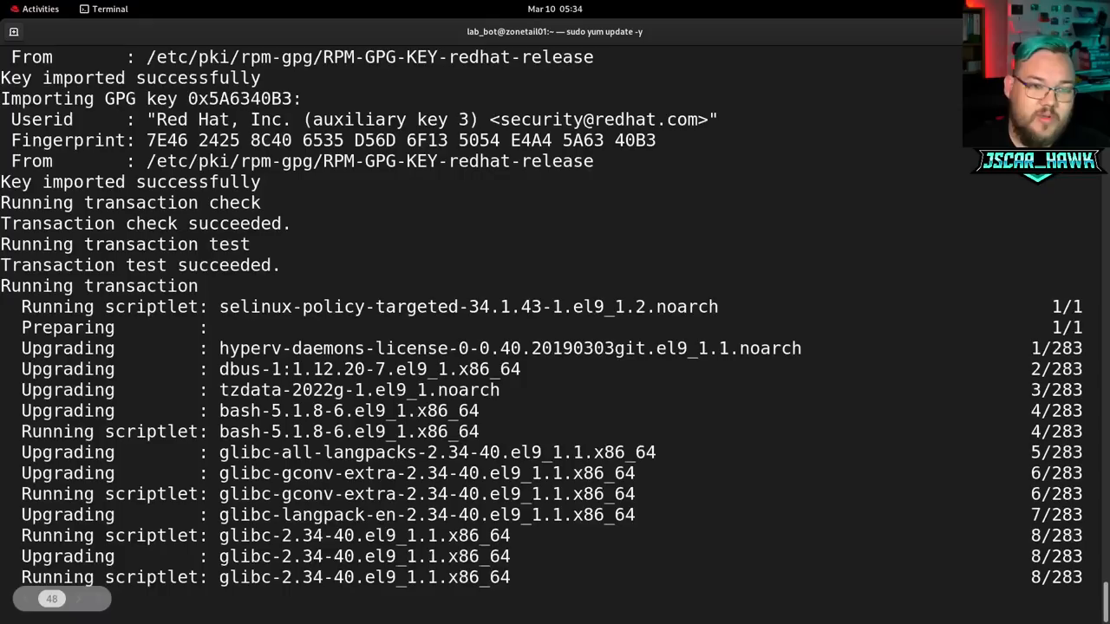
scroll(down, 3)
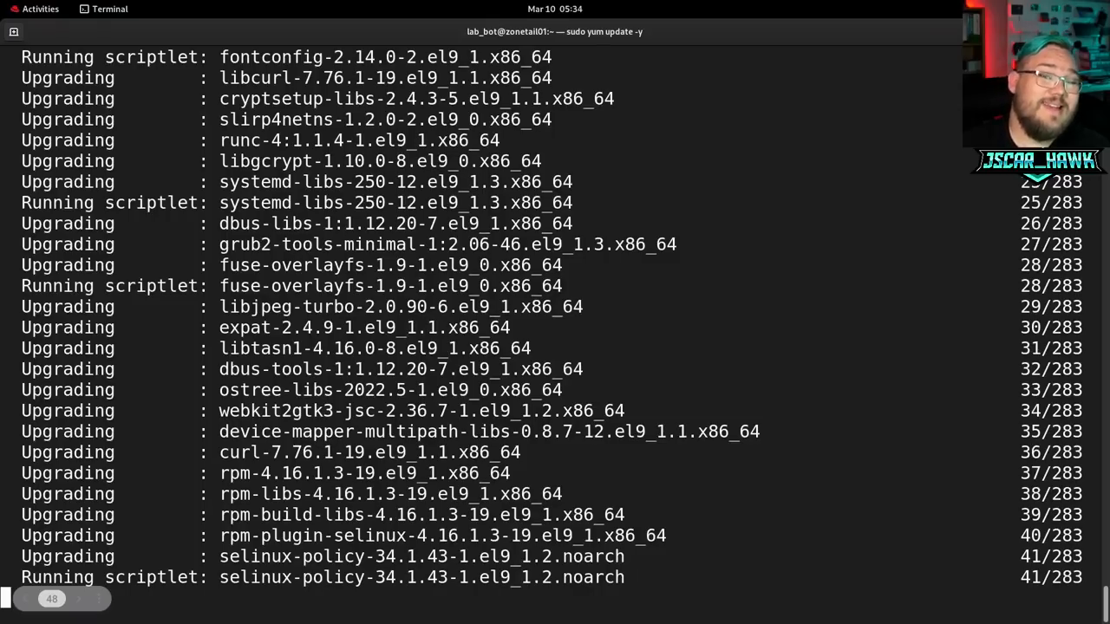
scroll(down, 3)
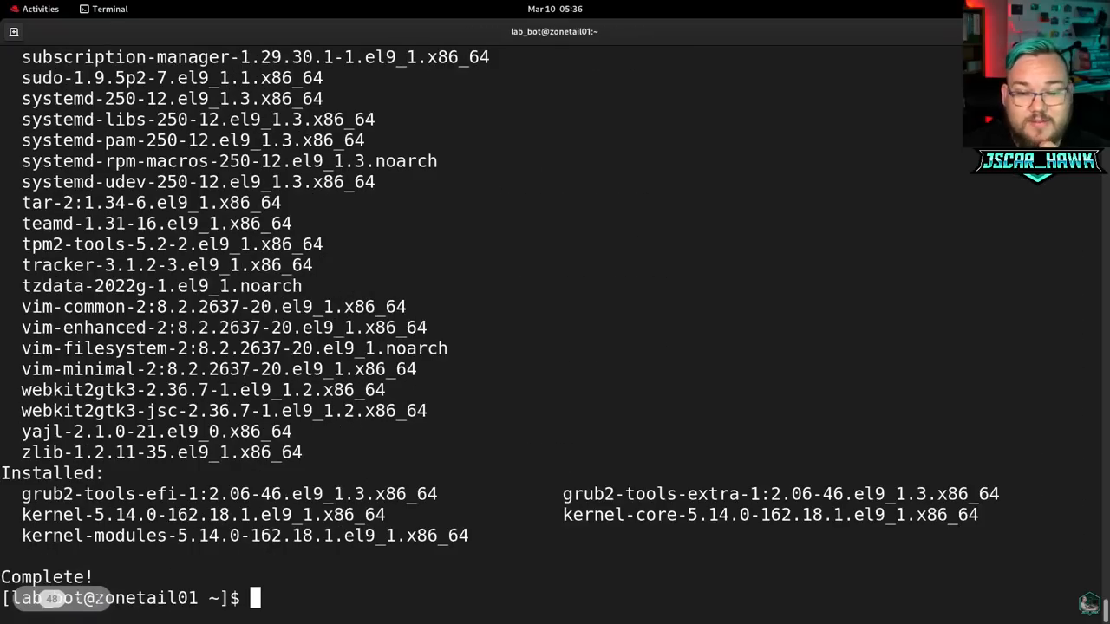
text(re)
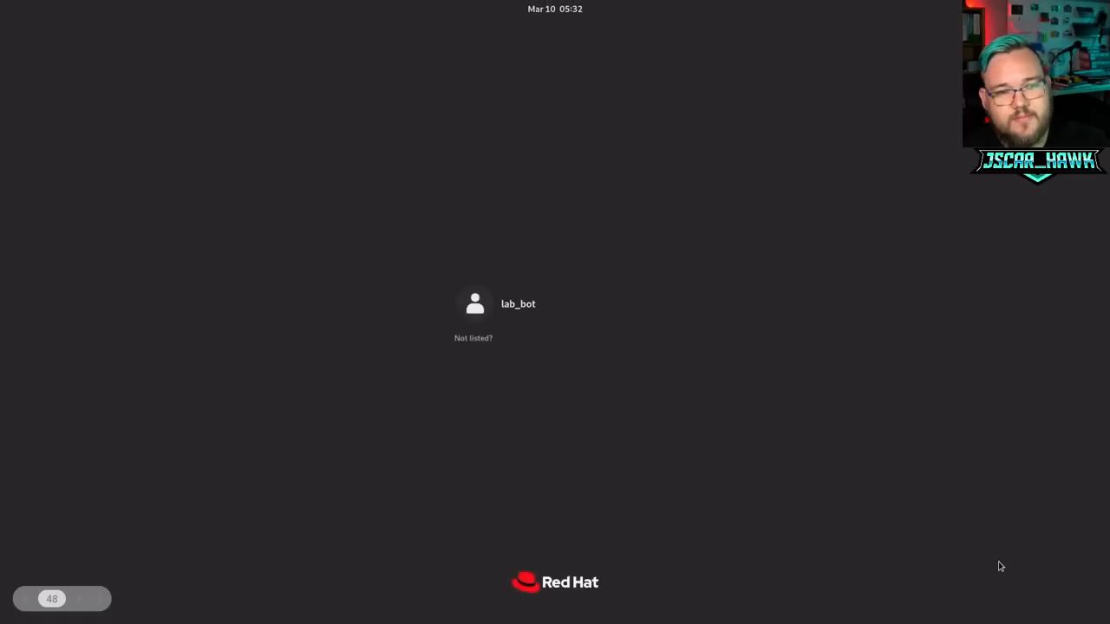
Sign in as lab_bot on the RHEL login screen with its password.
click(475, 303)
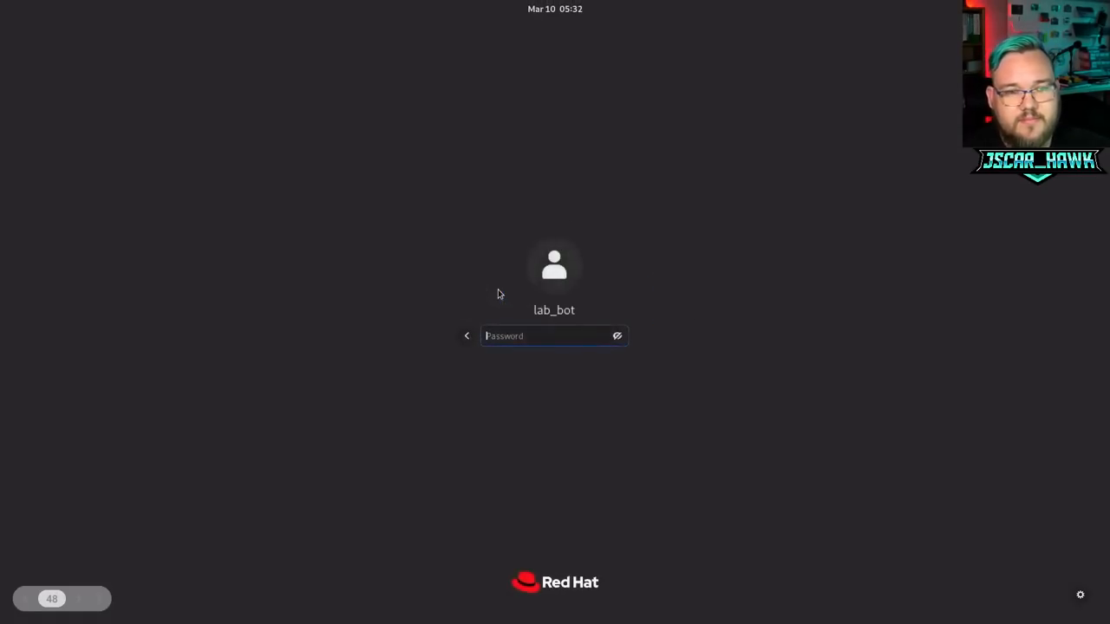
text(••••)
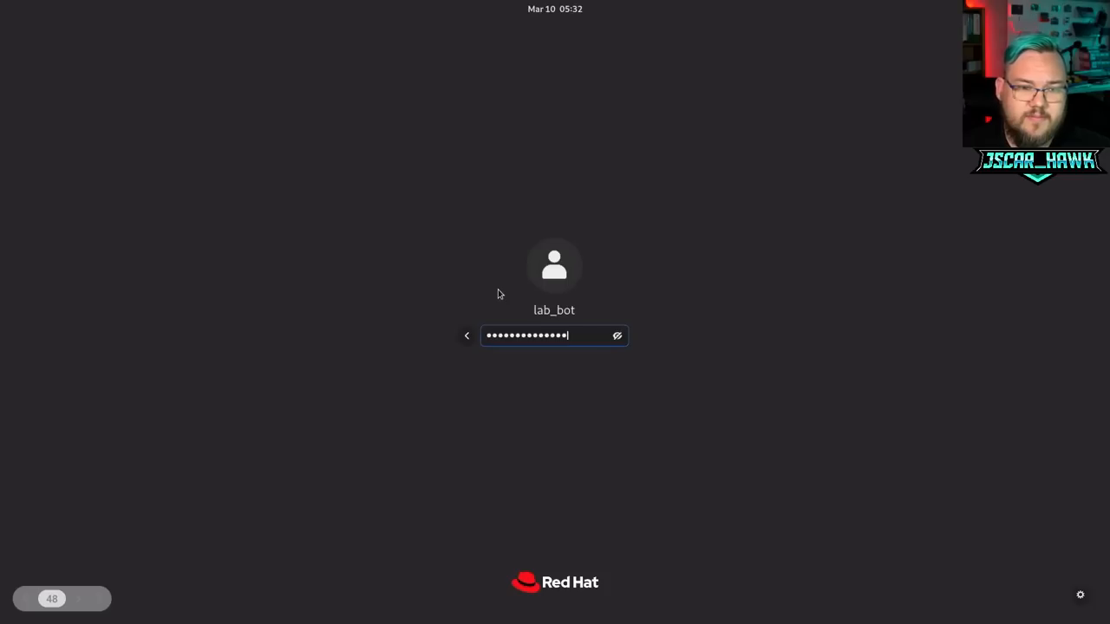
key(Return)
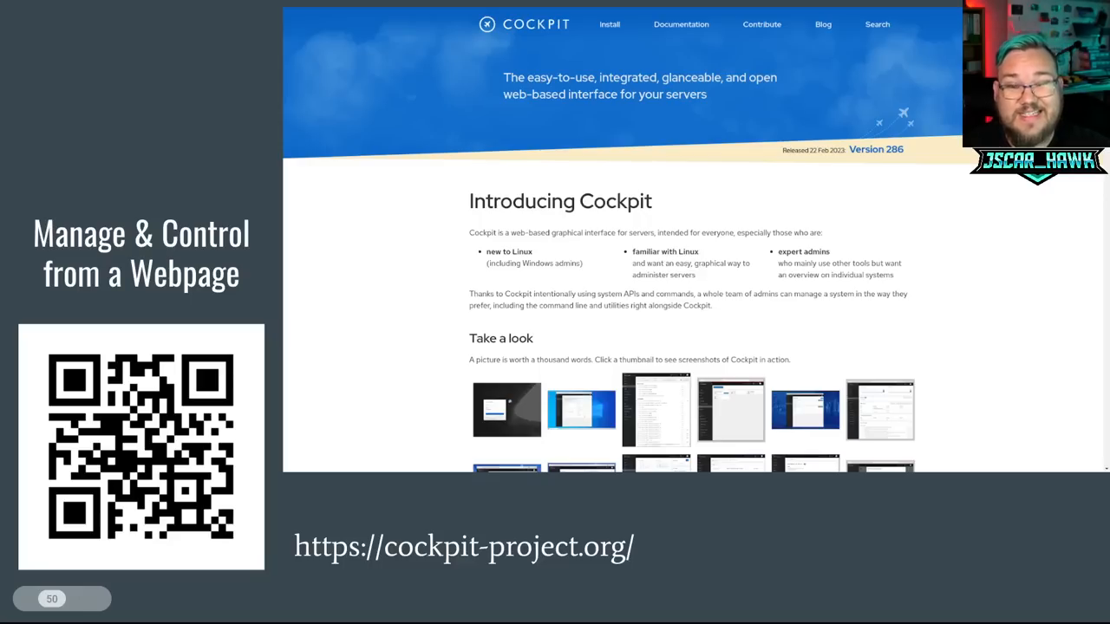
Advance to the 'Log into Cockpit' slide showing localhost:9090 in a browser.
key(right)
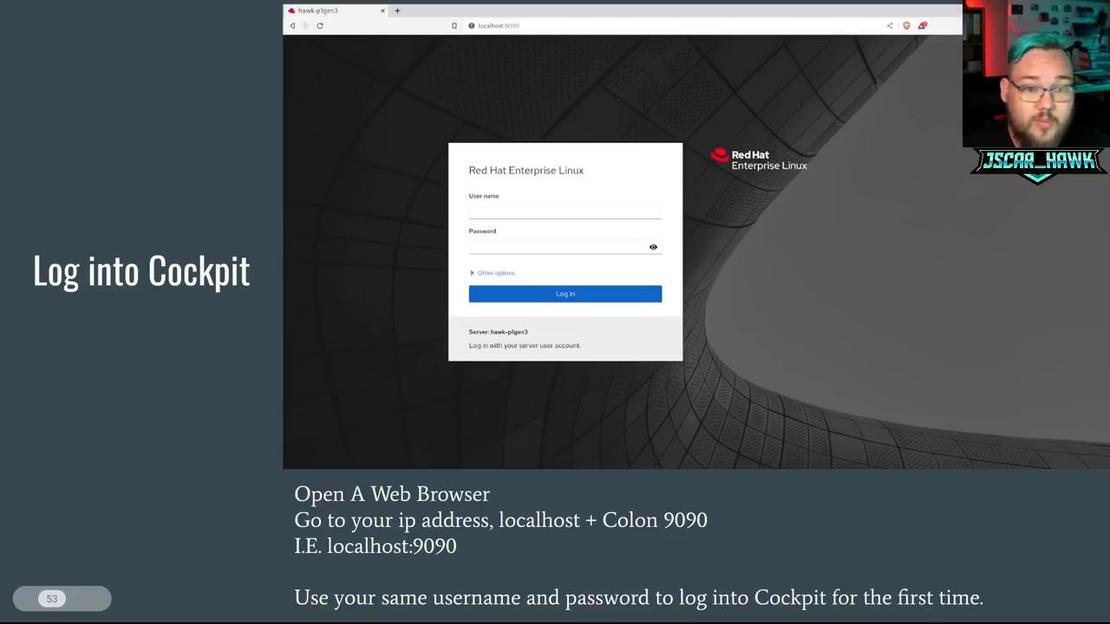
Step past 'Switch To Admin' and 'Applications' to the 'Cockpit: Virtual Machines' slide.
click(565, 293)
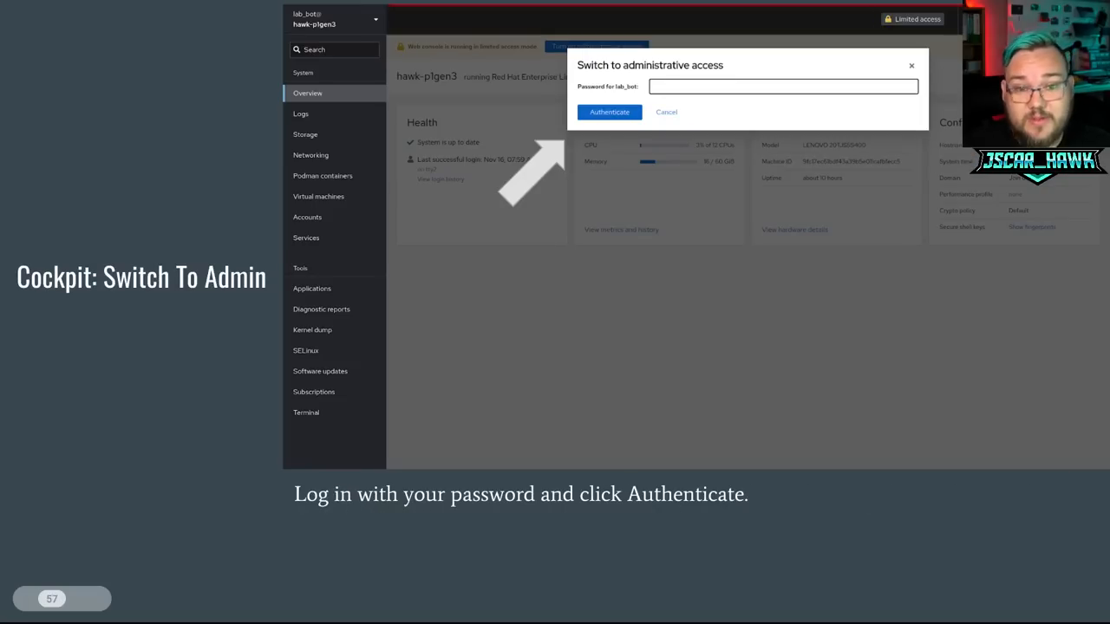
click(609, 111)
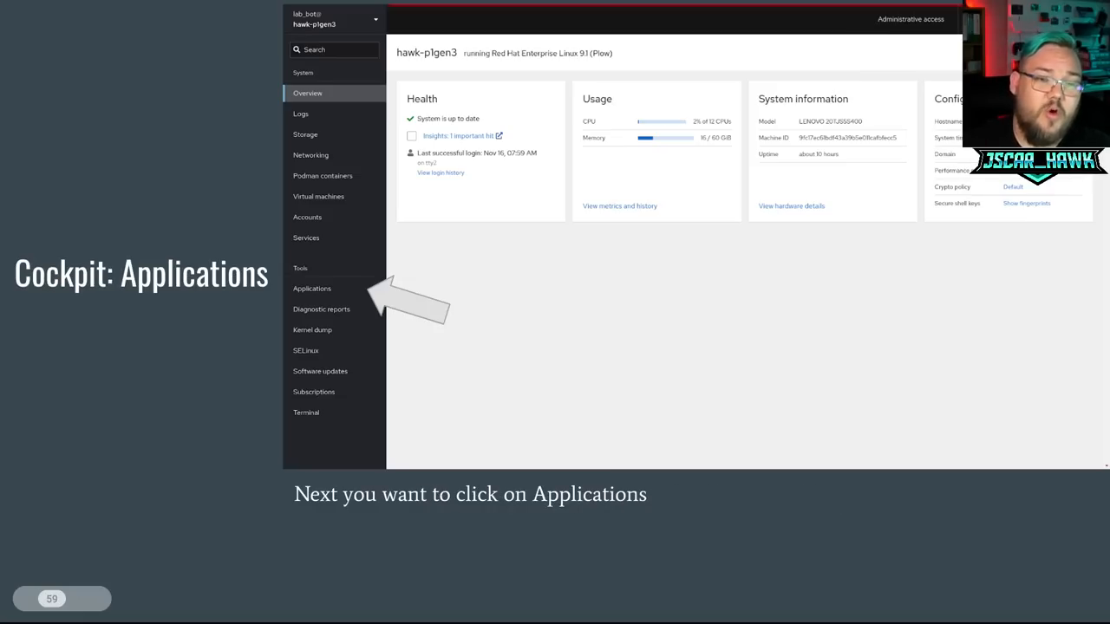
click(312, 288)
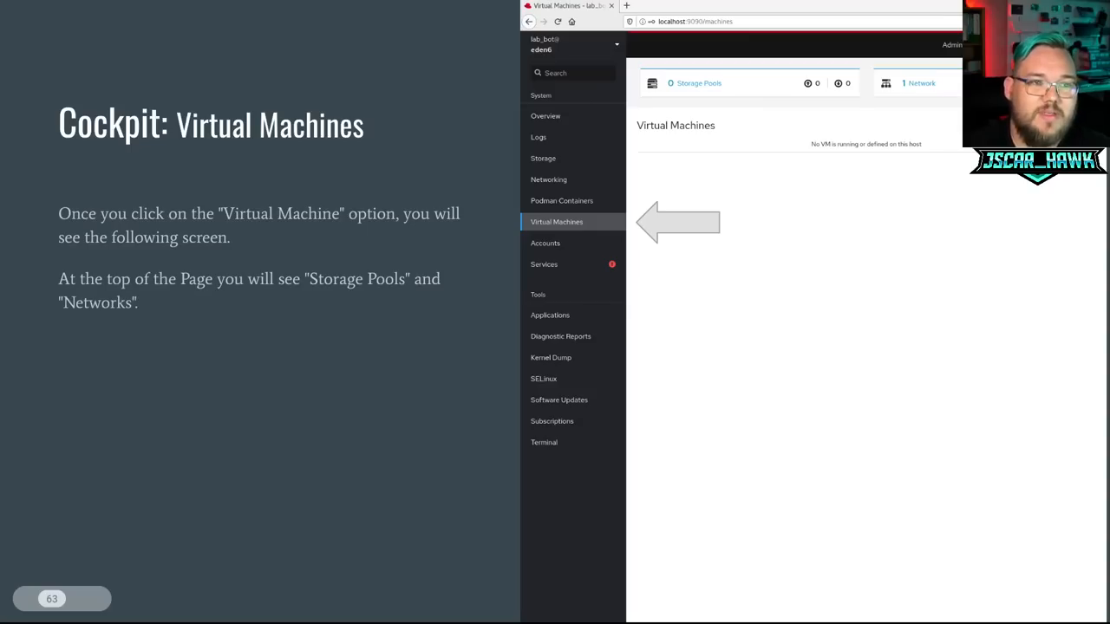
Advance to slide 65, 'Cockpit: Networking – To Bridge or Not to Bridge'.
click(693, 83)
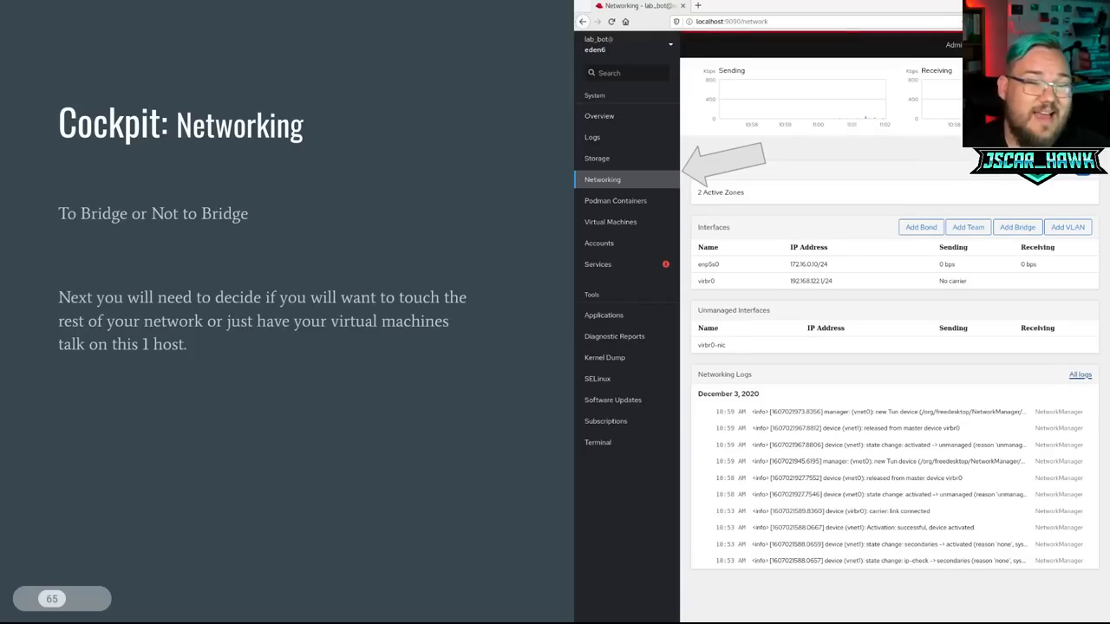
Move through the Network Bridge slide to slide 68, 'Install libguestfs', with its yum install command.
click(1016, 226)
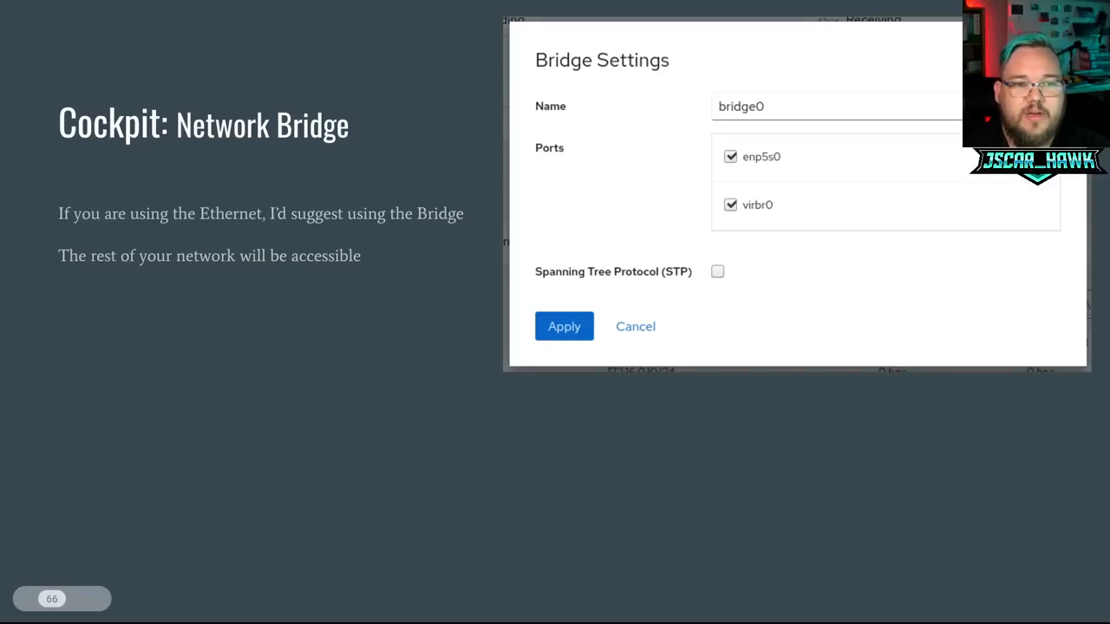
click(564, 326)
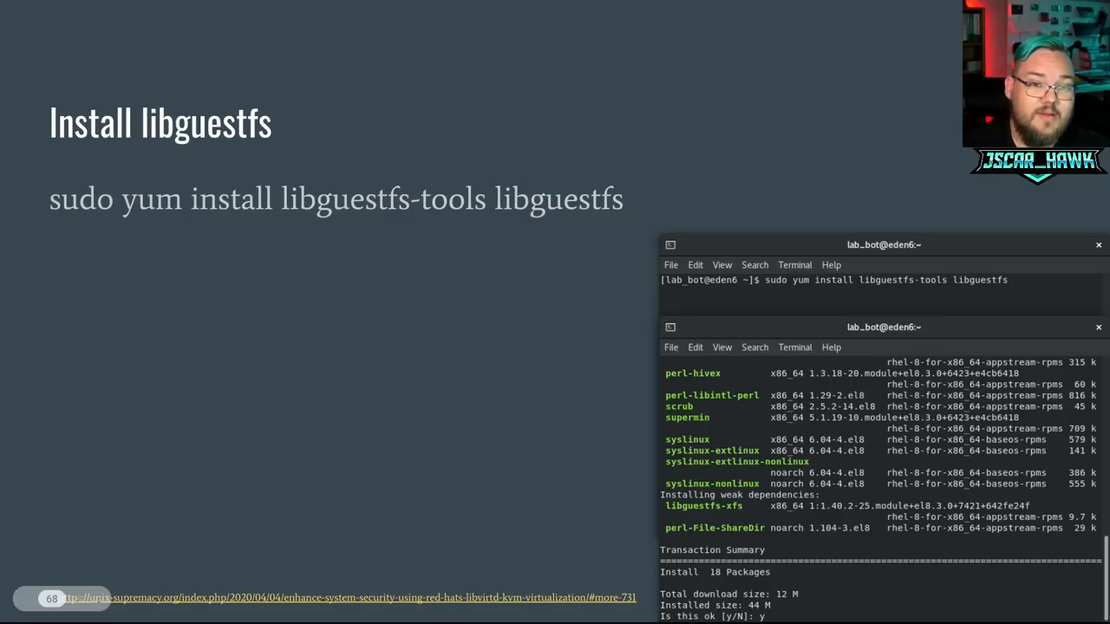
key(Right)
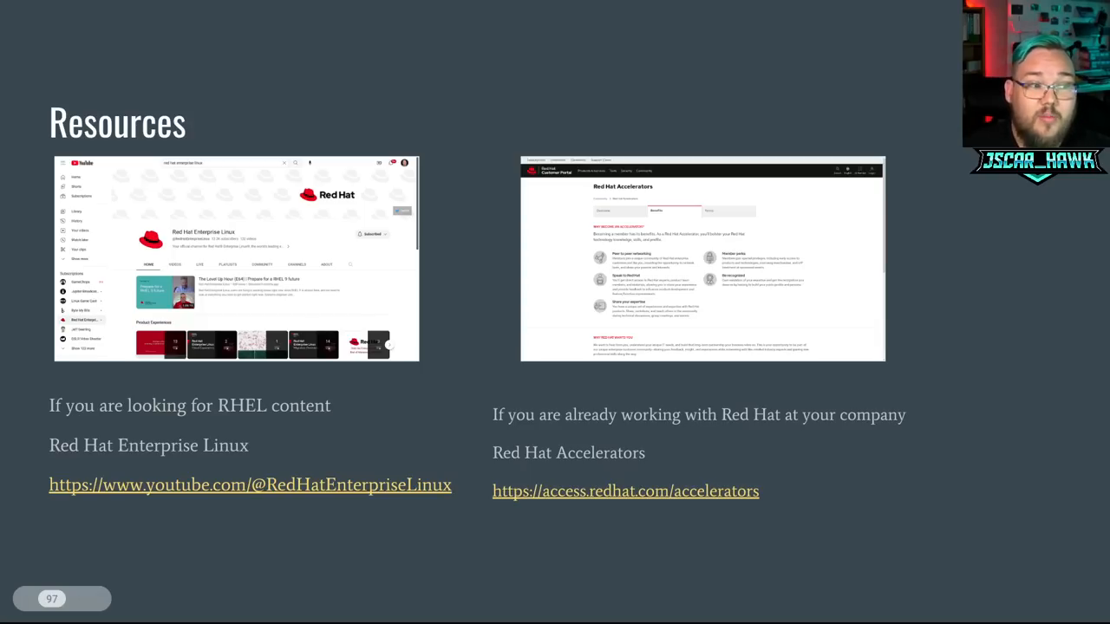
Advance to the Resources slide listing Linux Game Cast, Destination Linux and LINUX Unplugged.
key(Left)
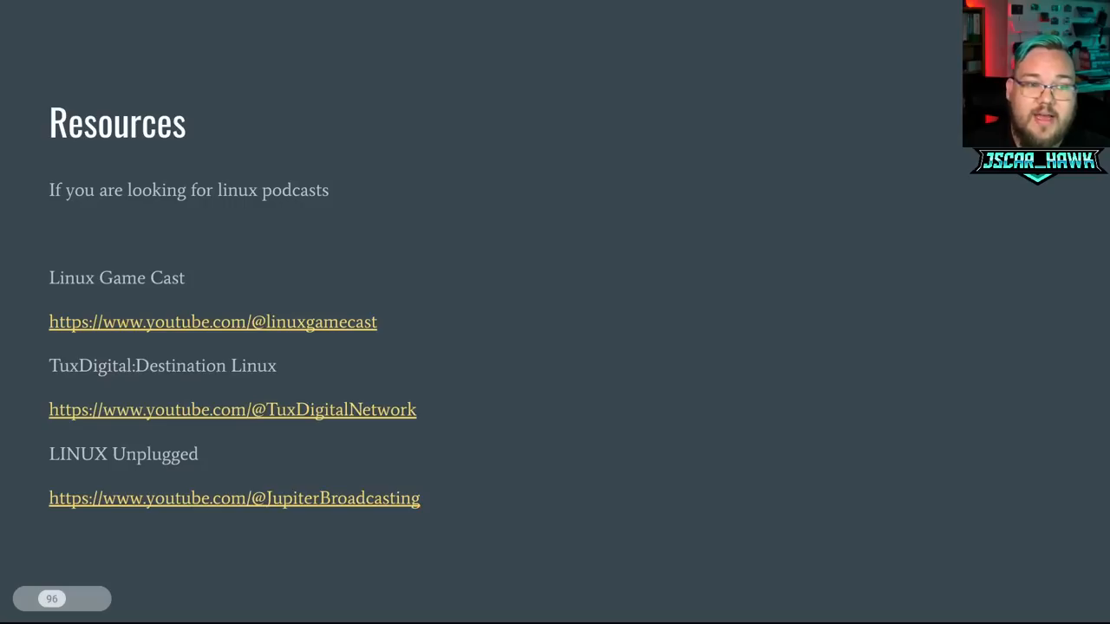